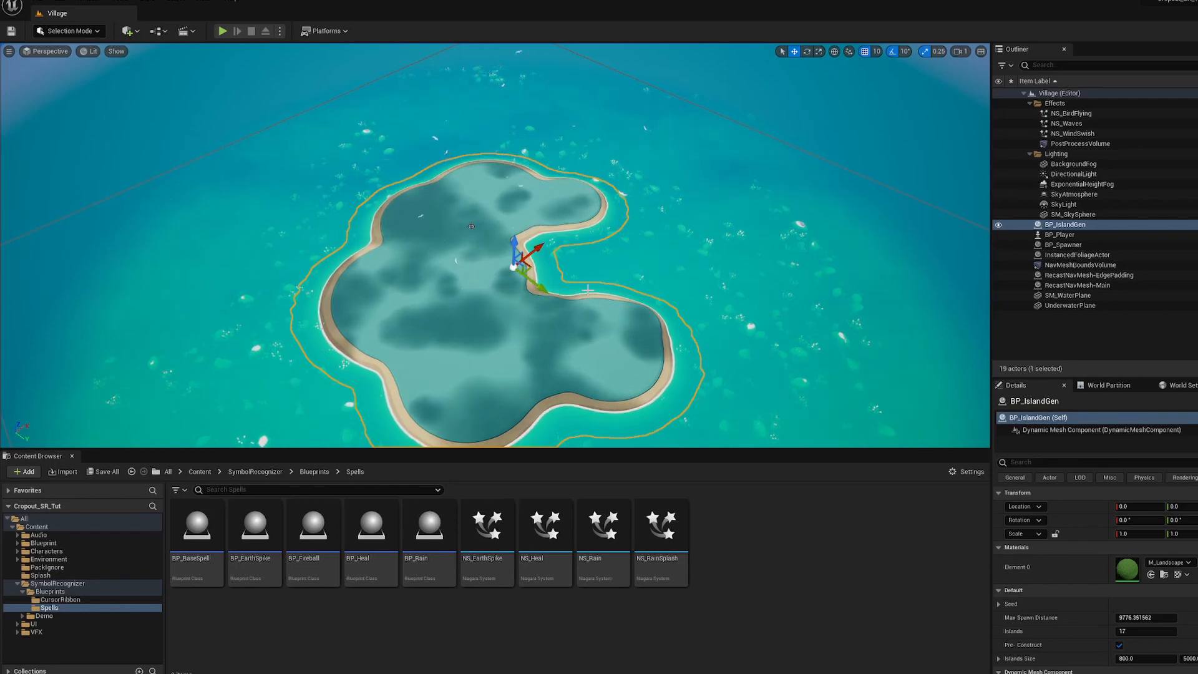
Browse the Content Browser tree to the Blueprint > Core > Player > Input folder
click(44, 542)
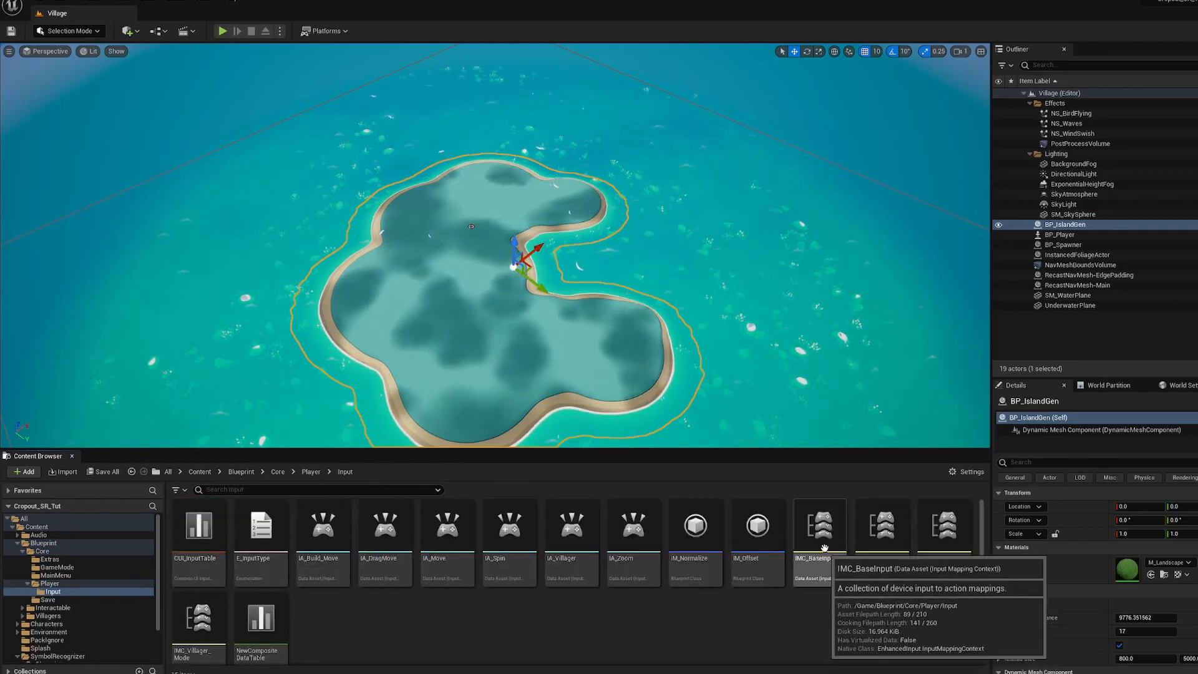
Save IMC_BaseInput with IA_DrawSymbolClick on Right Mouse Button and dismiss the Message Log
double_click(819, 525)
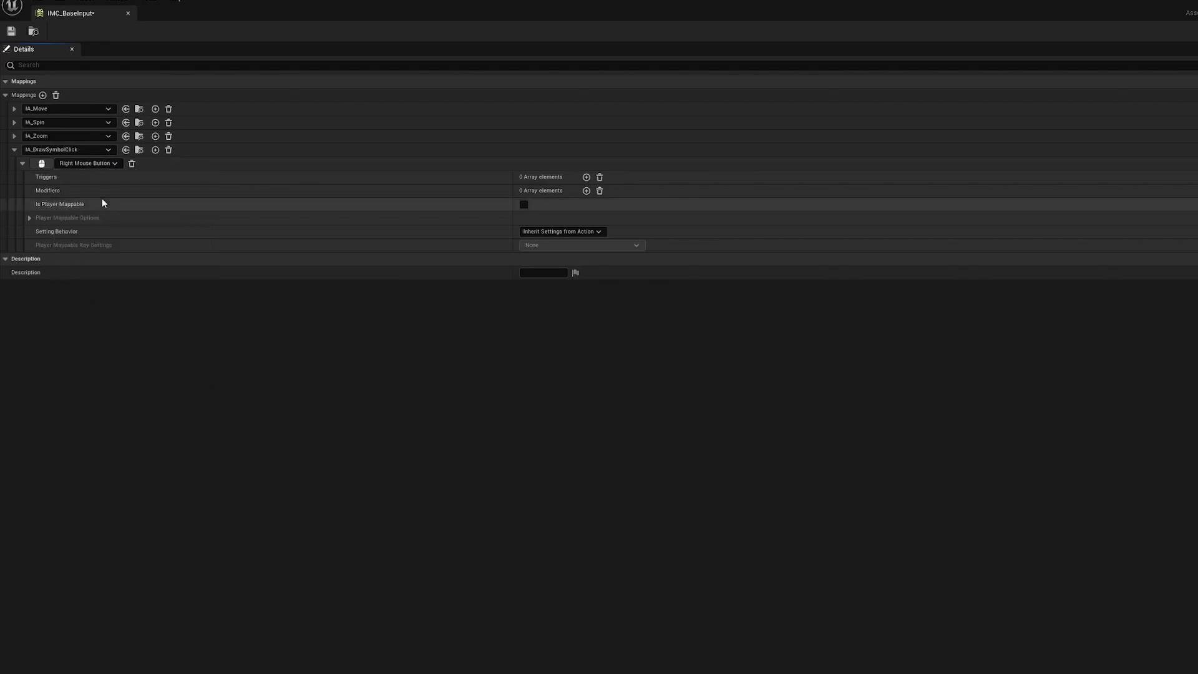
click(11, 30)
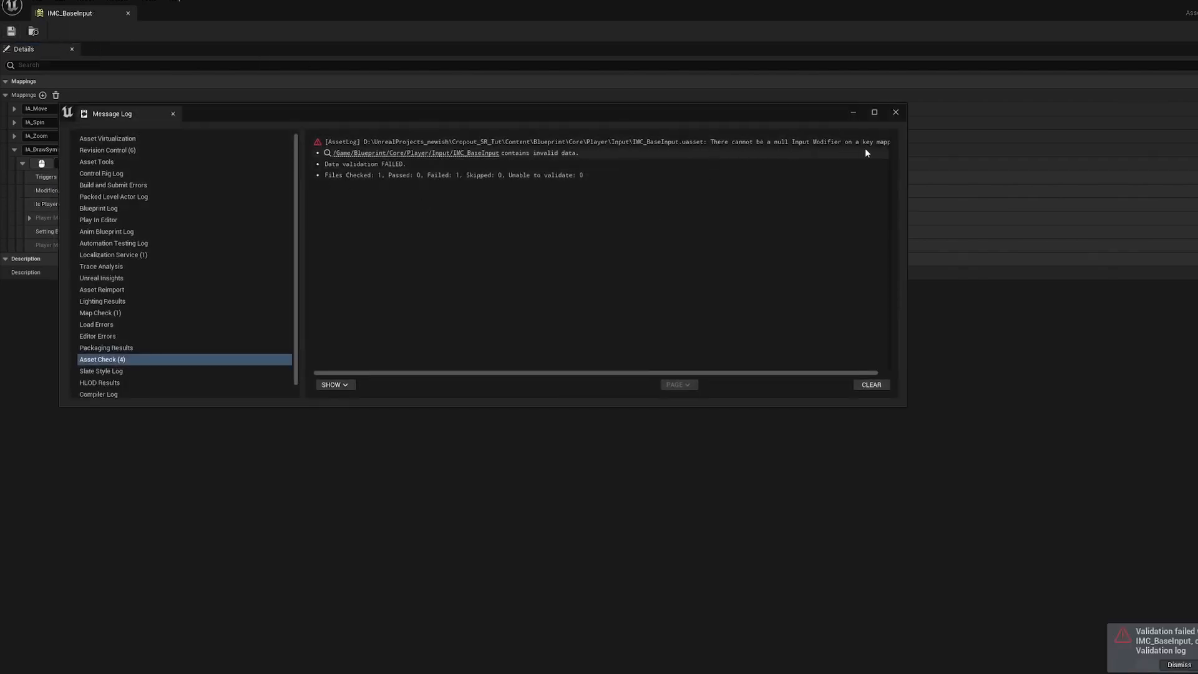
mouse_move(853, 156)
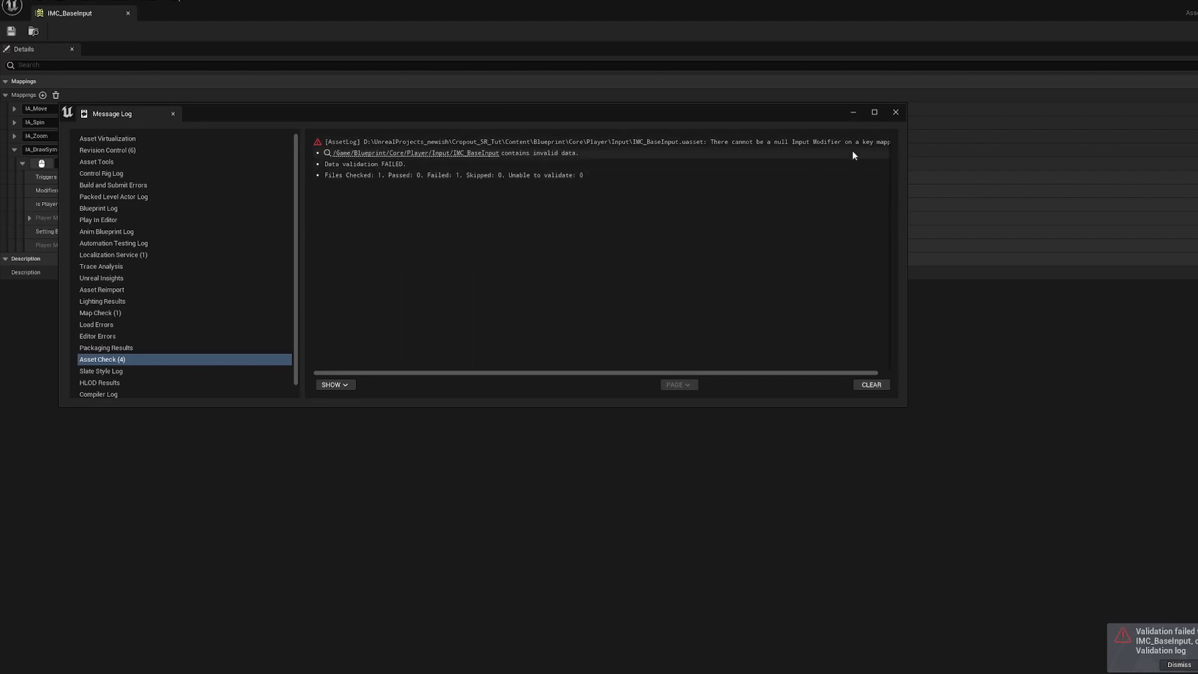
mouse_move(878, 121)
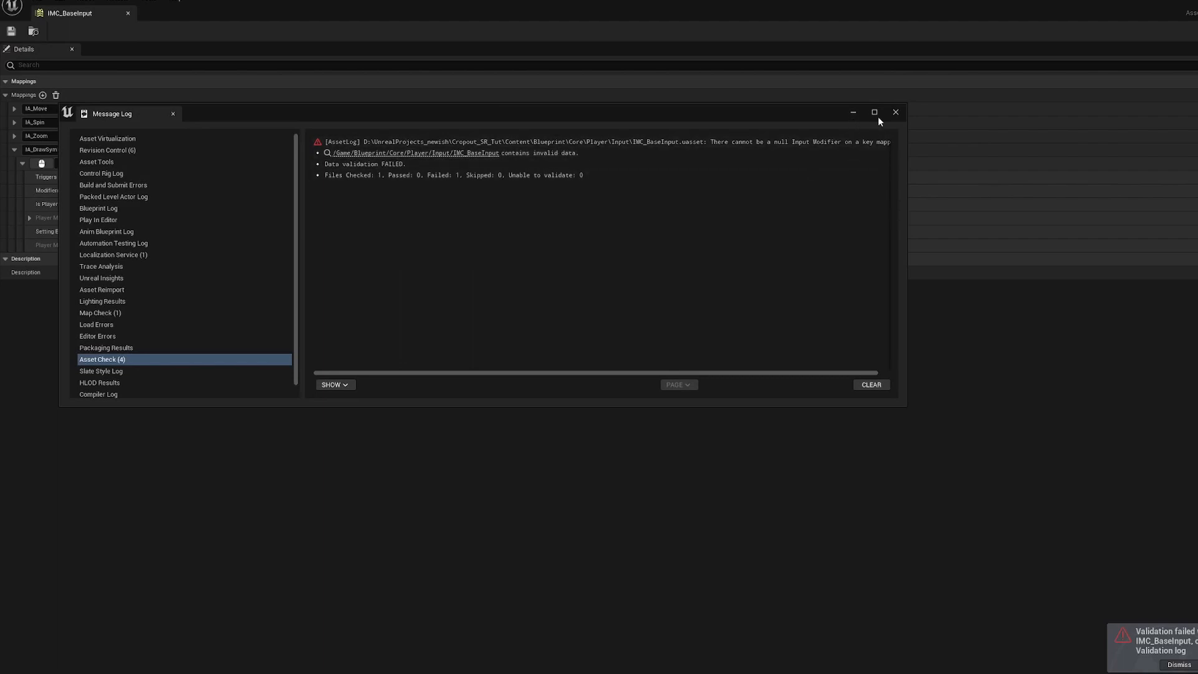
click(894, 112)
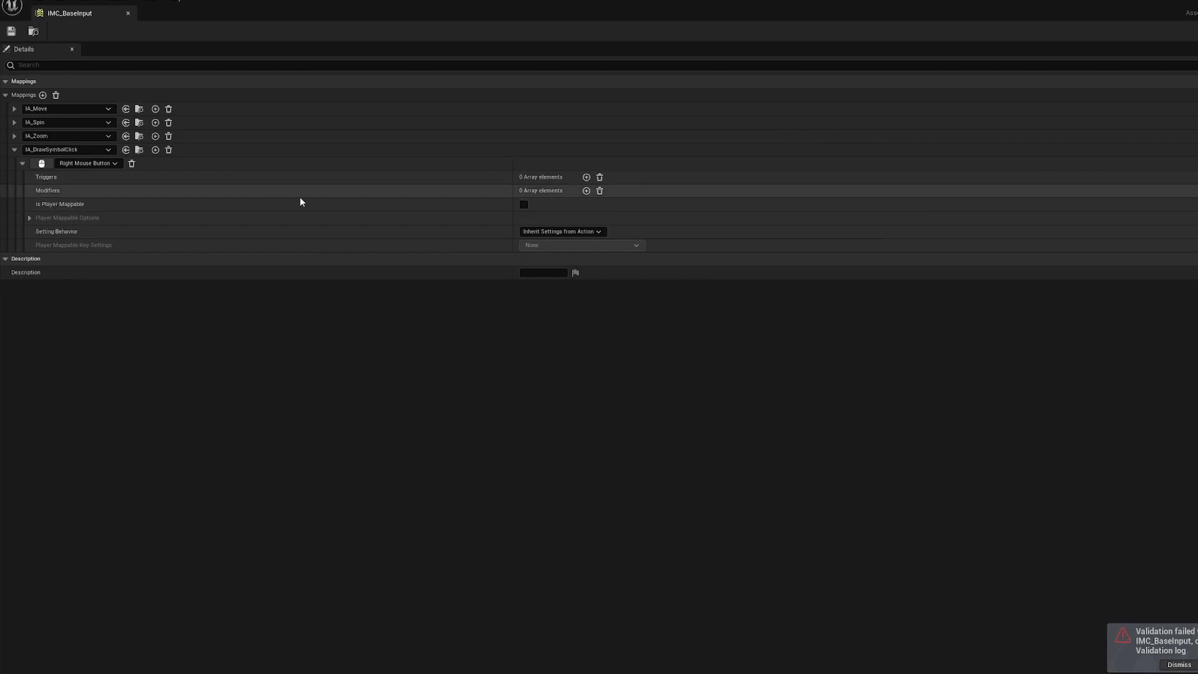
mouse_move(459, 398)
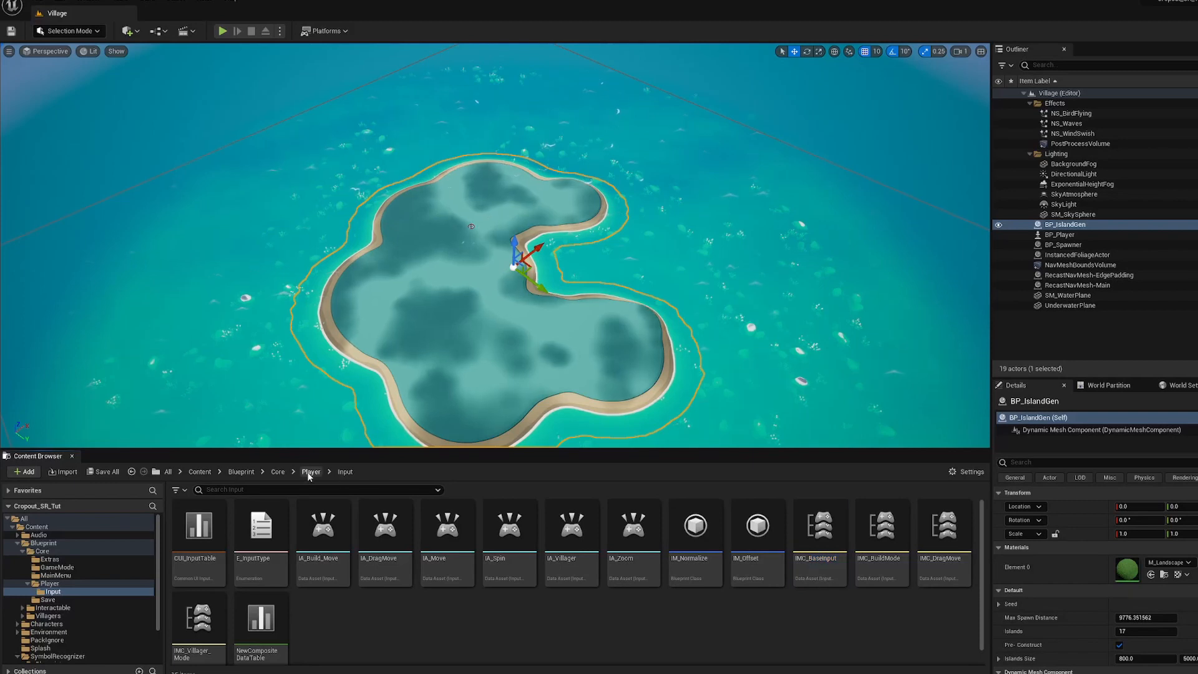
Open the BP_Player blueprint from the Player folder and show its Viewport
click(310, 471)
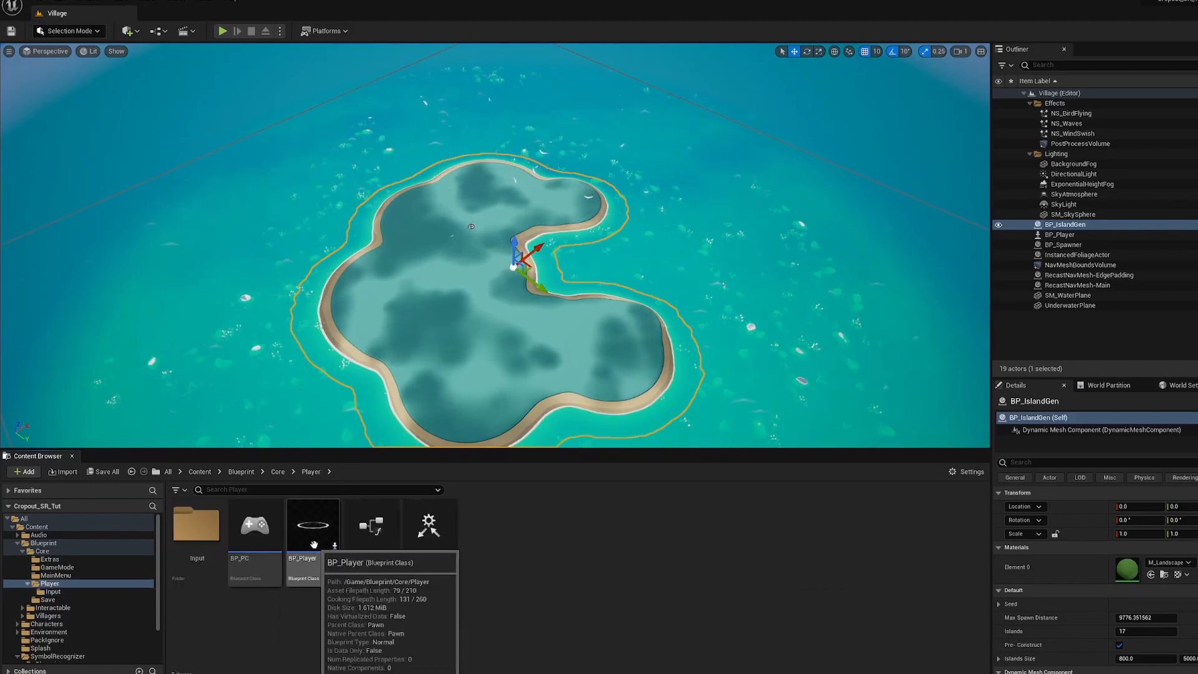
double_click(312, 524)
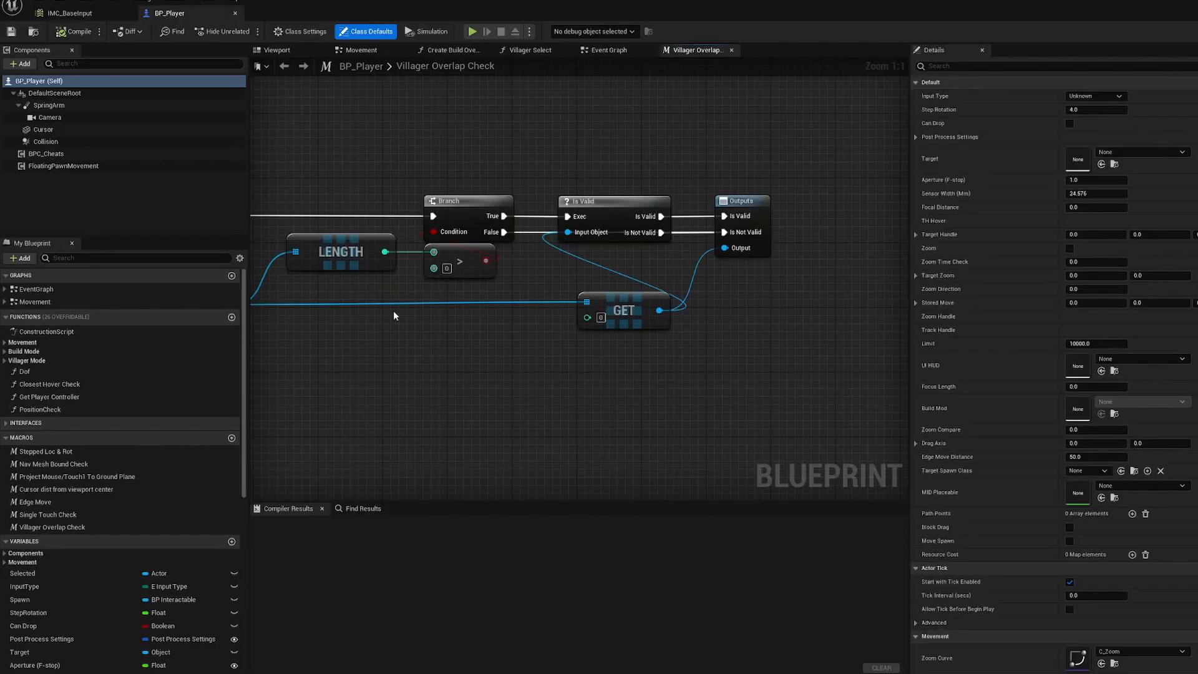
scroll(down, 3)
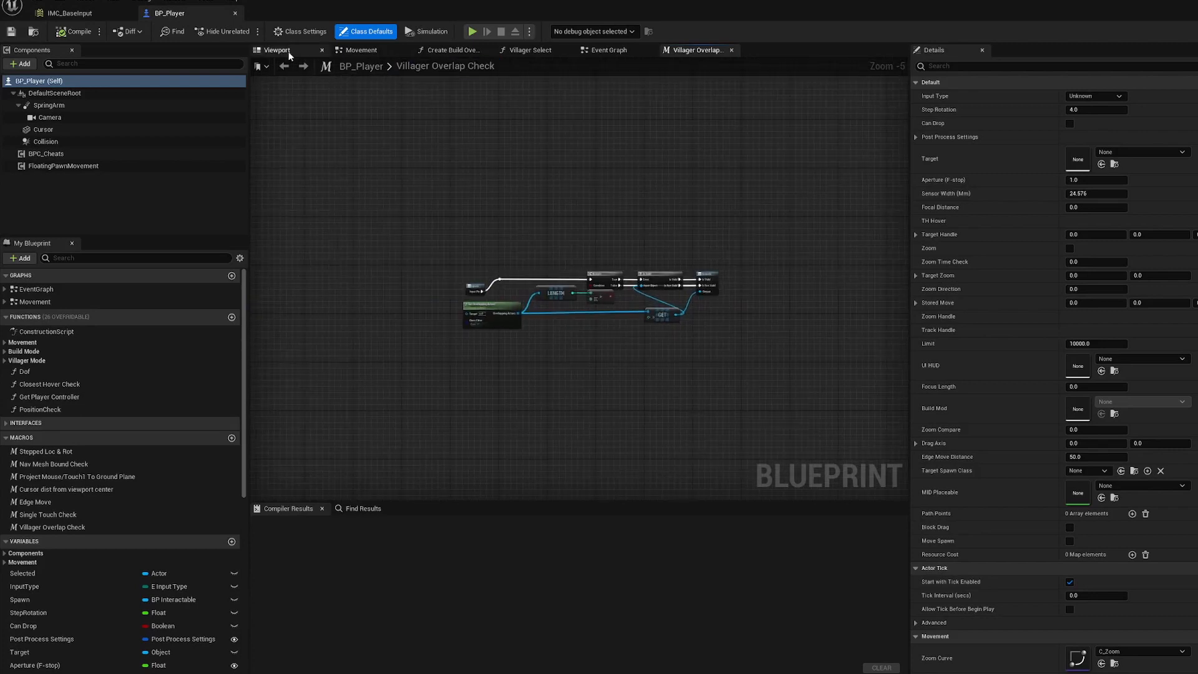
click(276, 49)
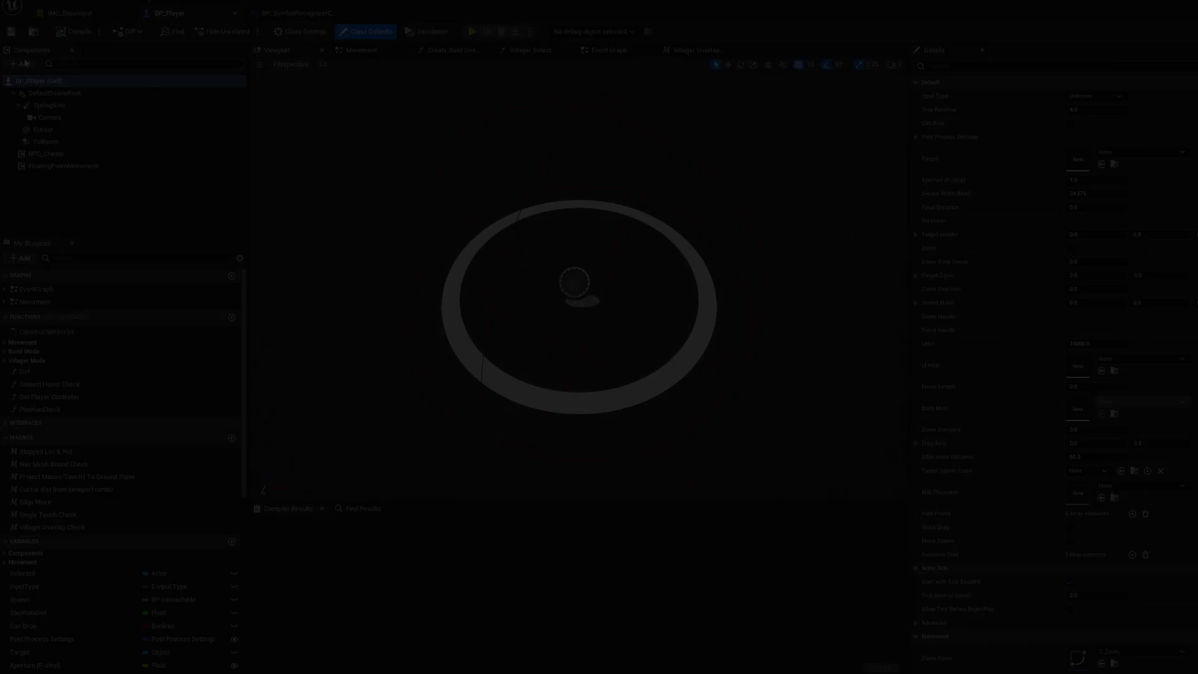
Add a BP_SymbolRecognizerComponent to BP_Player and compile it
click(21, 64)
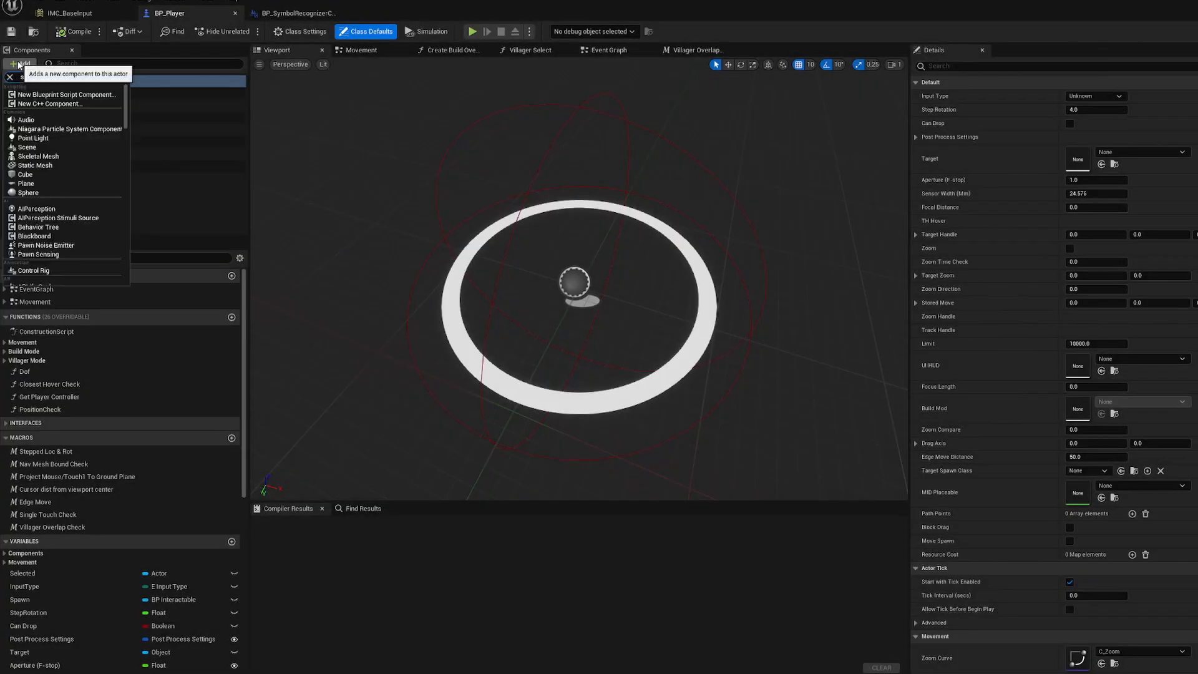
text(symbo)
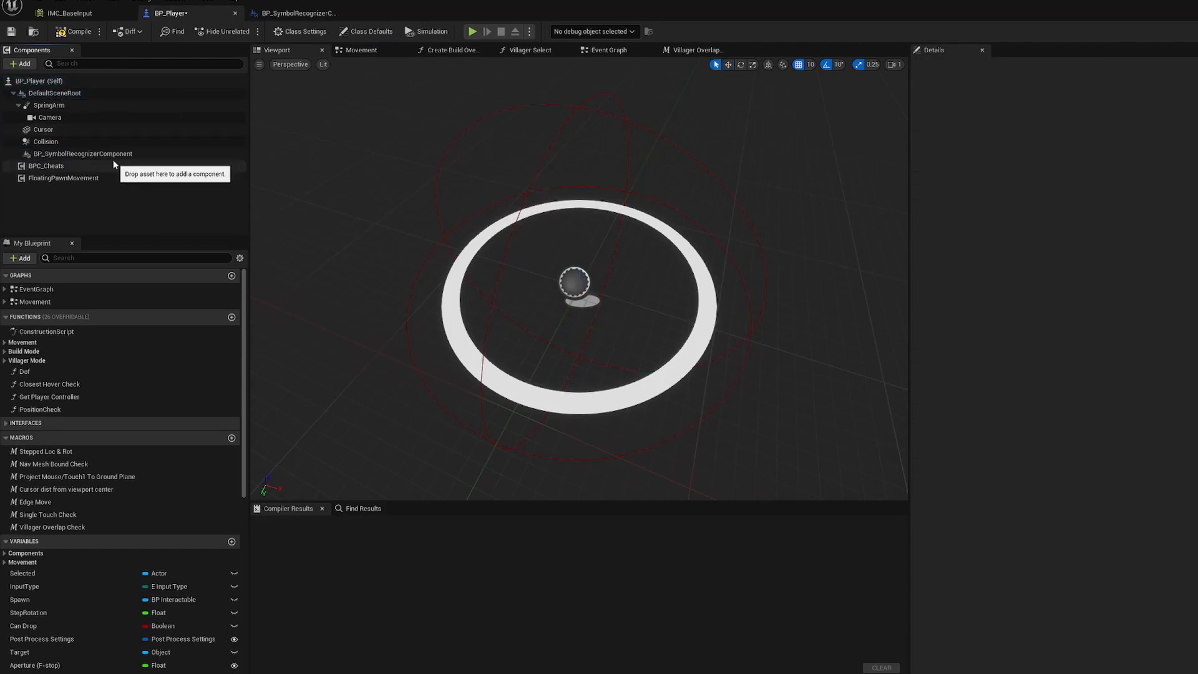
click(83, 154)
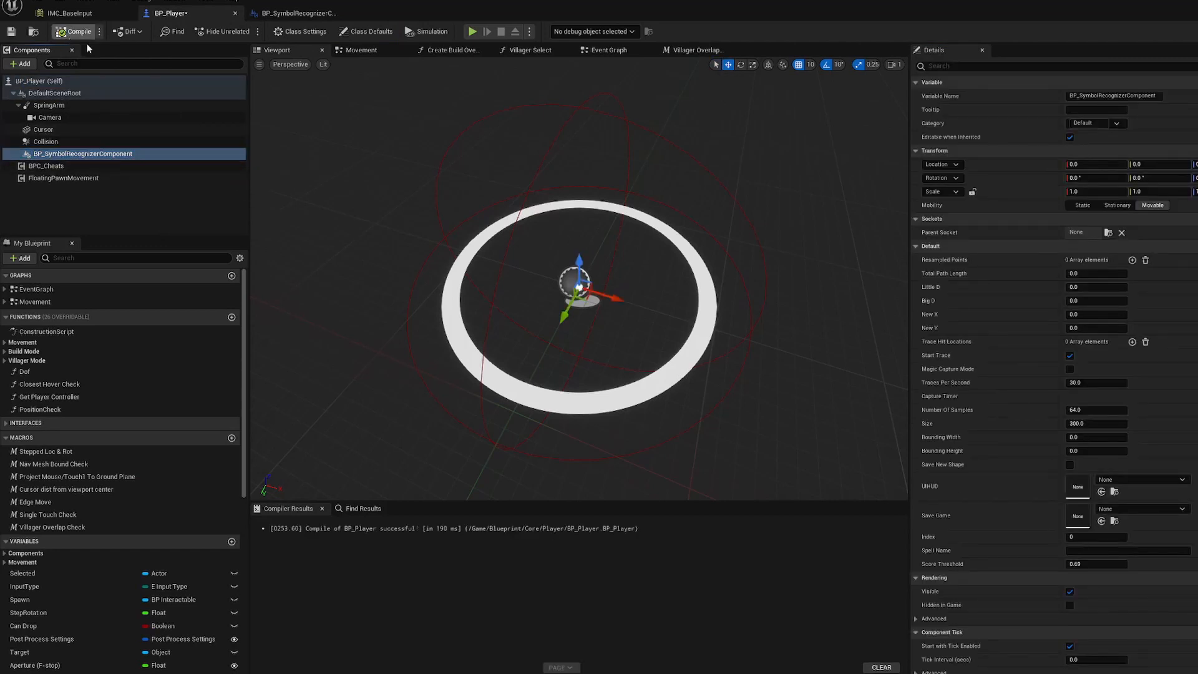
click(298, 13)
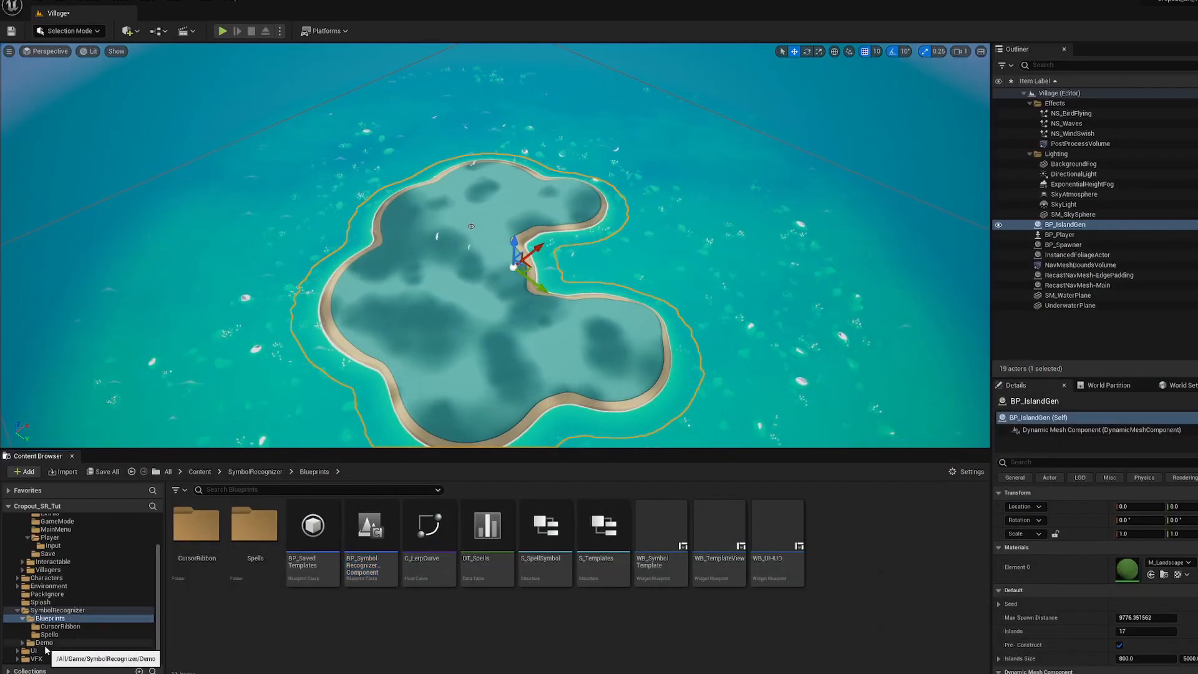
Open BP_TopDownController from the SymbolRecognizer Demo Blueprints folder
click(53, 650)
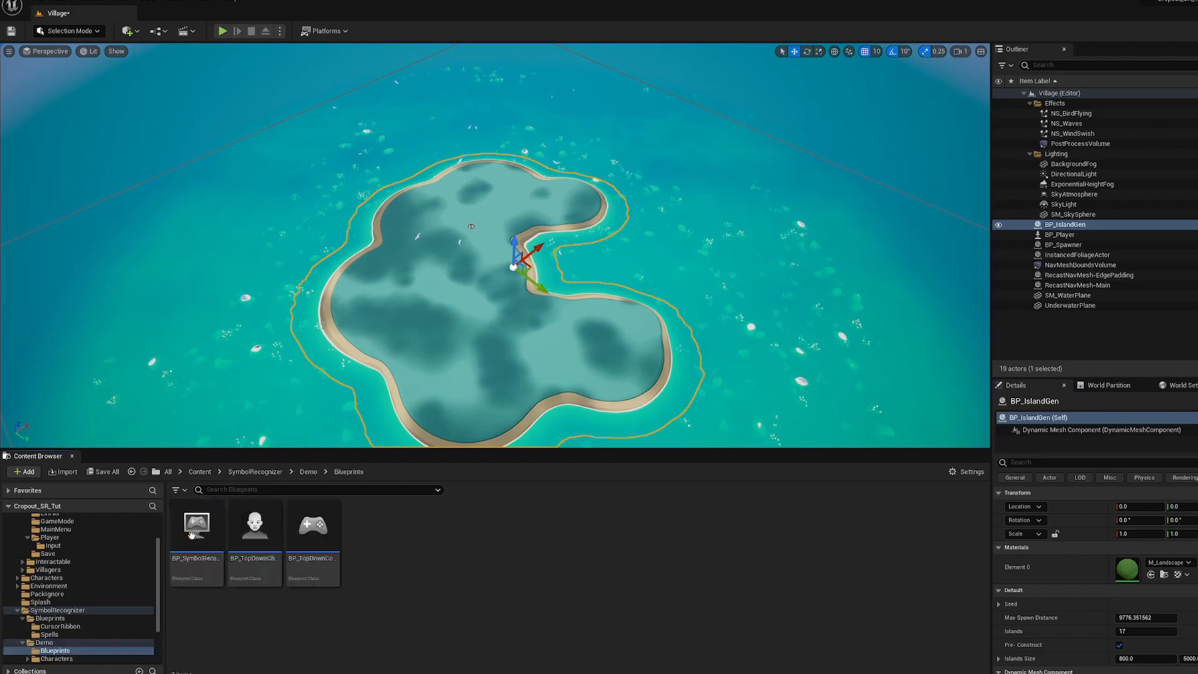
double_click(310, 524)
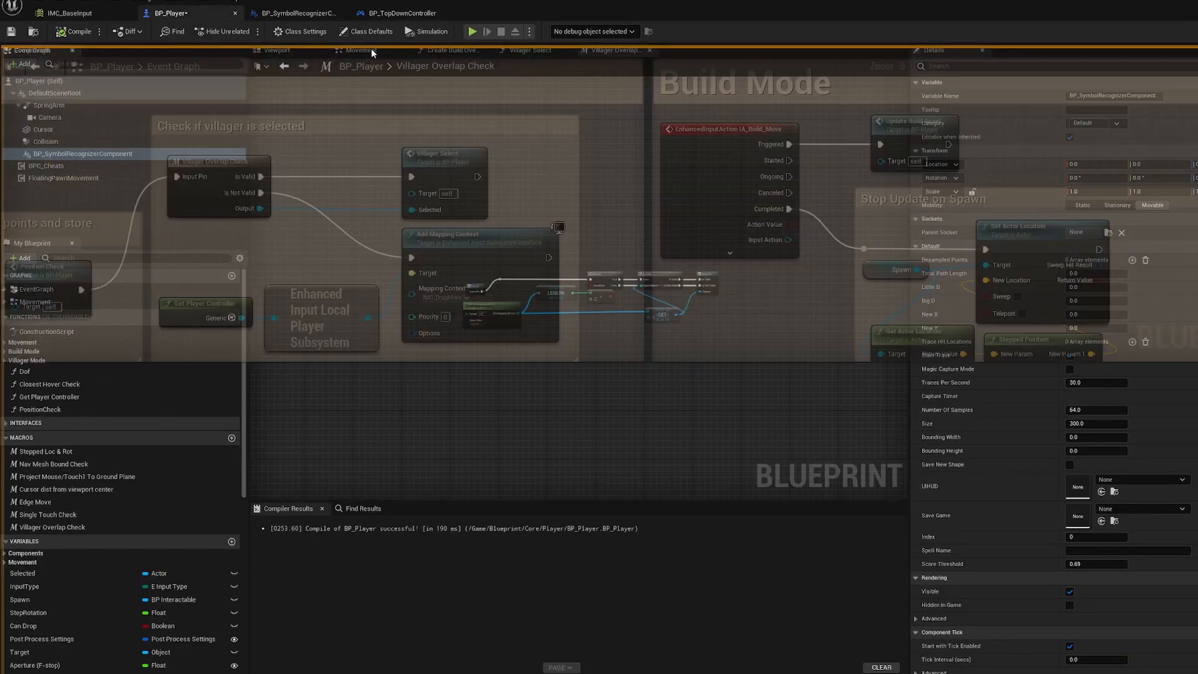
Paste the demo nodes into BP_Player's Event Graph, keeping 'Do Nothing' for unresolved references
click(361, 50)
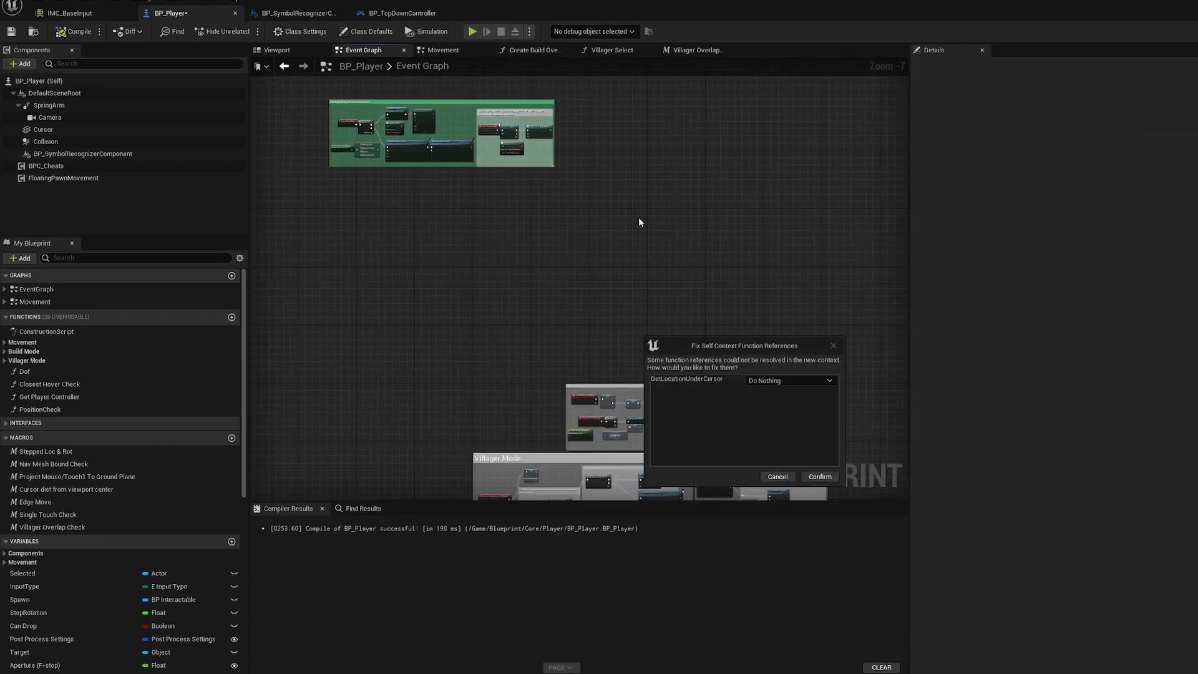
mouse_move(687, 387)
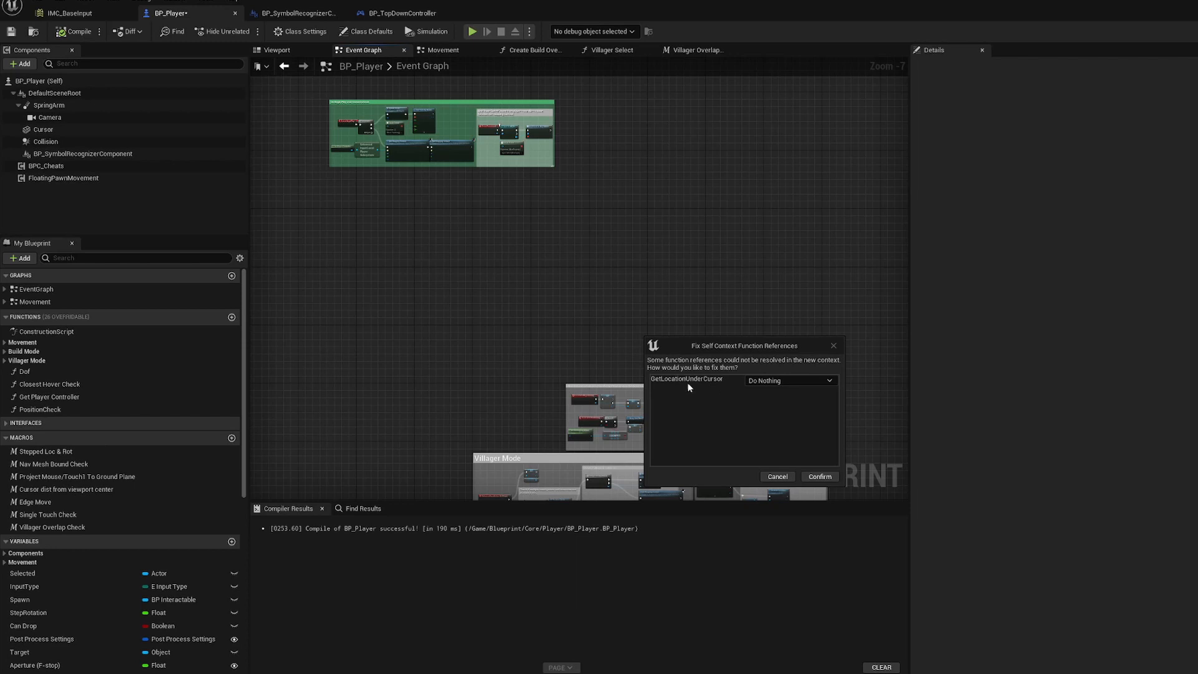
mouse_move(823, 473)
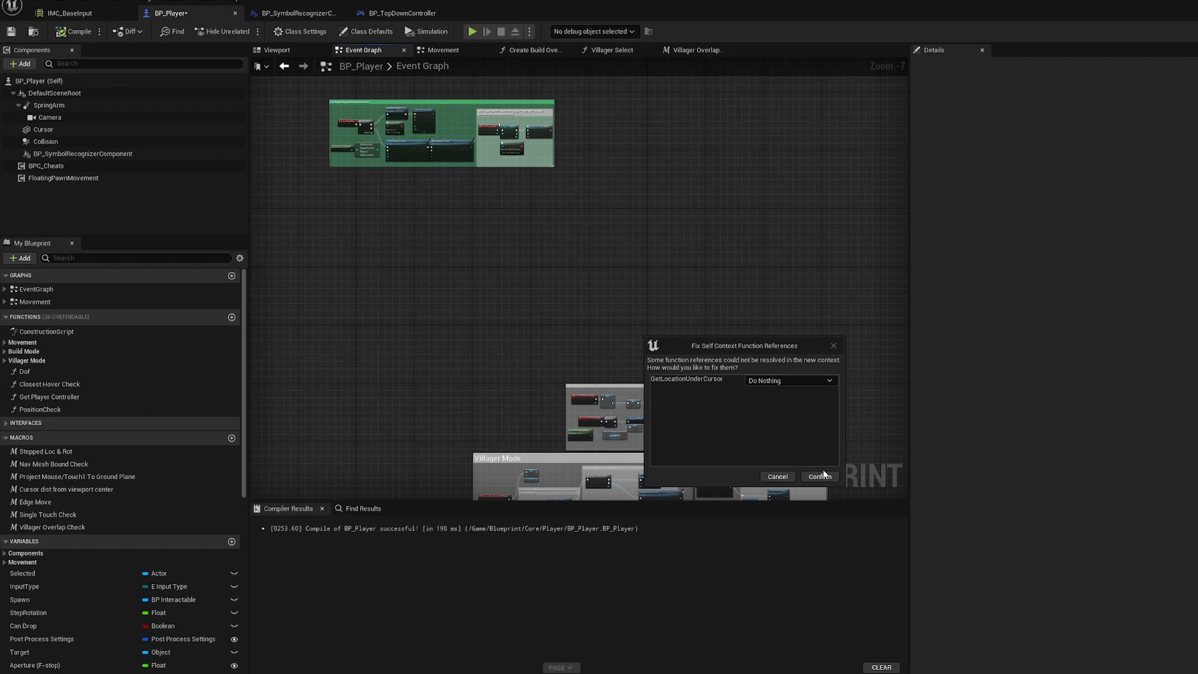
mouse_move(664, 405)
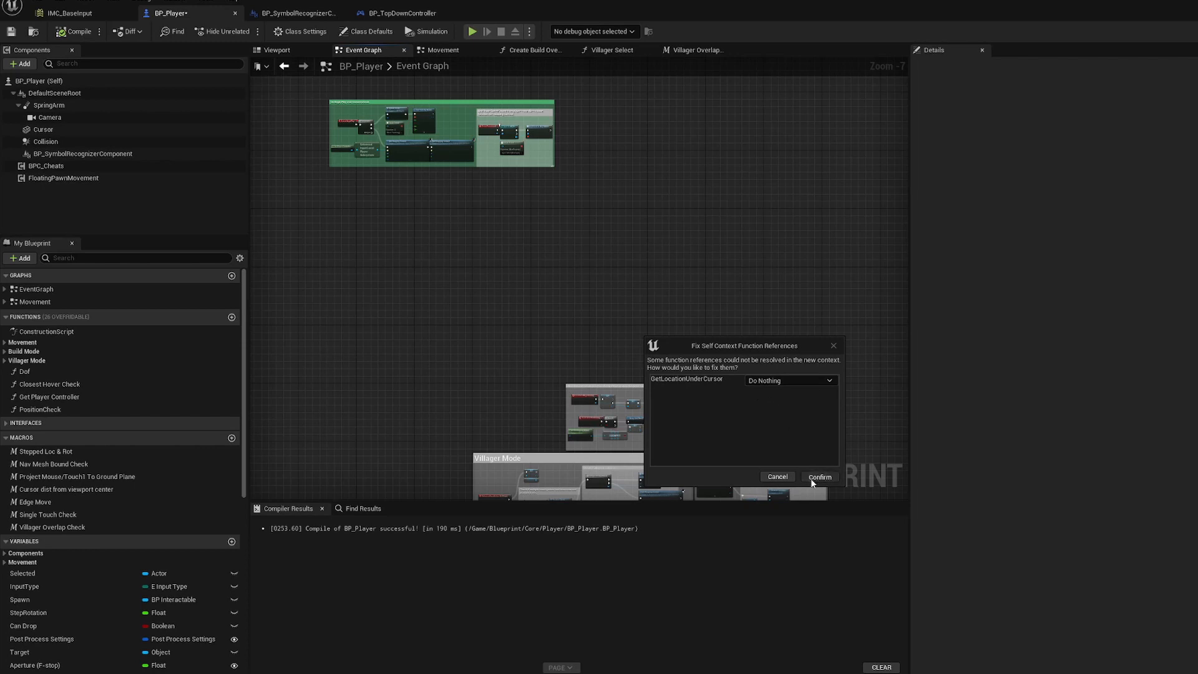
click(818, 476)
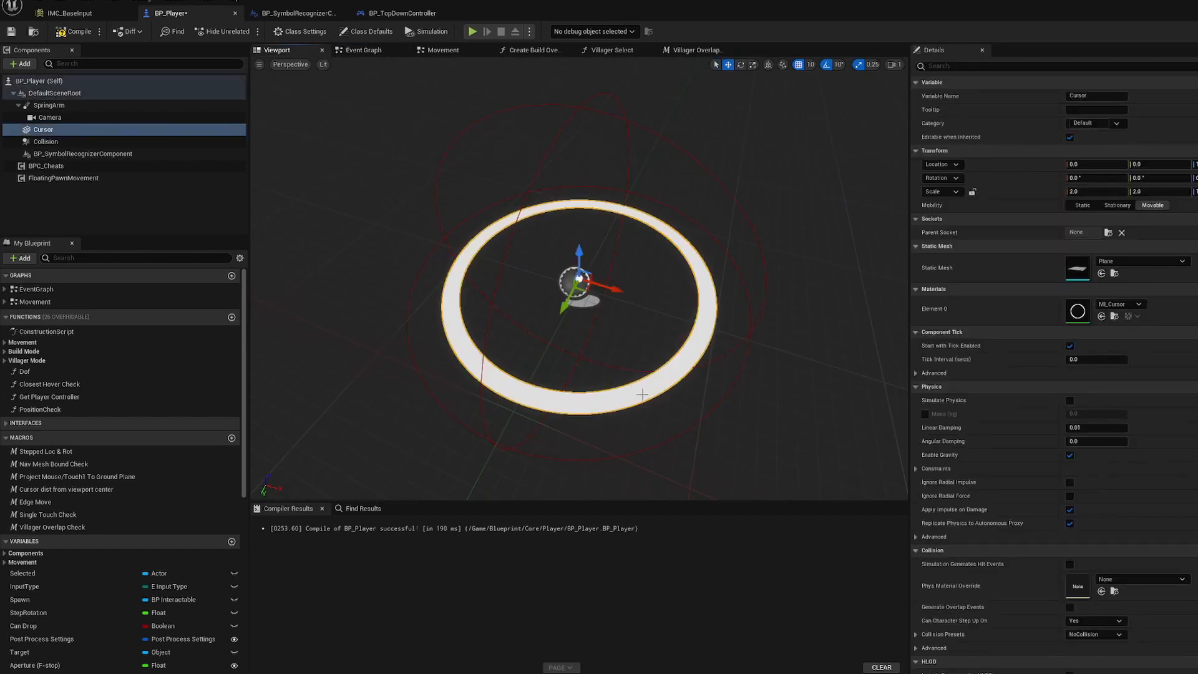
mouse_move(464, 51)
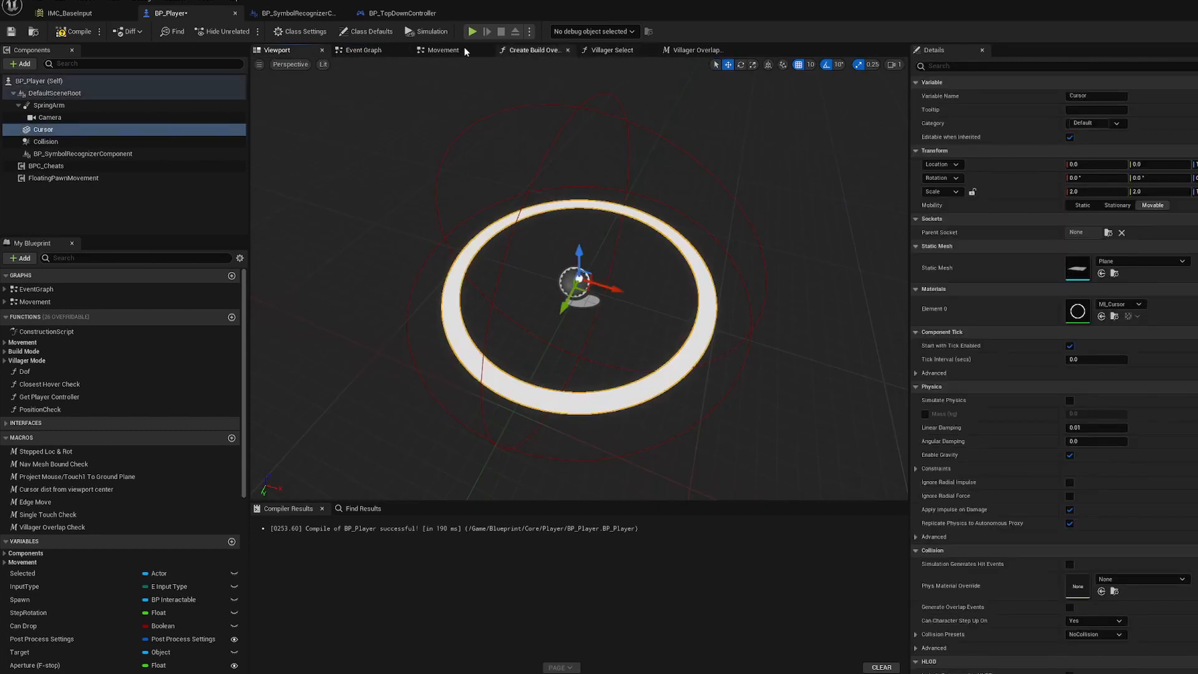
Add a Get World Location node fed by the Cursor component in BP_Player's graph
click(363, 50)
text(g)
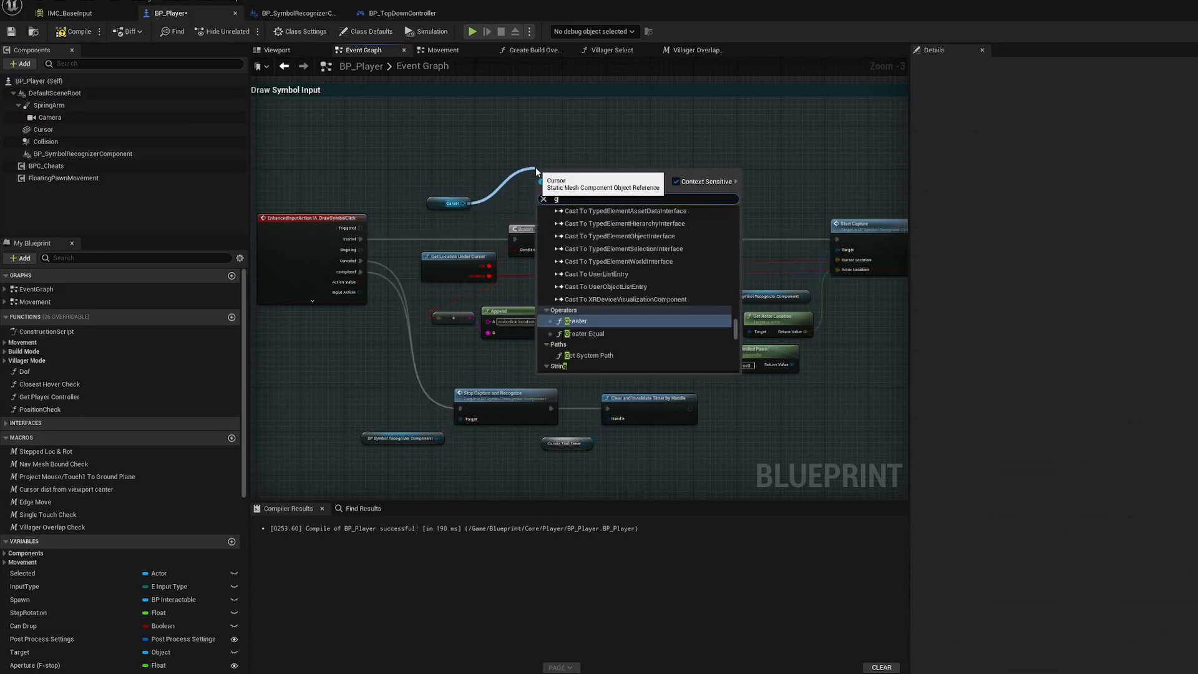
text(et world location)
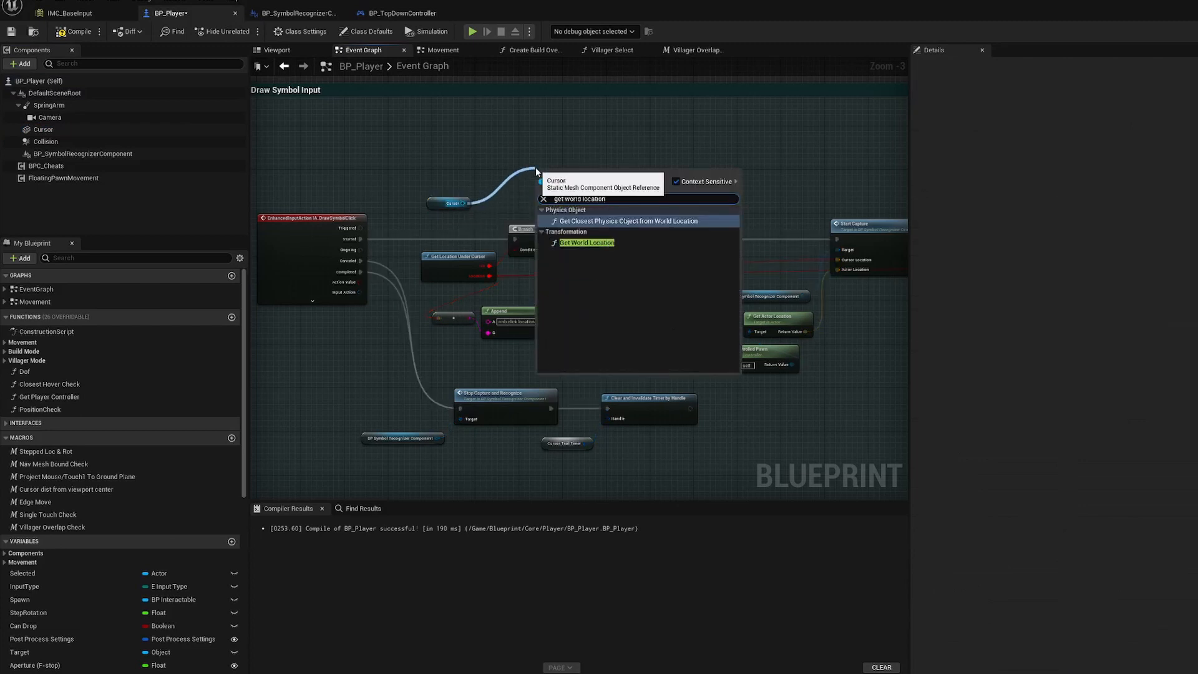
click(586, 242)
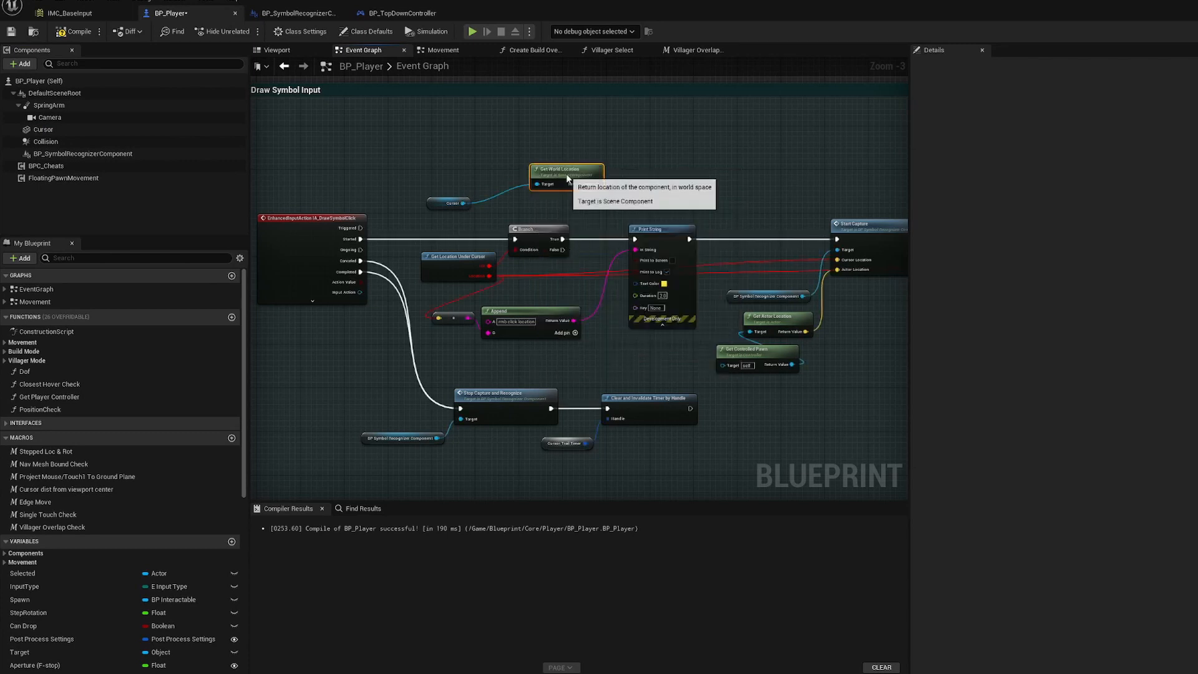
scroll(up, 3)
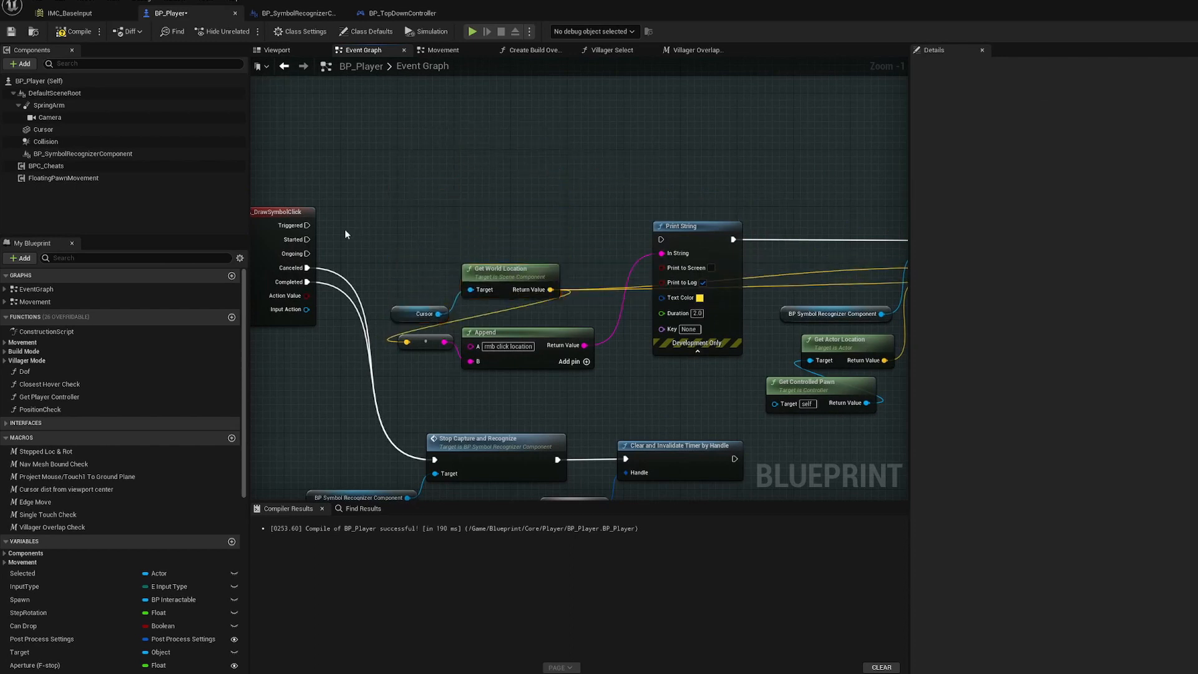
mouse_move(297, 239)
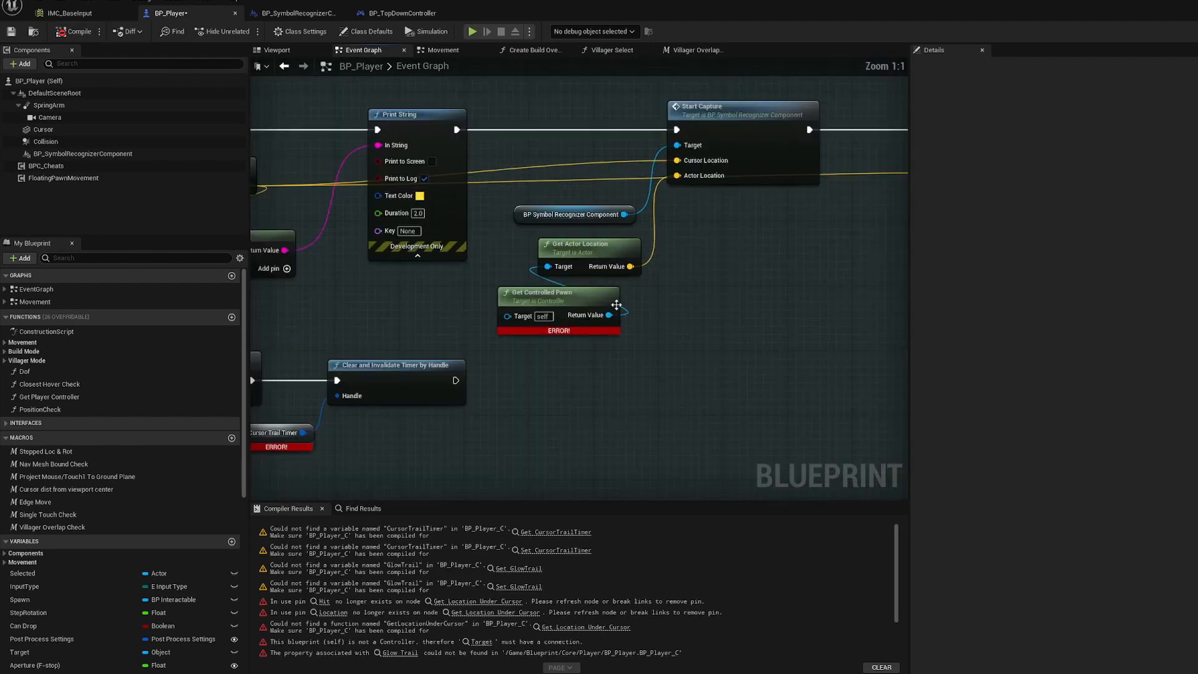
Replace the erroring Get Controlled Pawn node with a Self reference node
click(558, 292)
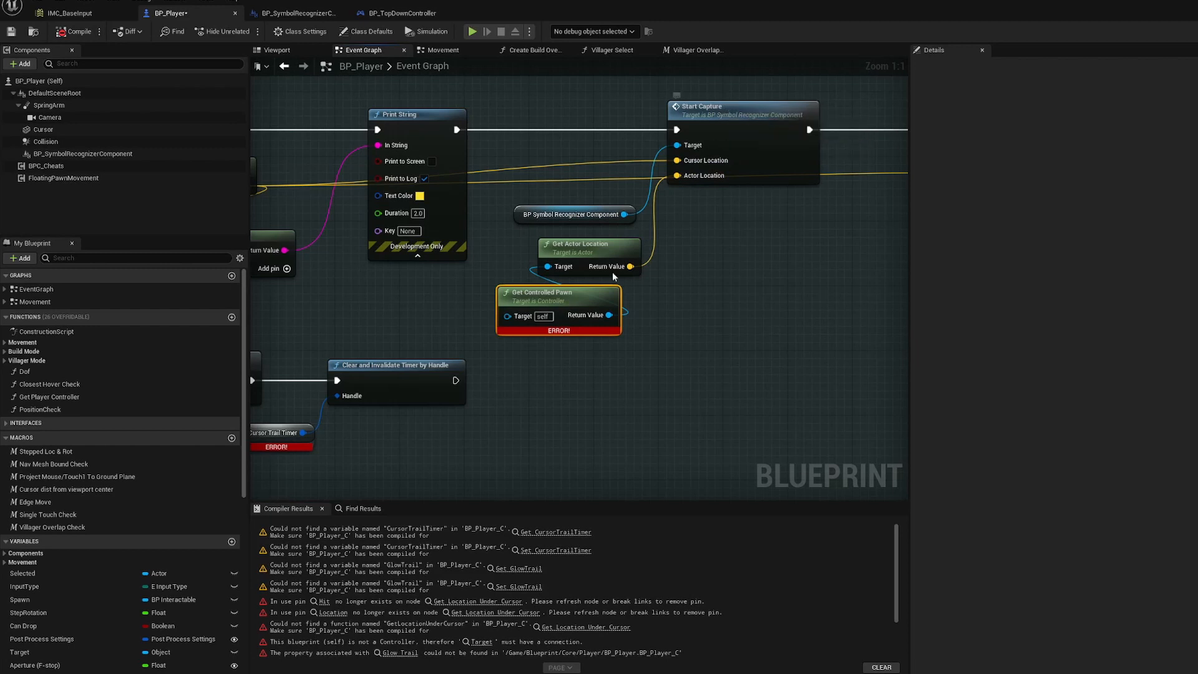
click(665, 311)
text(get self)
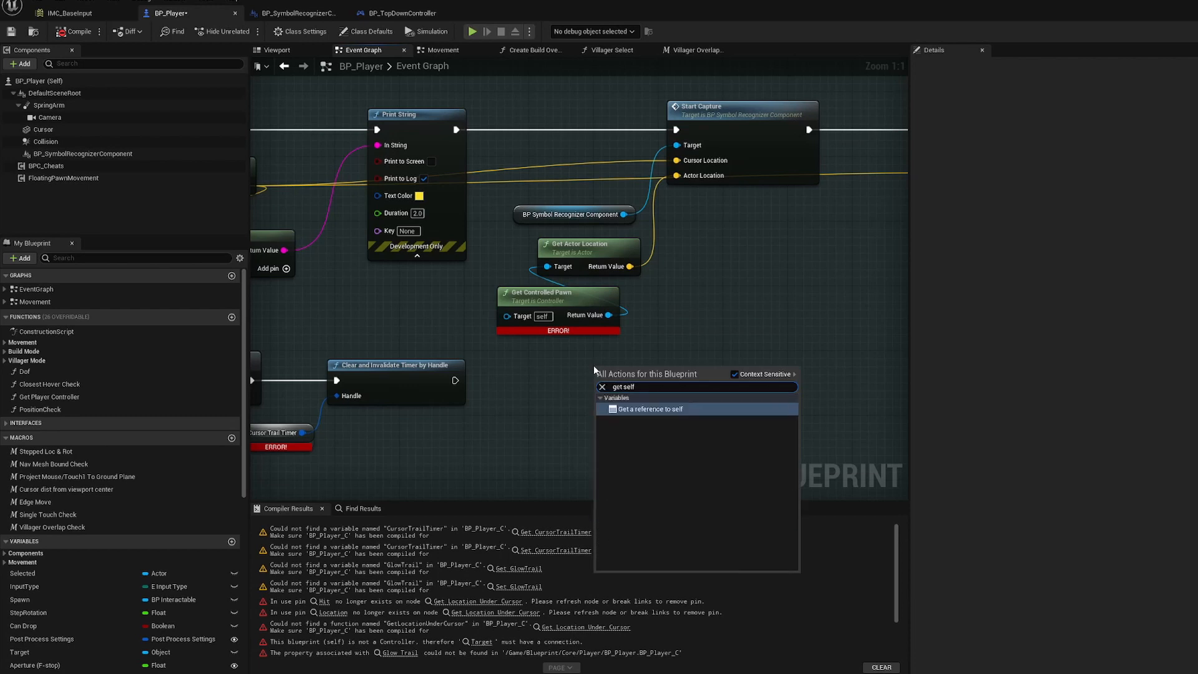
click(651, 408)
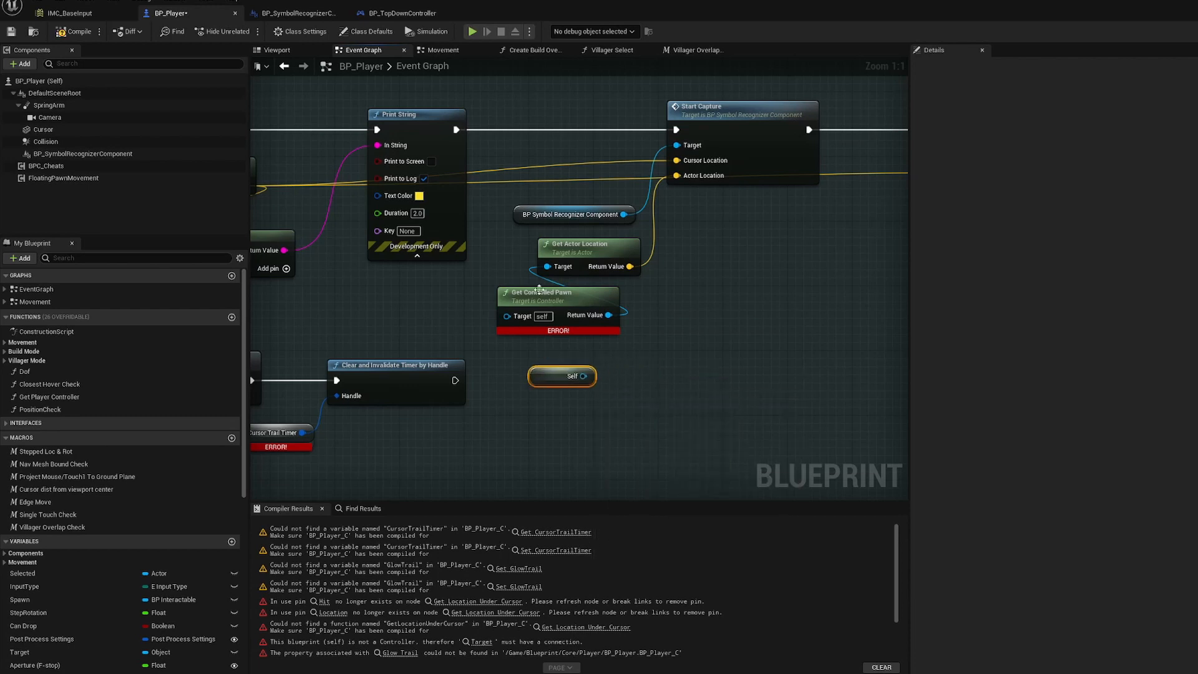
mouse_move(41, 81)
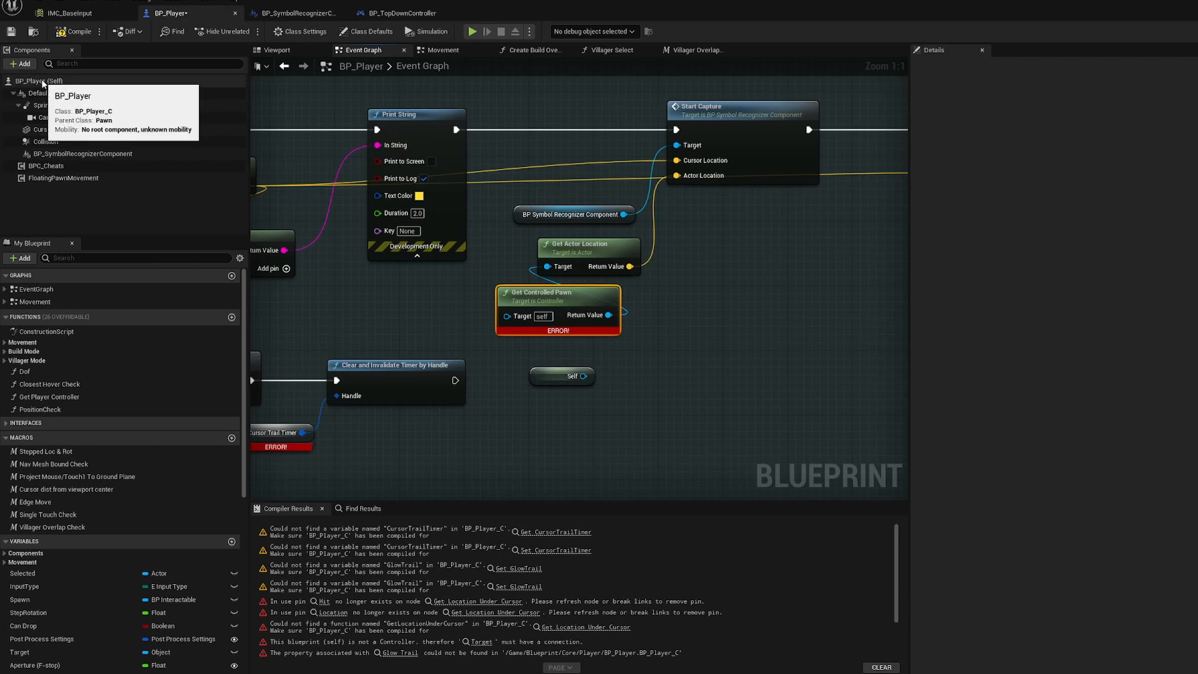
mouse_move(588, 298)
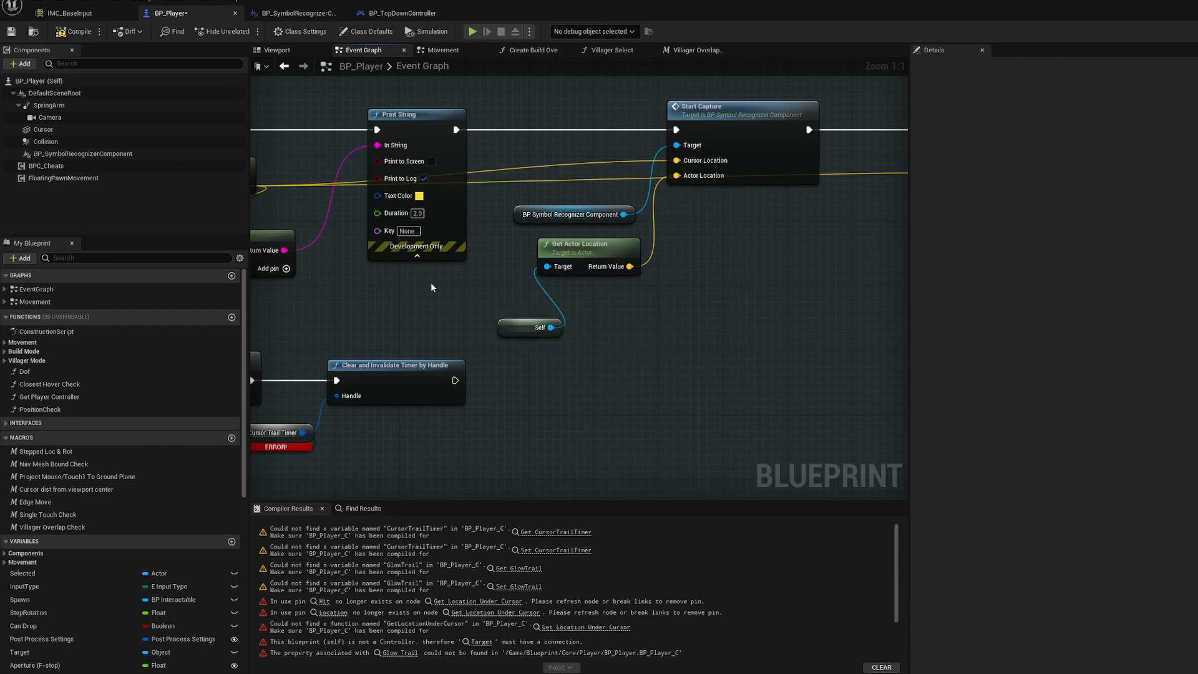
Place a Cursor component reference and check the Start Capture event definition
click(44, 129)
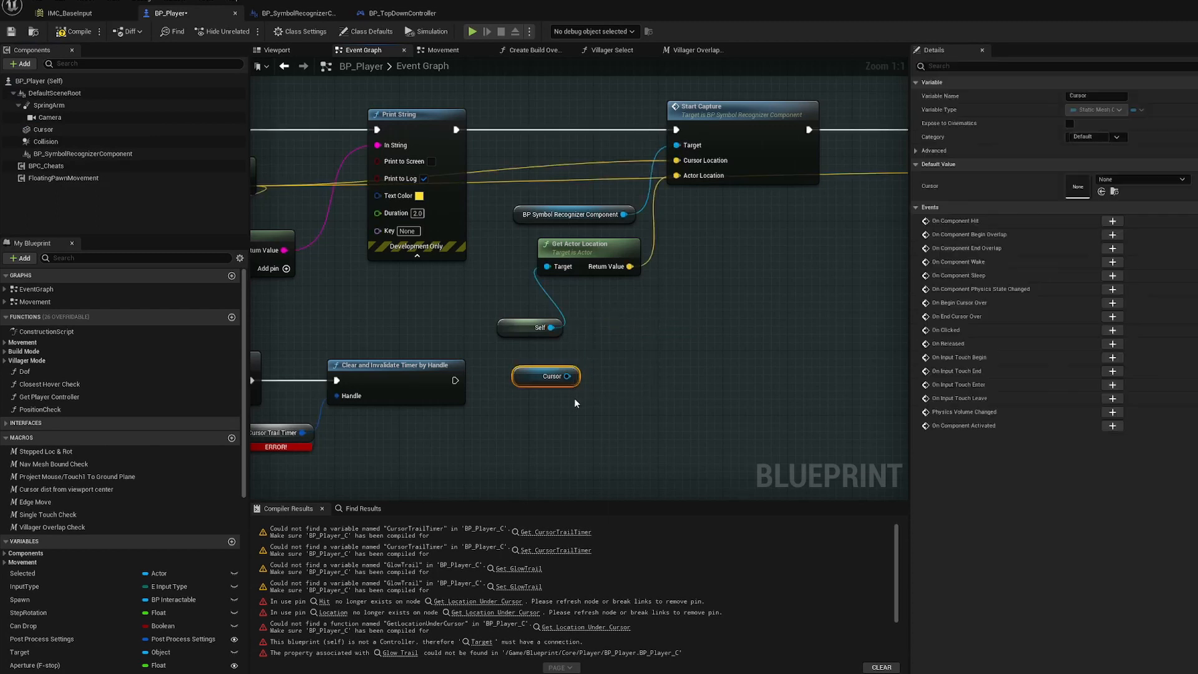
click(576, 402)
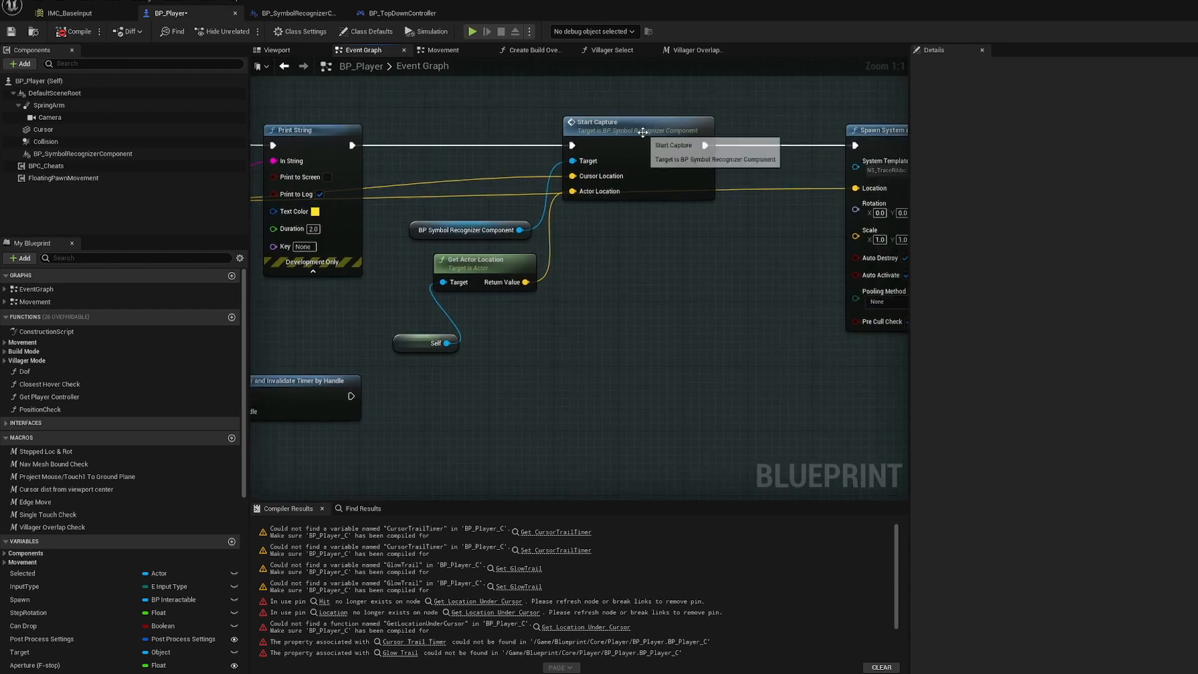
click(298, 13)
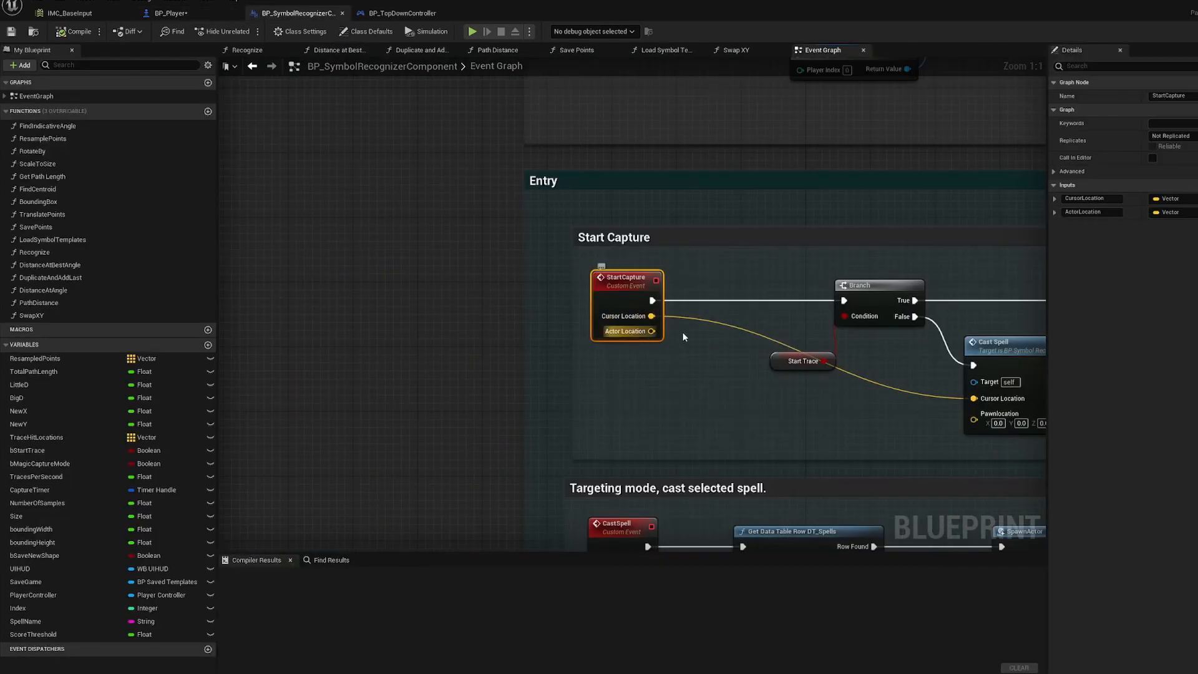
click(172, 13)
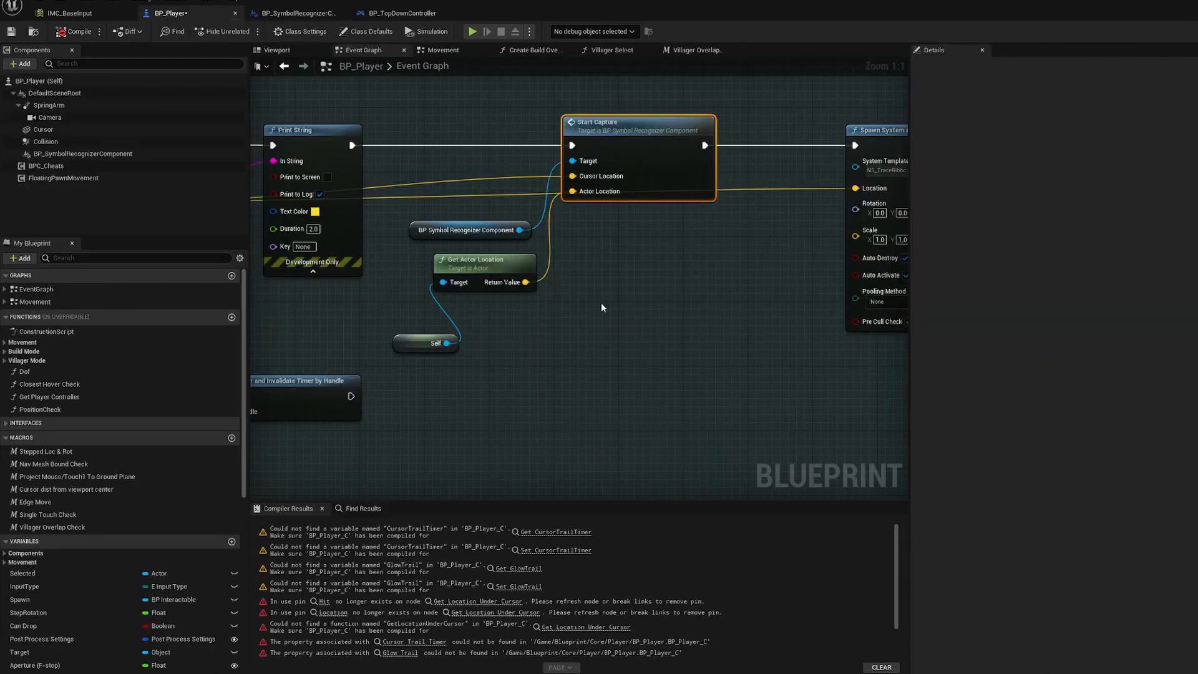
scroll(down, 3)
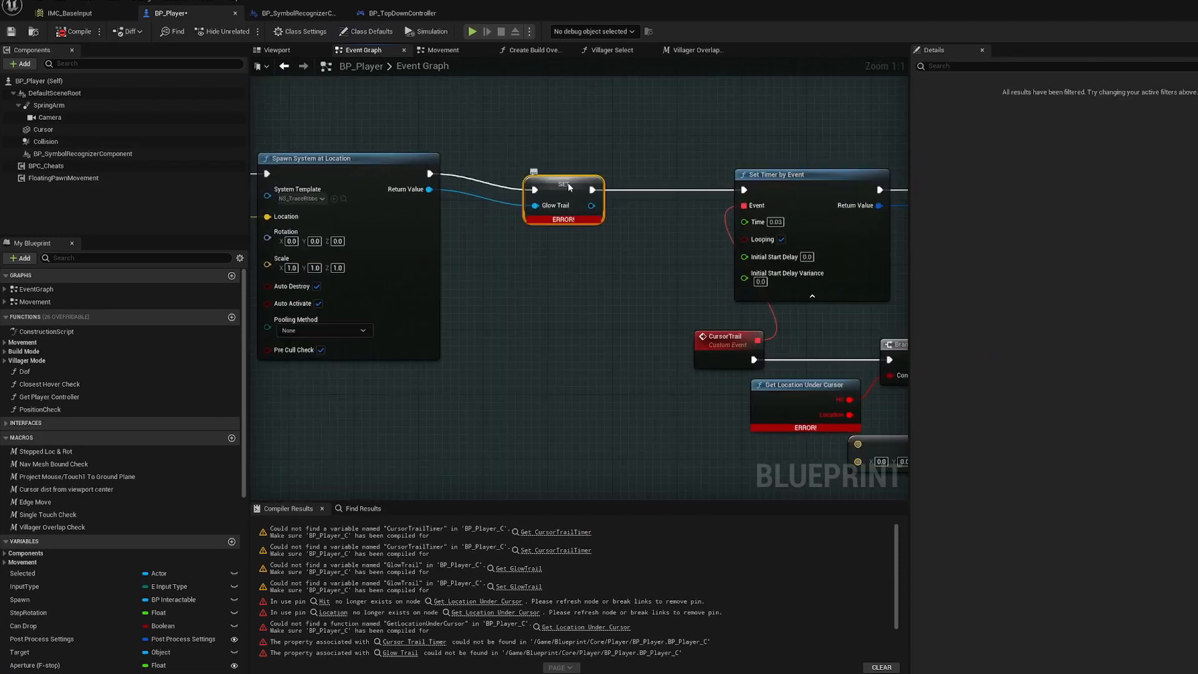
Create the missing GlowTrail variable from the broken setter and recompile
right_click(554, 204)
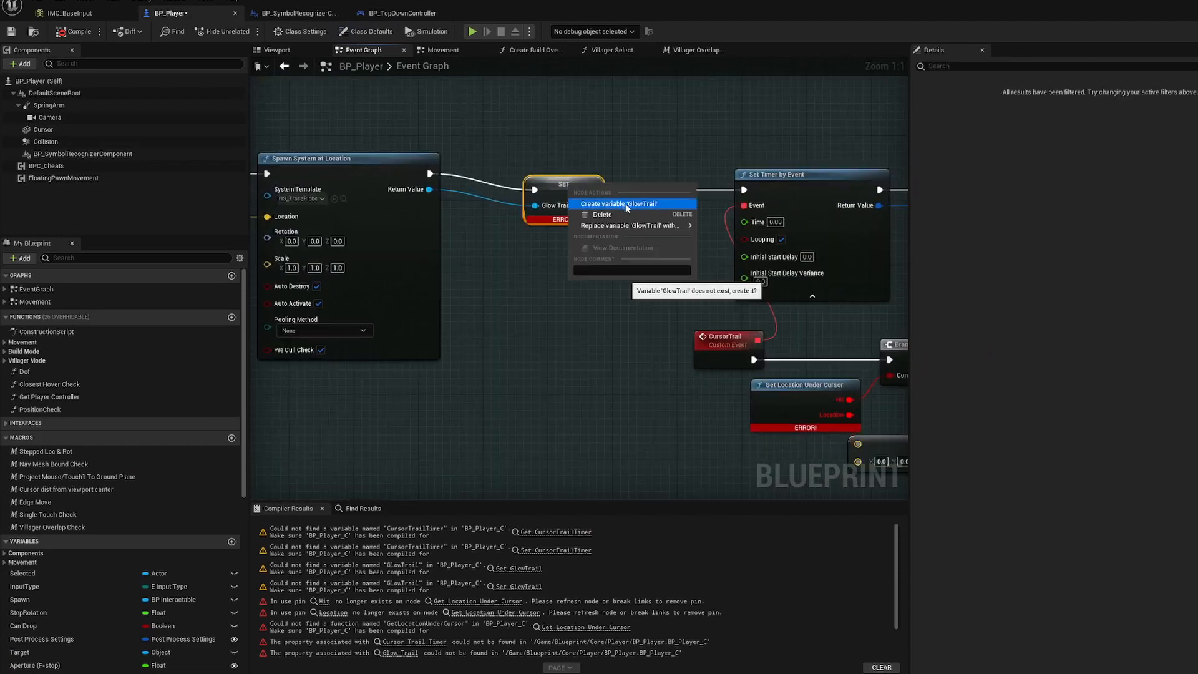
click(618, 204)
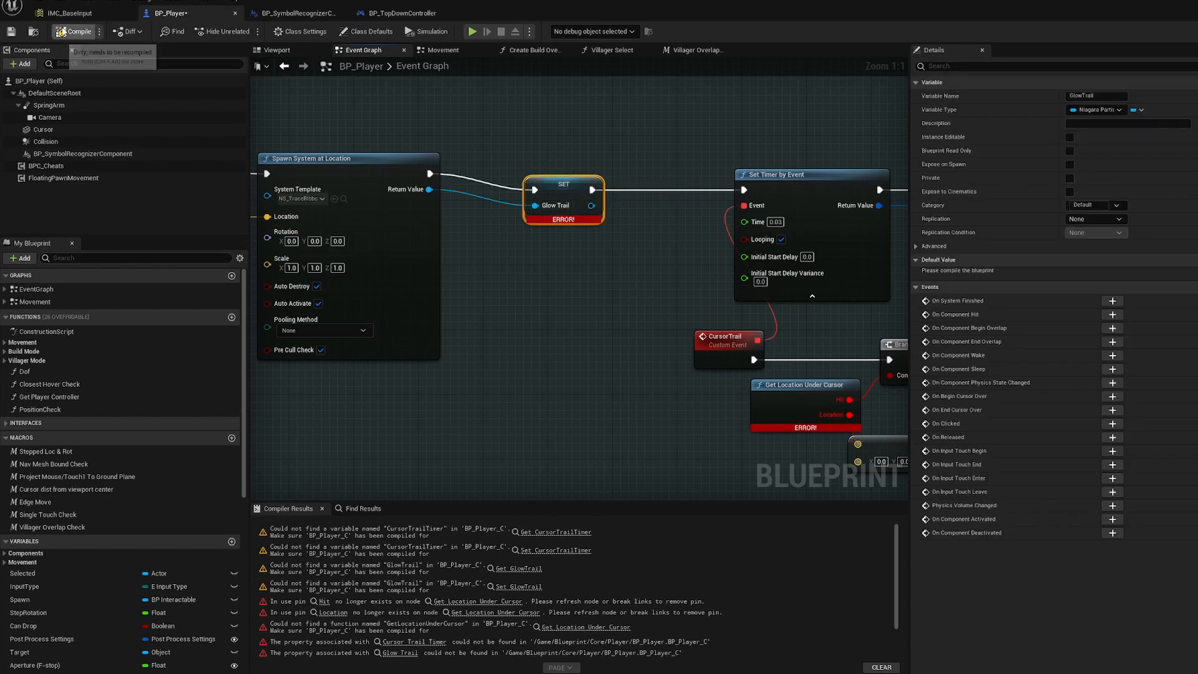
click(76, 31)
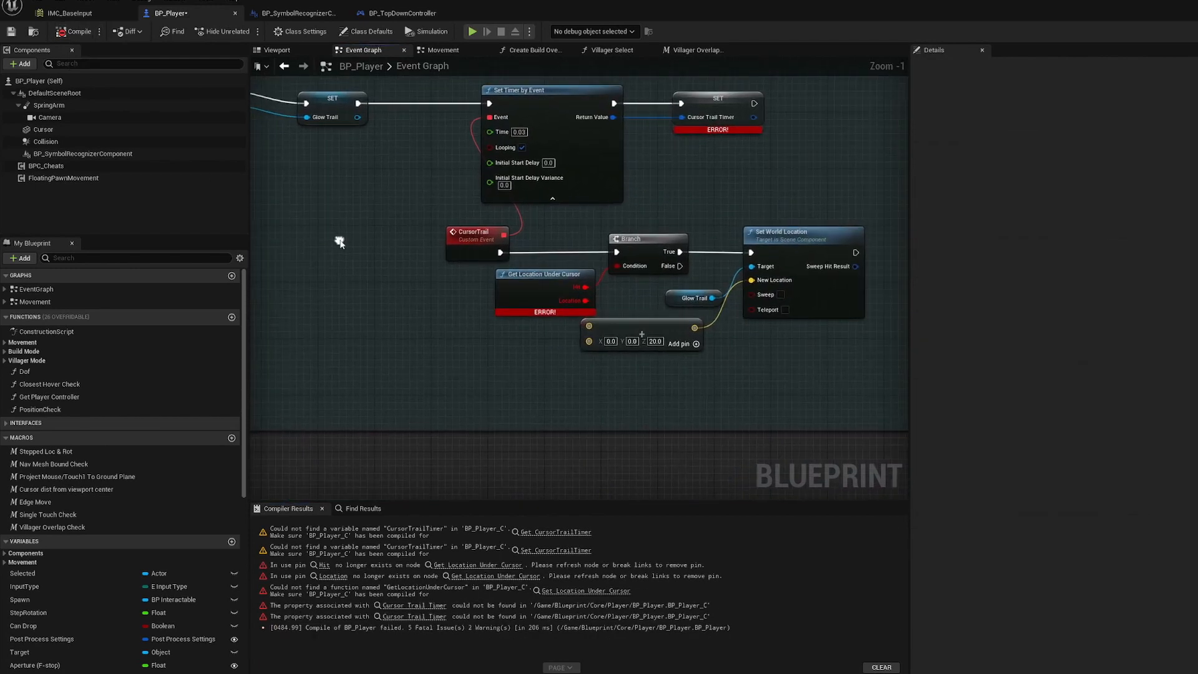
mouse_move(550, 296)
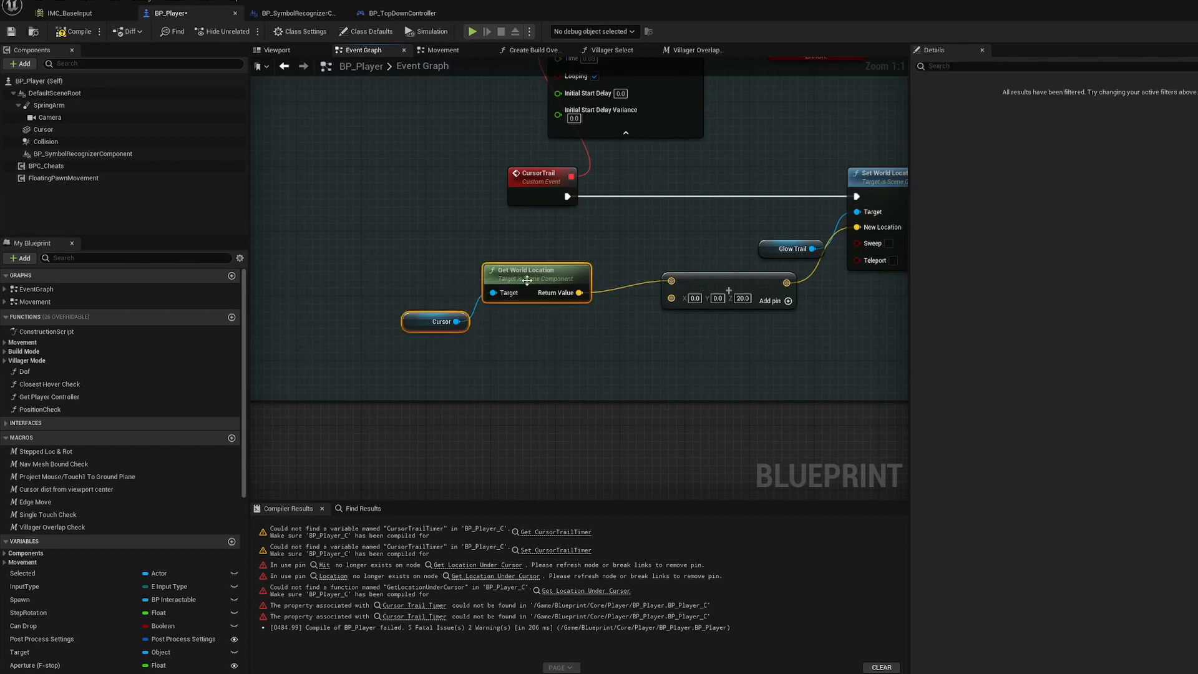
Create the missing CursorTrailTimer variable and compile BP_Player successfully
scroll(down, 3)
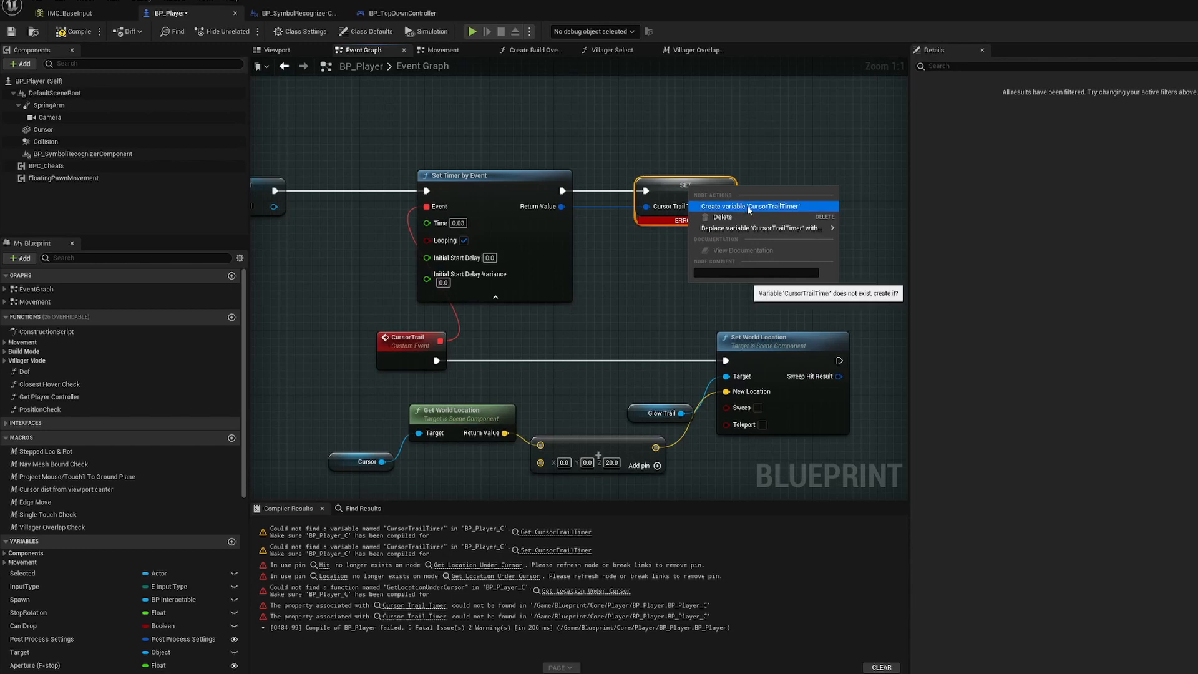
click(751, 207)
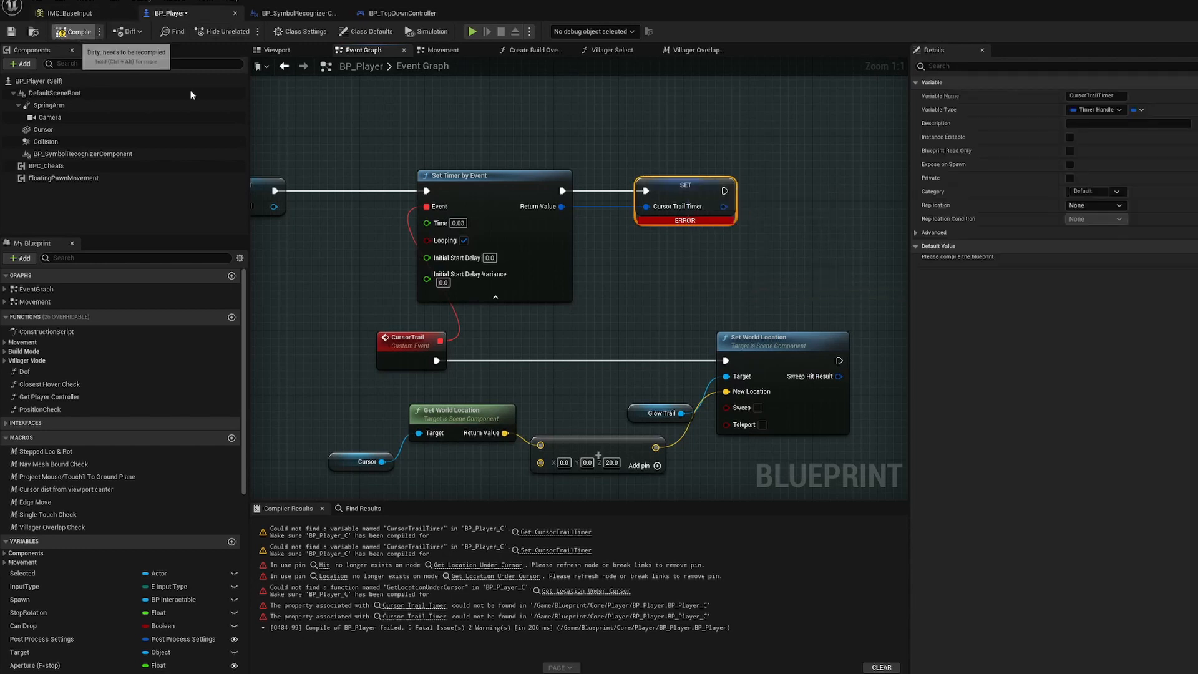
click(74, 31)
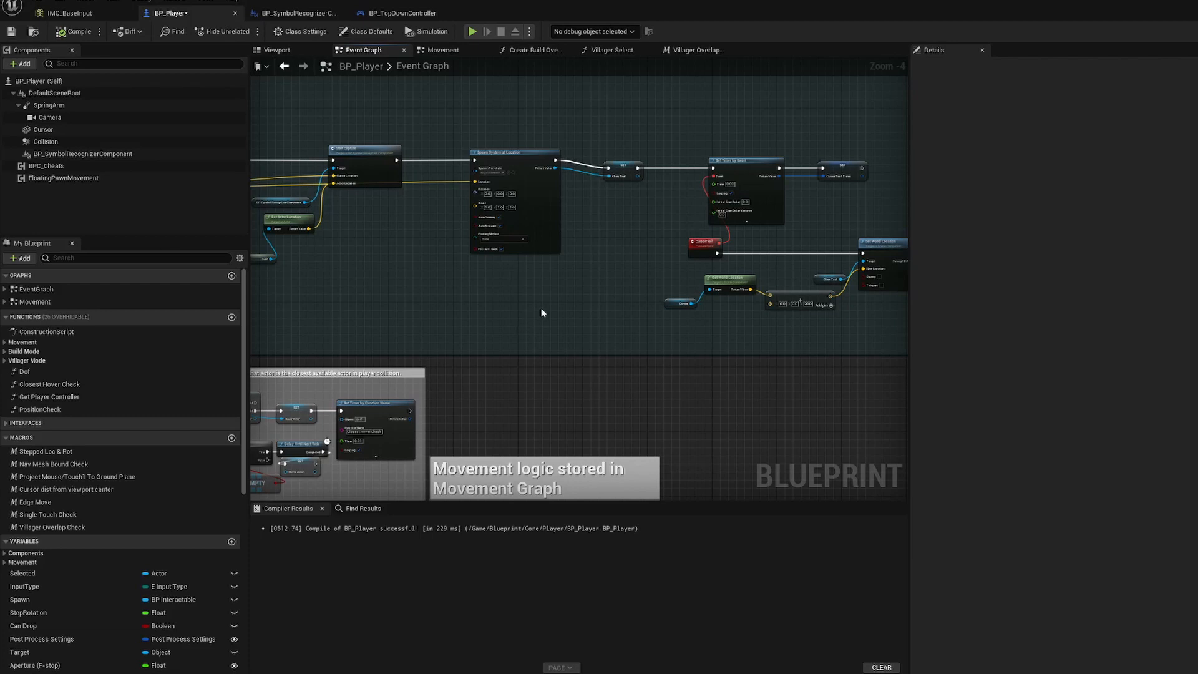
In BP_SymbolRecognizerComponent's graph, locate the note about swapping the BP_TopDownCharacter cast
click(297, 13)
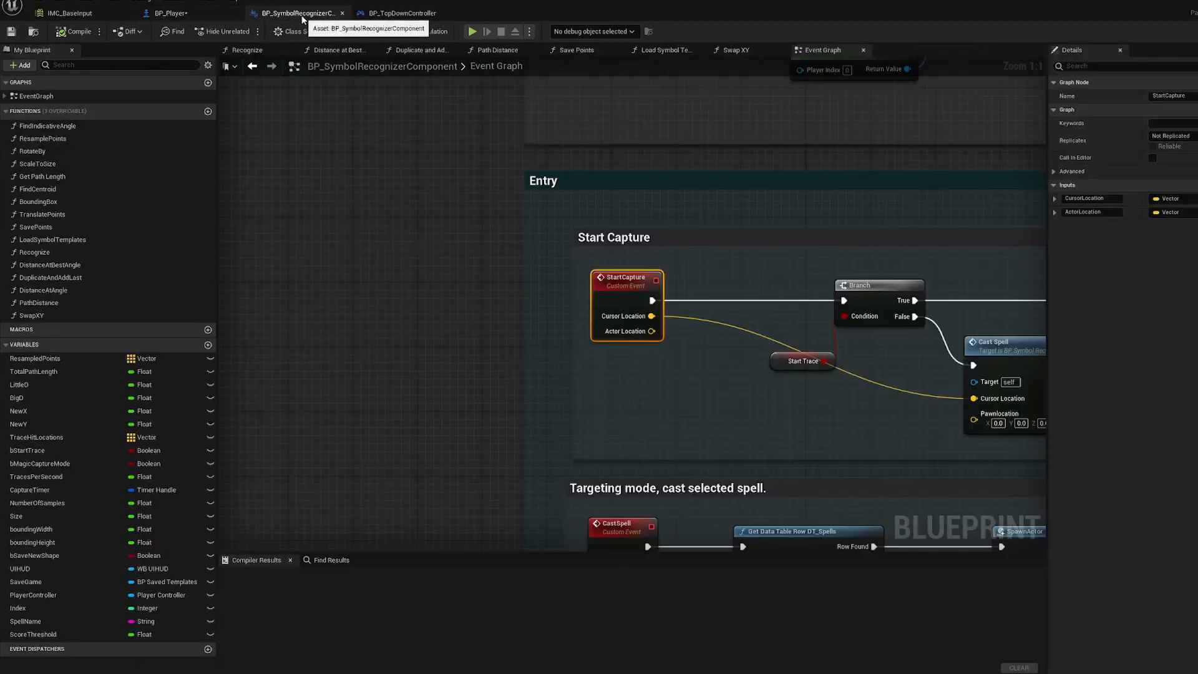
scroll(down, 3)
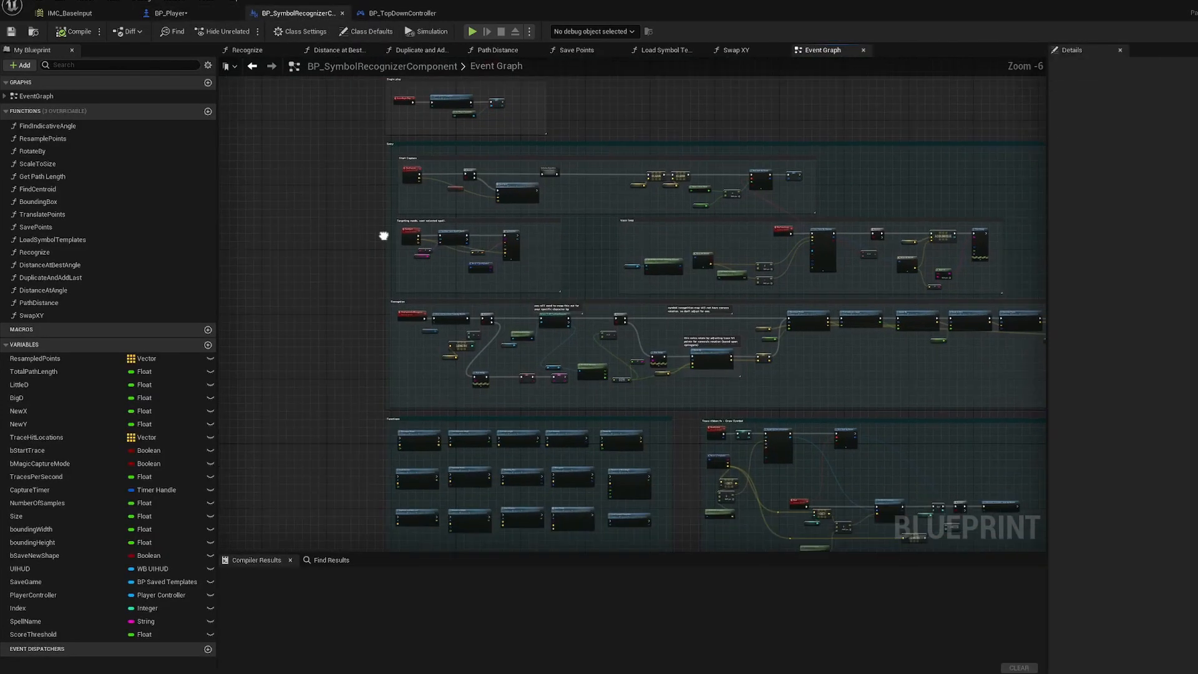
scroll(up, 3)
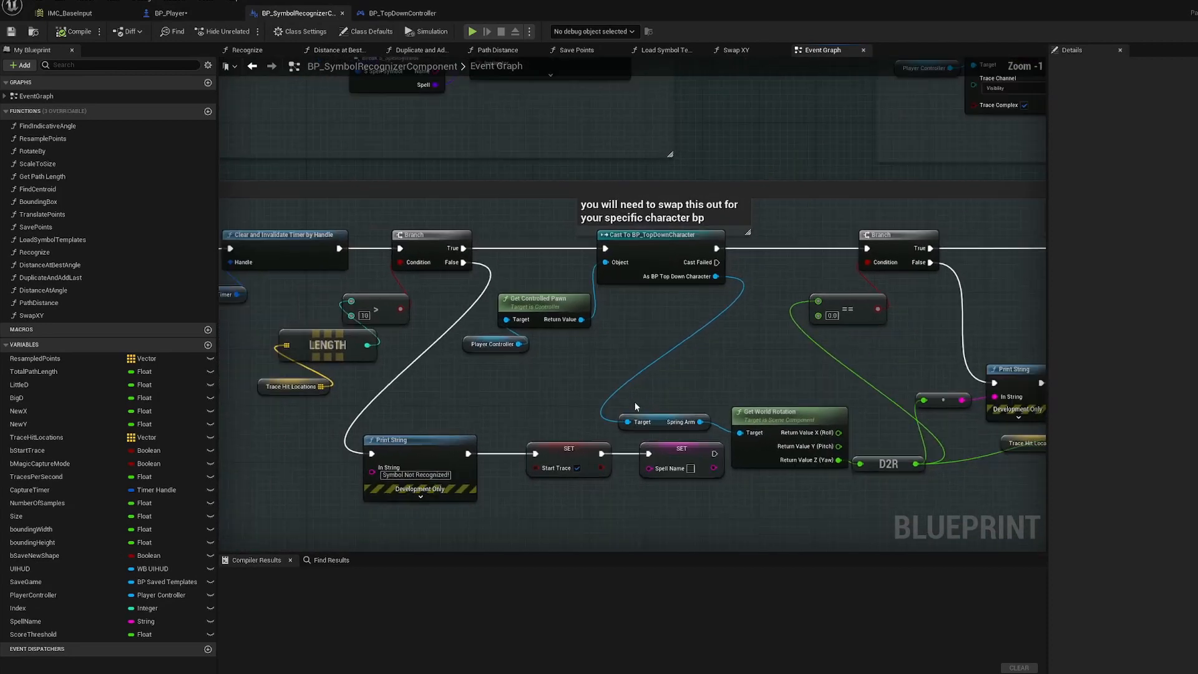
click(657, 210)
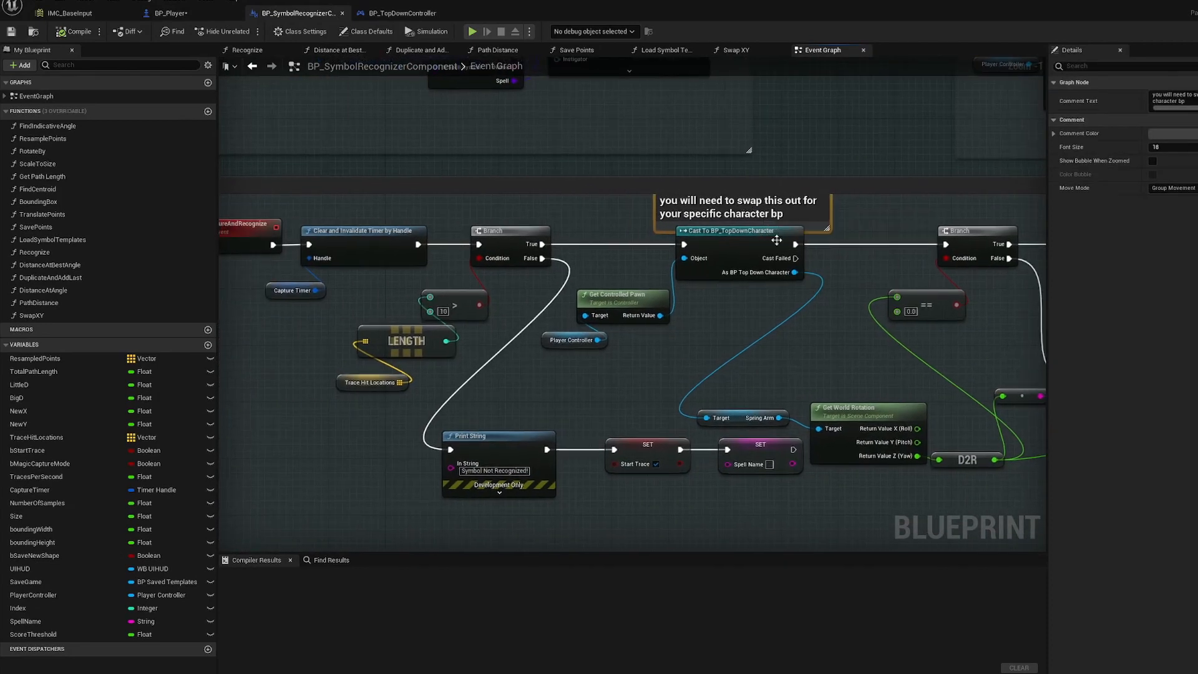
mouse_move(729, 256)
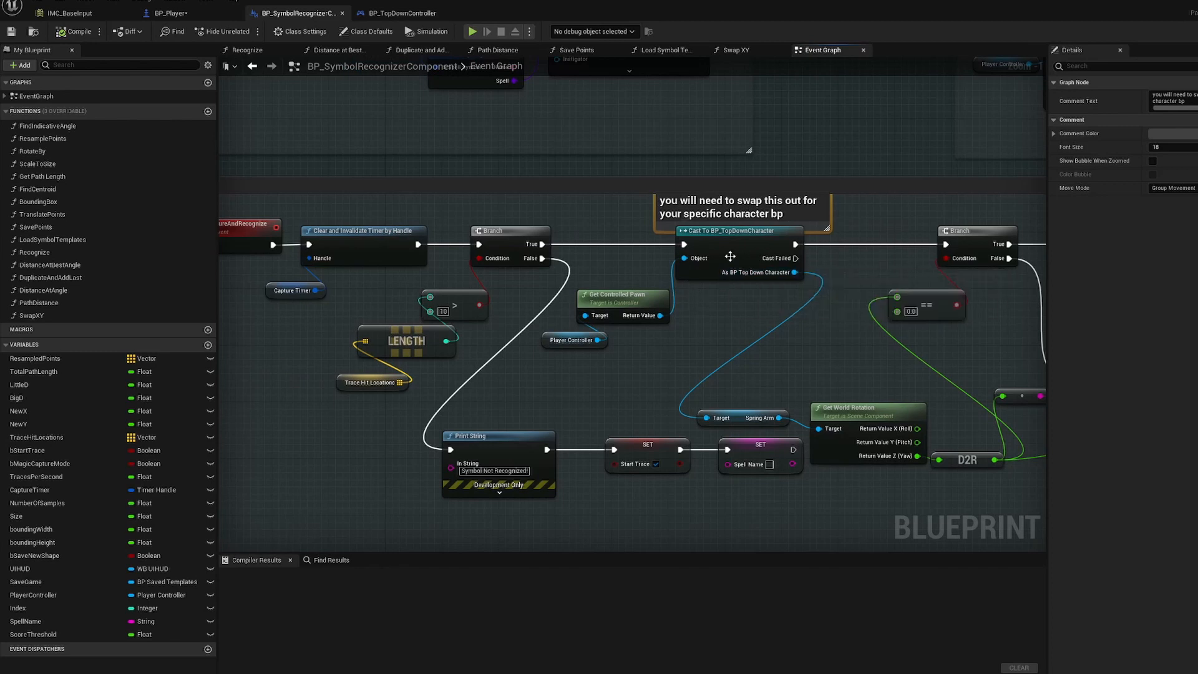
mouse_move(794, 258)
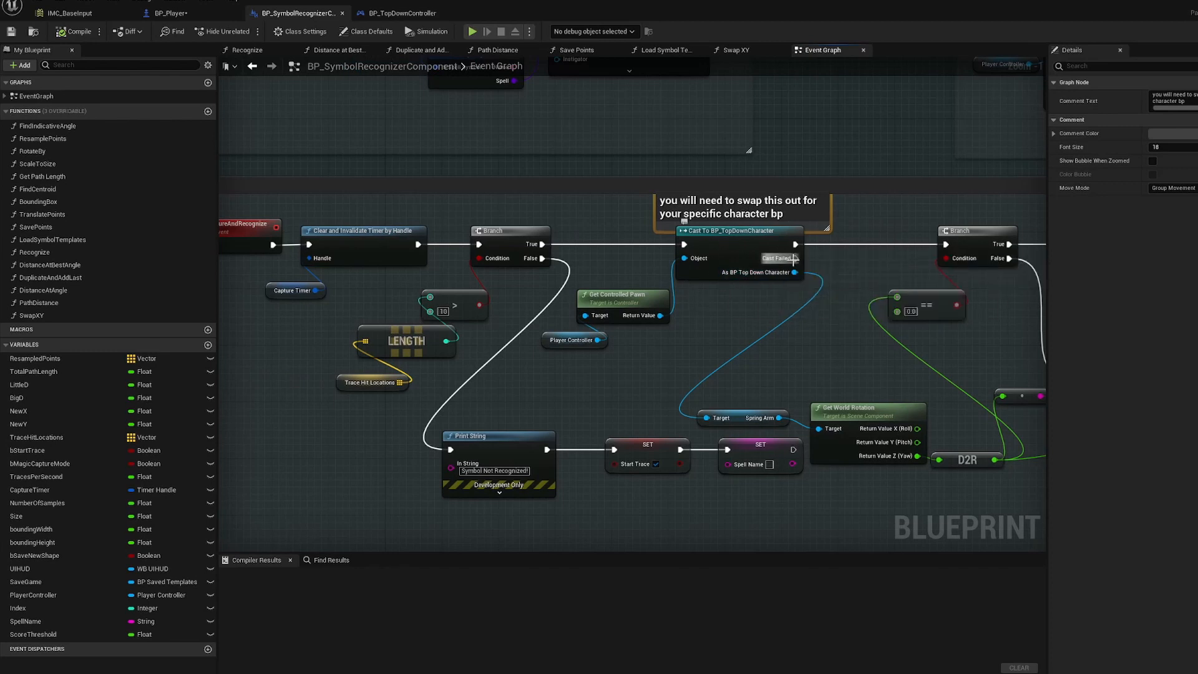
mouse_move(730, 340)
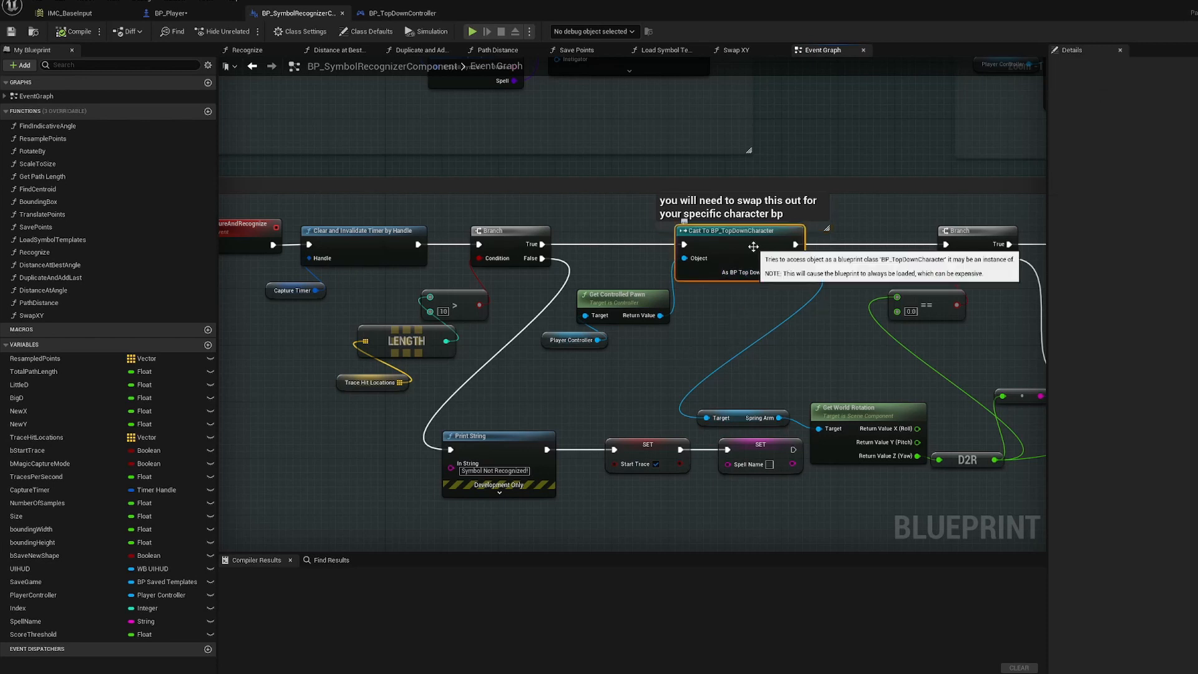
mouse_move(737, 307)
text(cas)
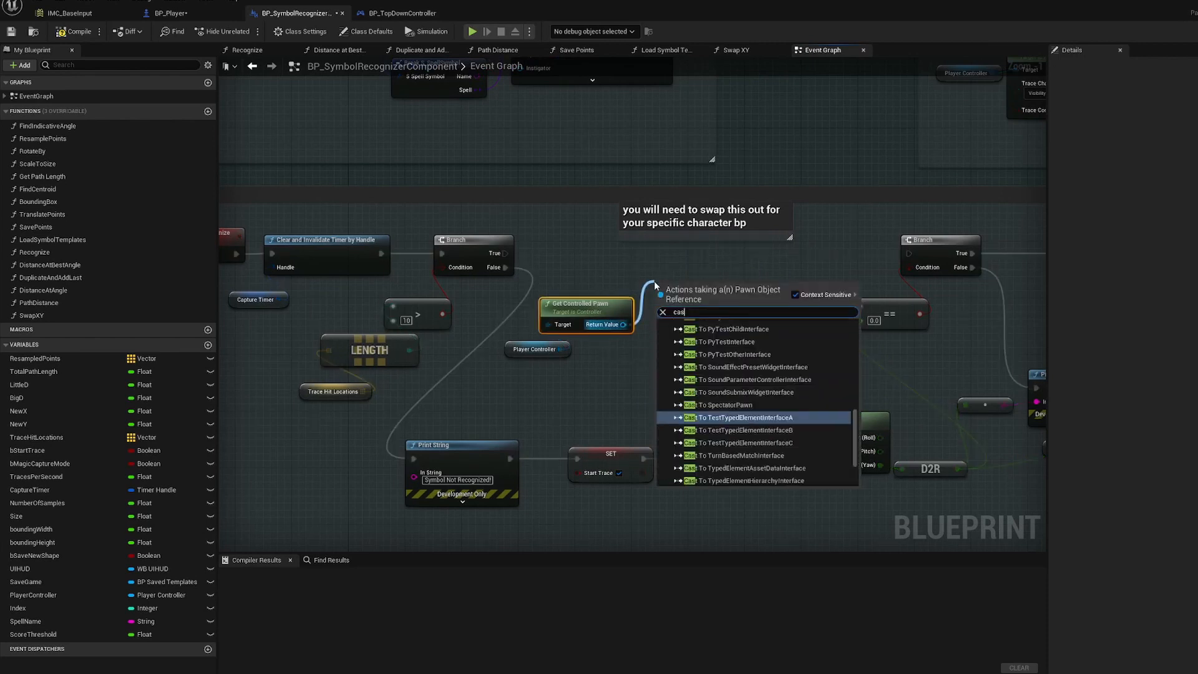
Cast to BP_Player, get its Spring Arm, and print a warning when the cast fails
click(749, 418)
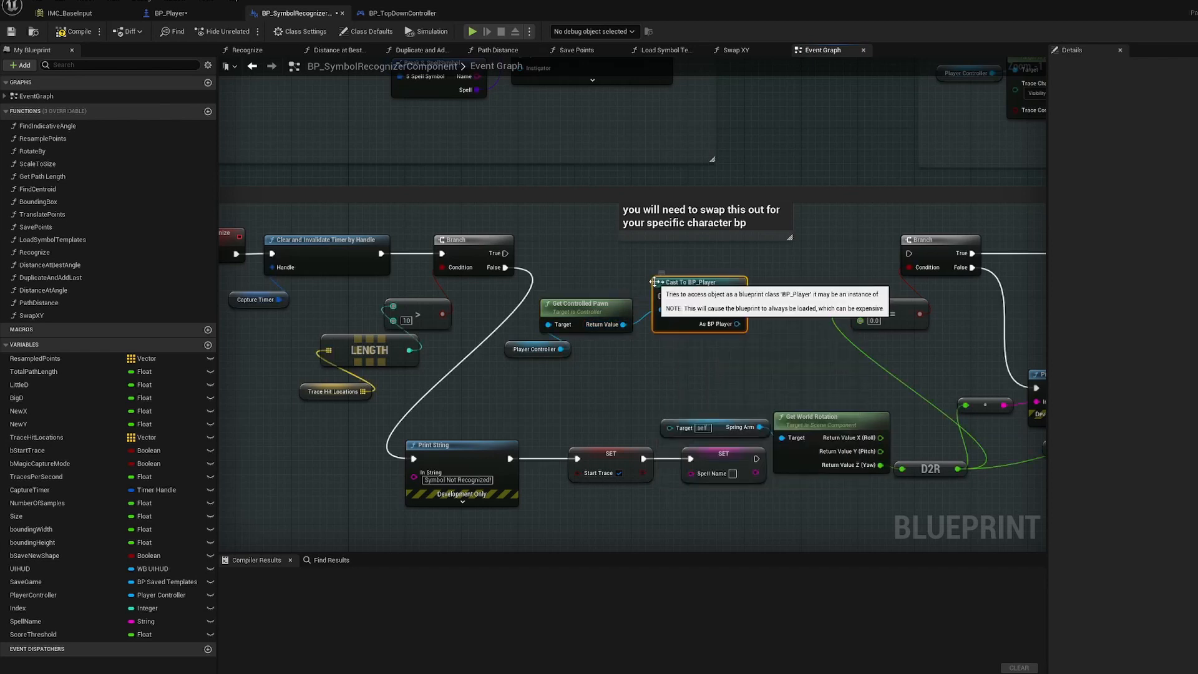
mouse_move(547, 269)
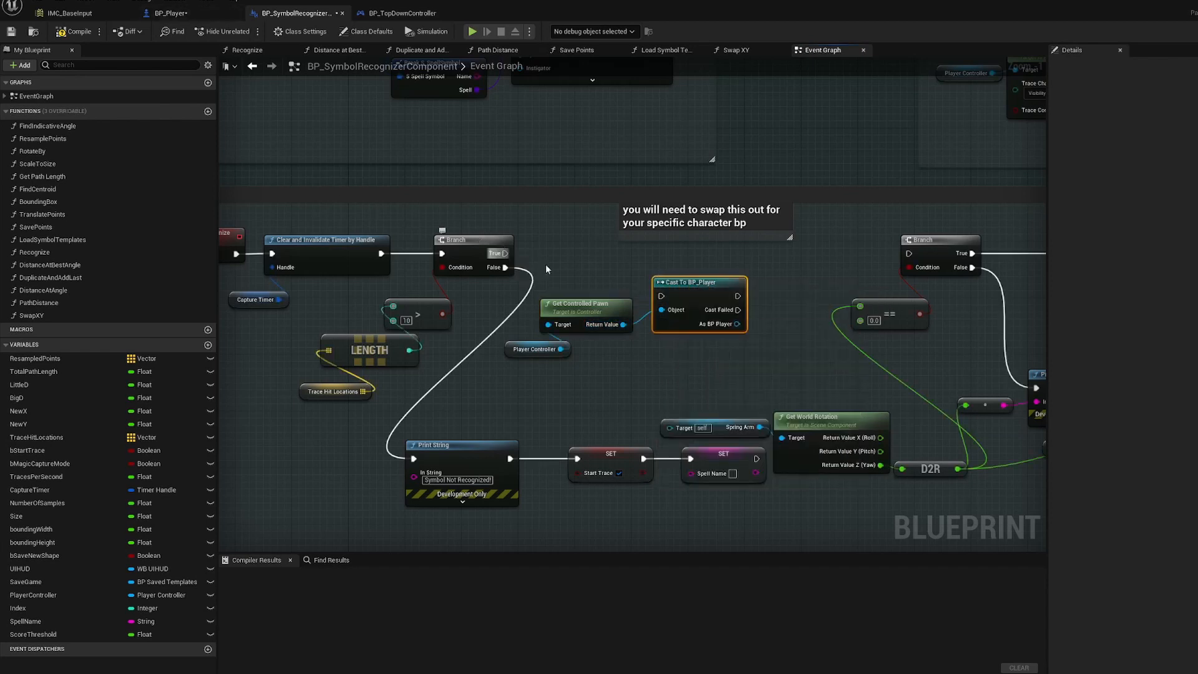
mouse_move(691, 245)
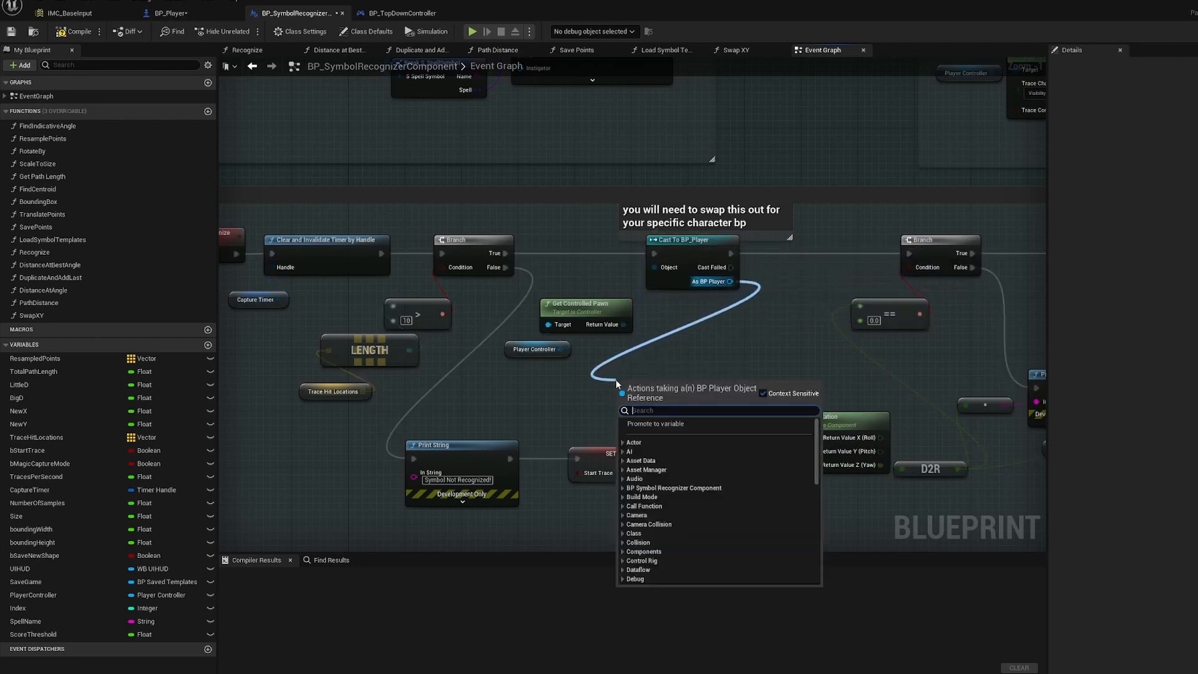
text(spring)
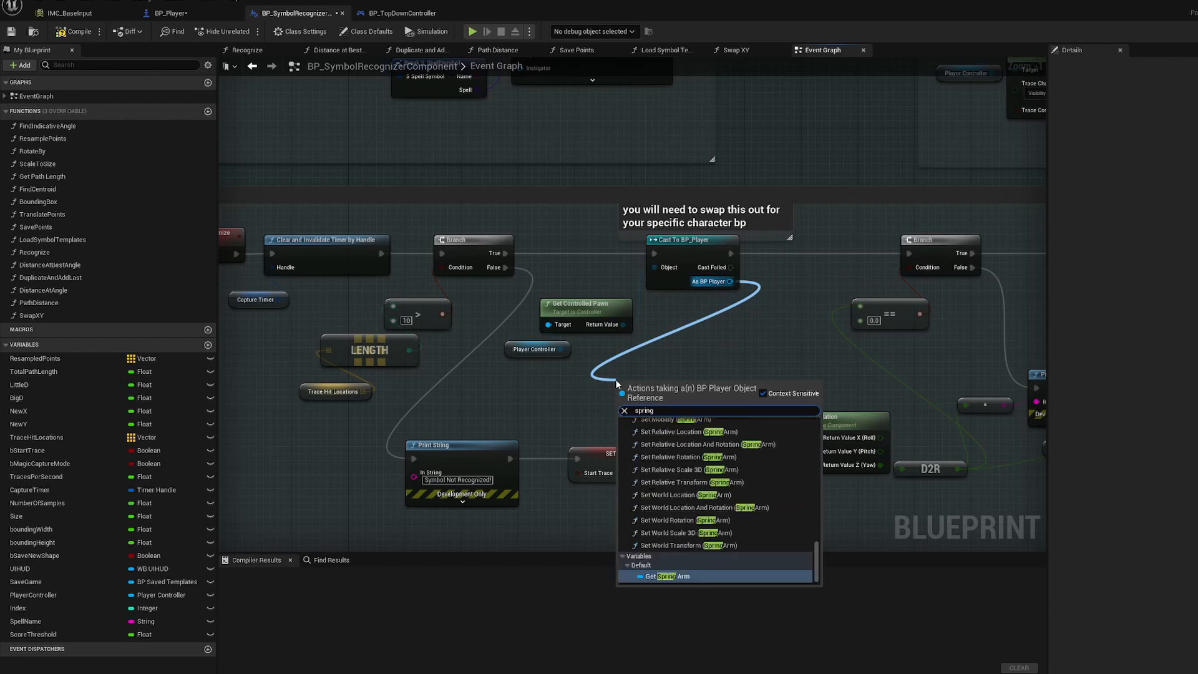
click(664, 576)
text(player cast failed in symbol)
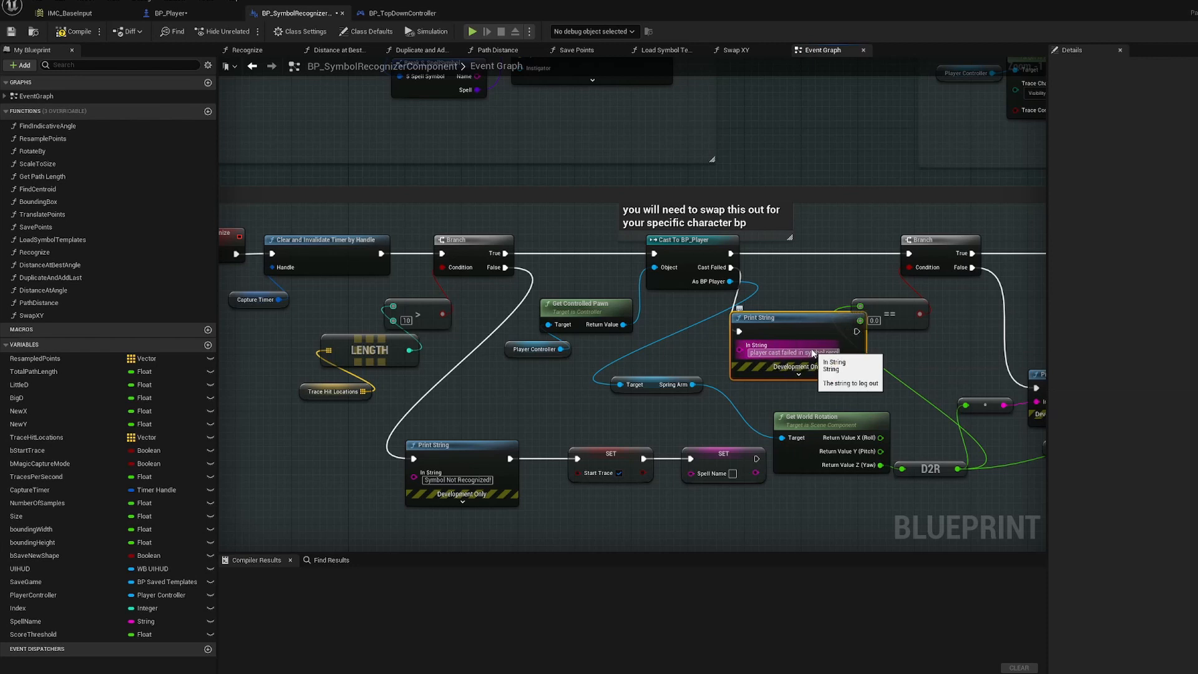
mouse_move(809, 388)
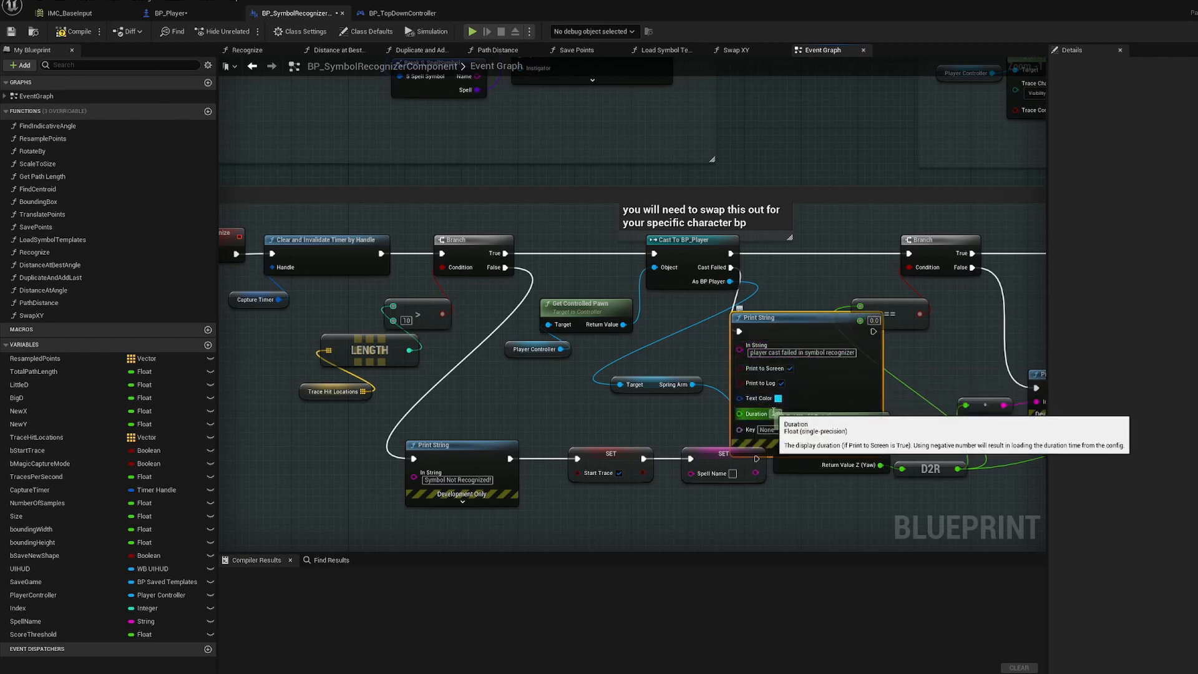
mouse_move(762, 407)
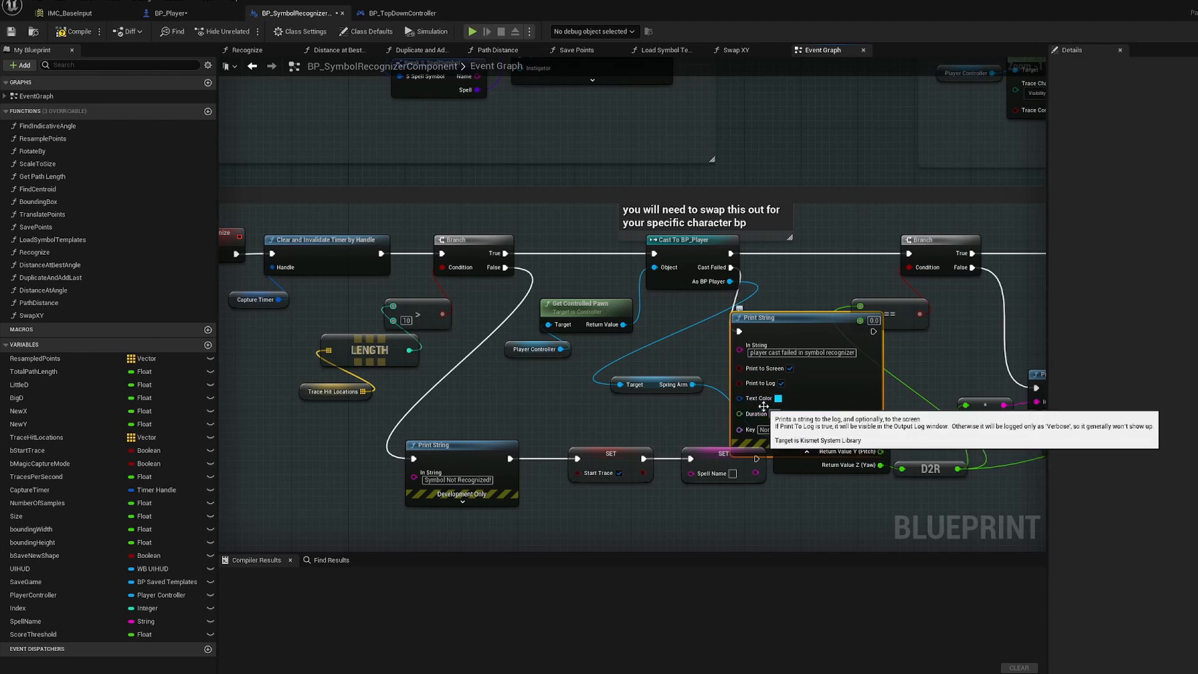
click(778, 397)
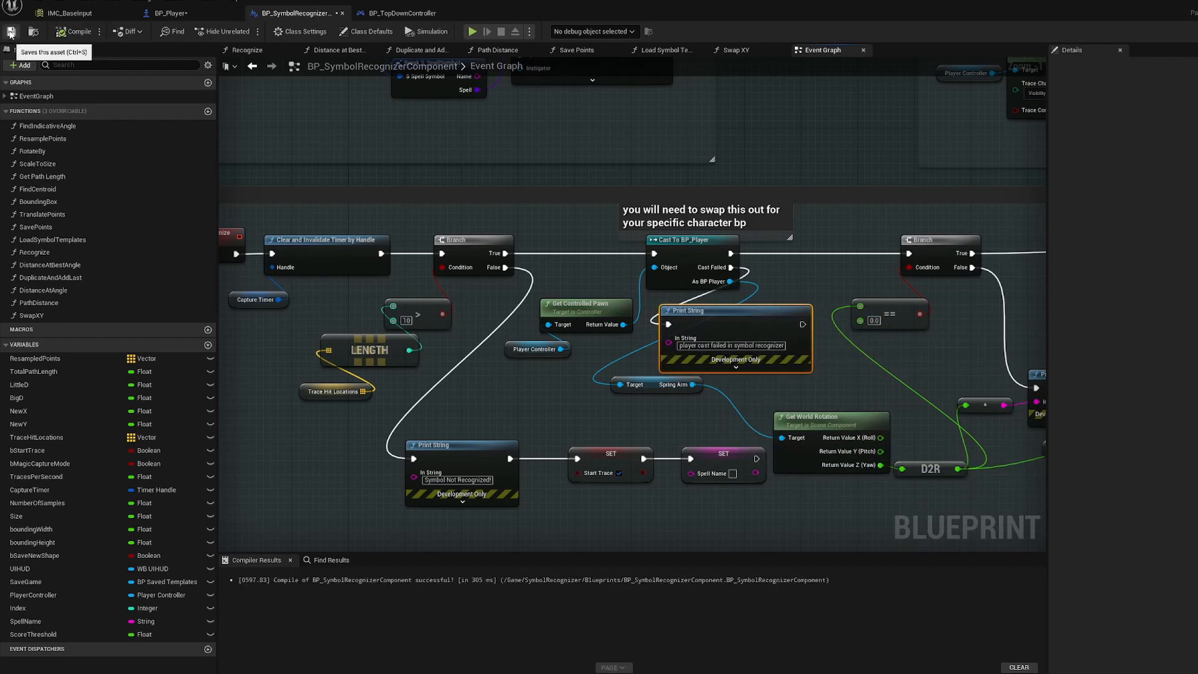
scroll(down, 3)
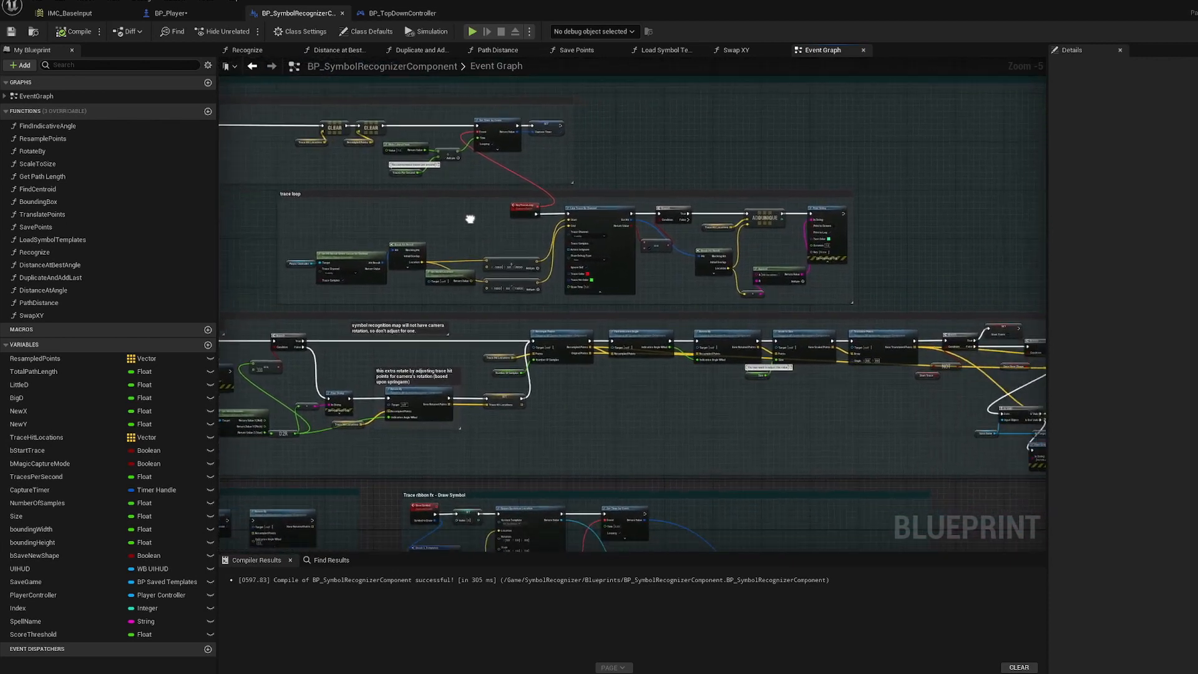
Save the drawn gesture as symbol 'Rain', check the saved symbols list, then stop play
scroll(up, 3)
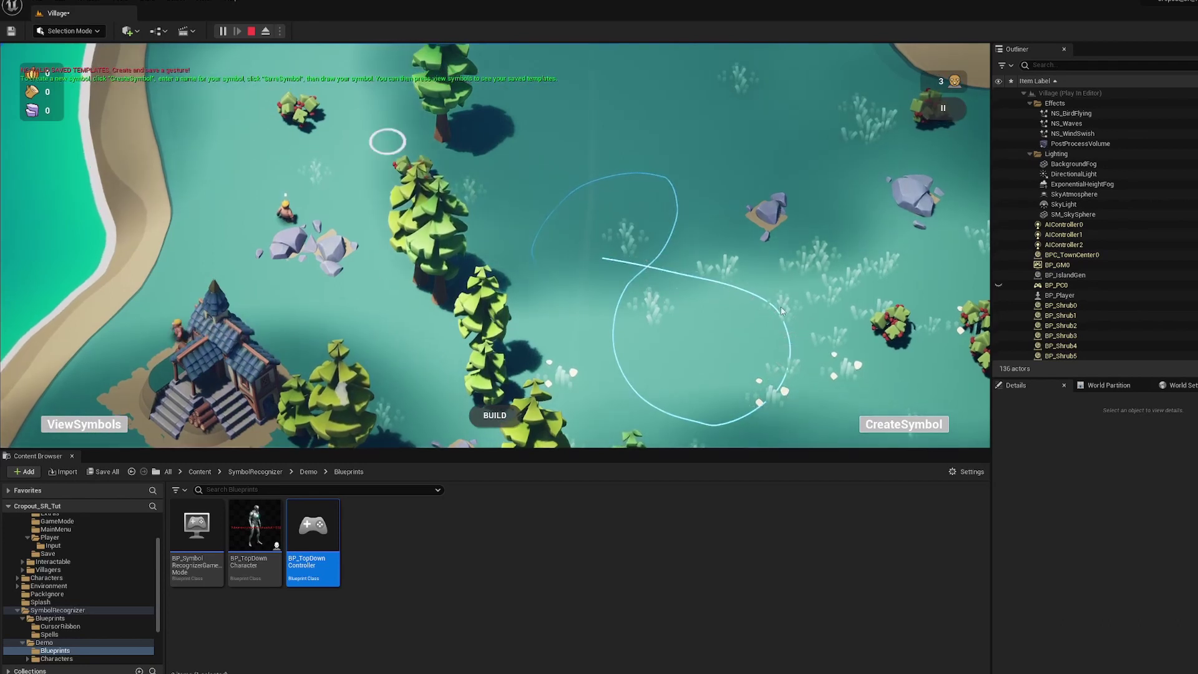
click(902, 424)
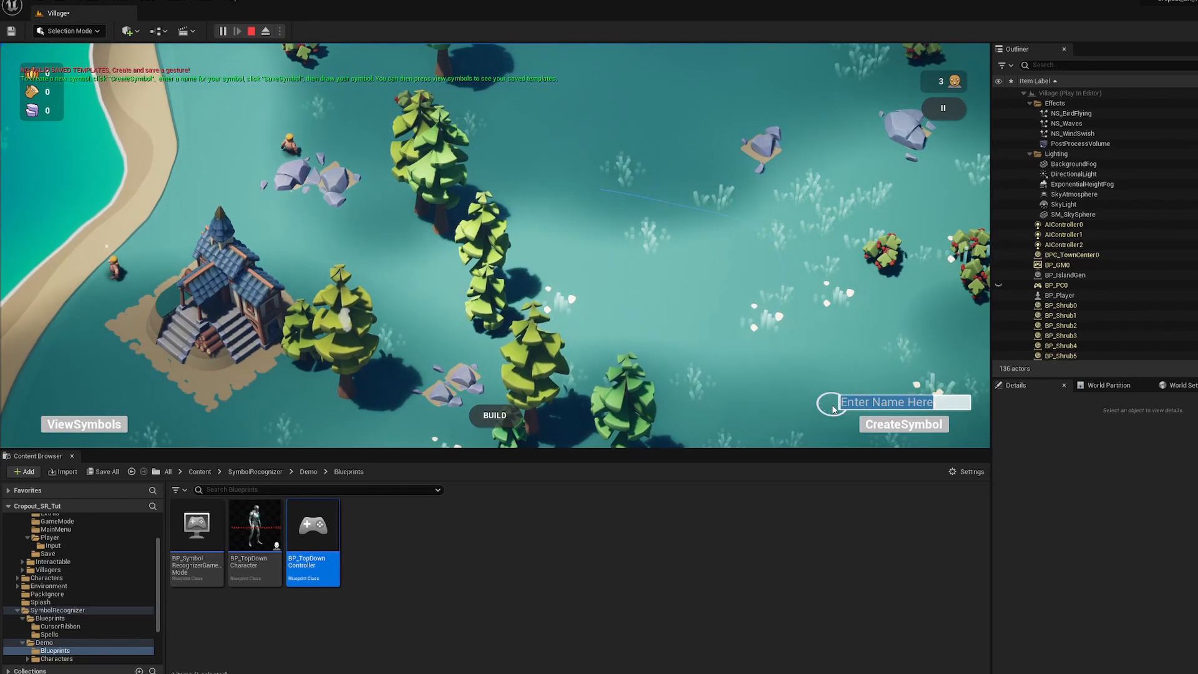
text(Rain)
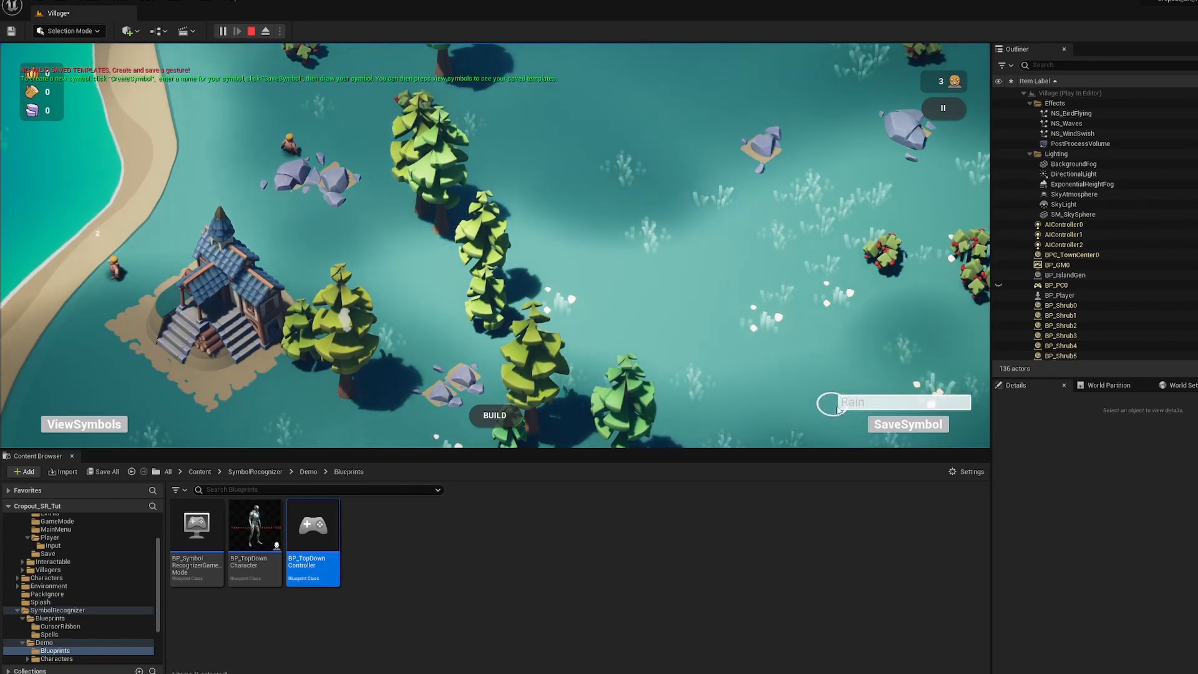
click(906, 425)
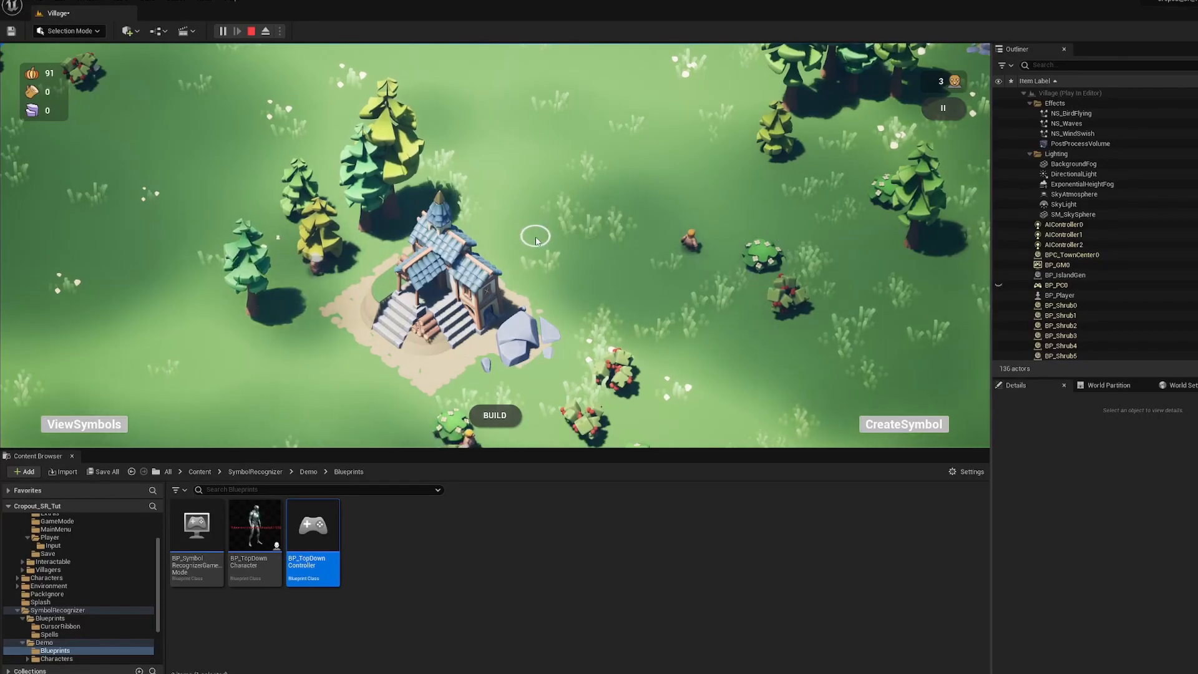
click(83, 424)
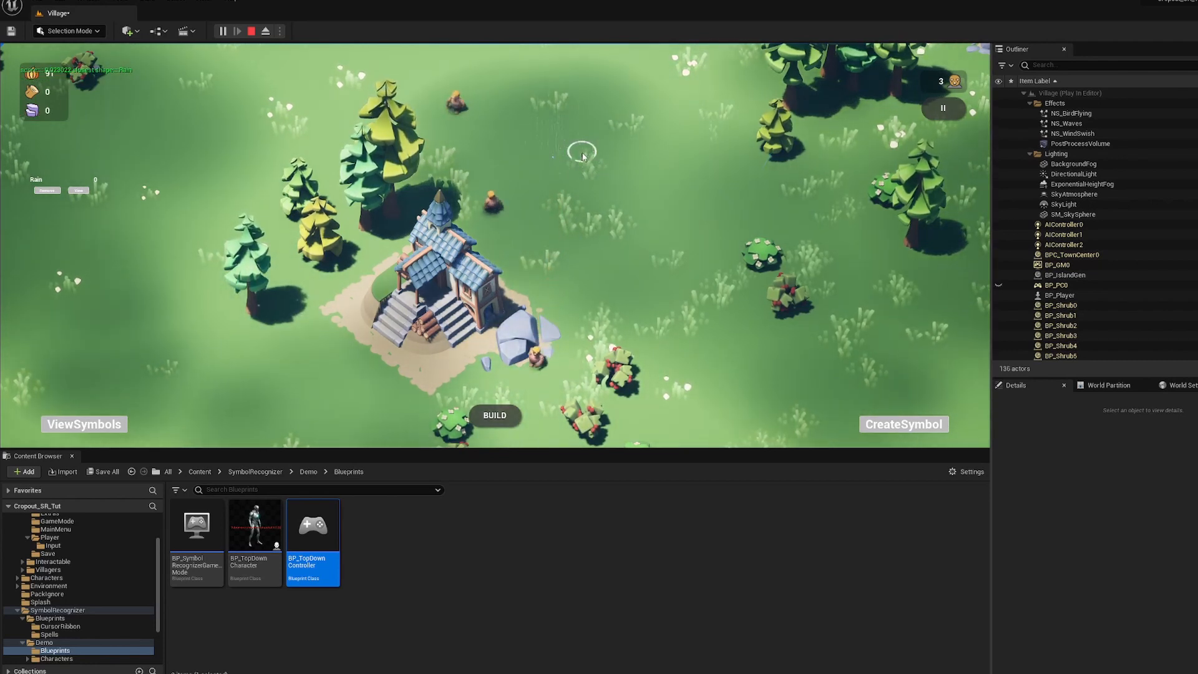
click(251, 31)
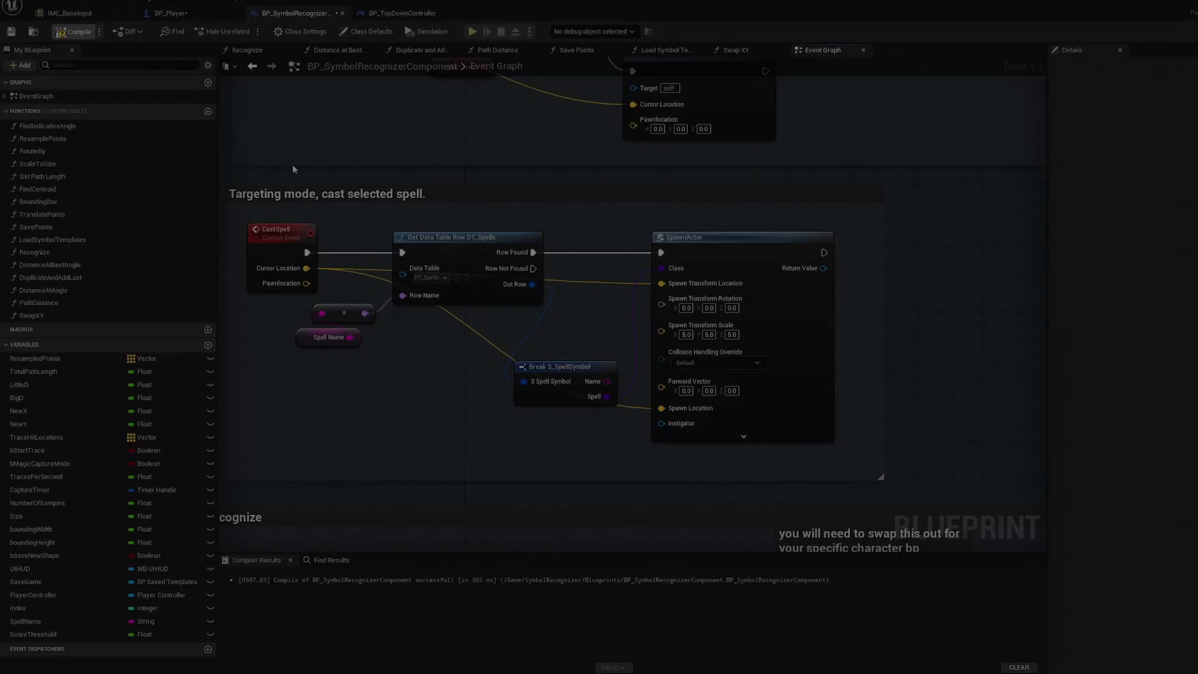
Compile BP_SymbolRecognizerComponent with SpawnActor taking one Make Transform spawn transform
scroll(down, 3)
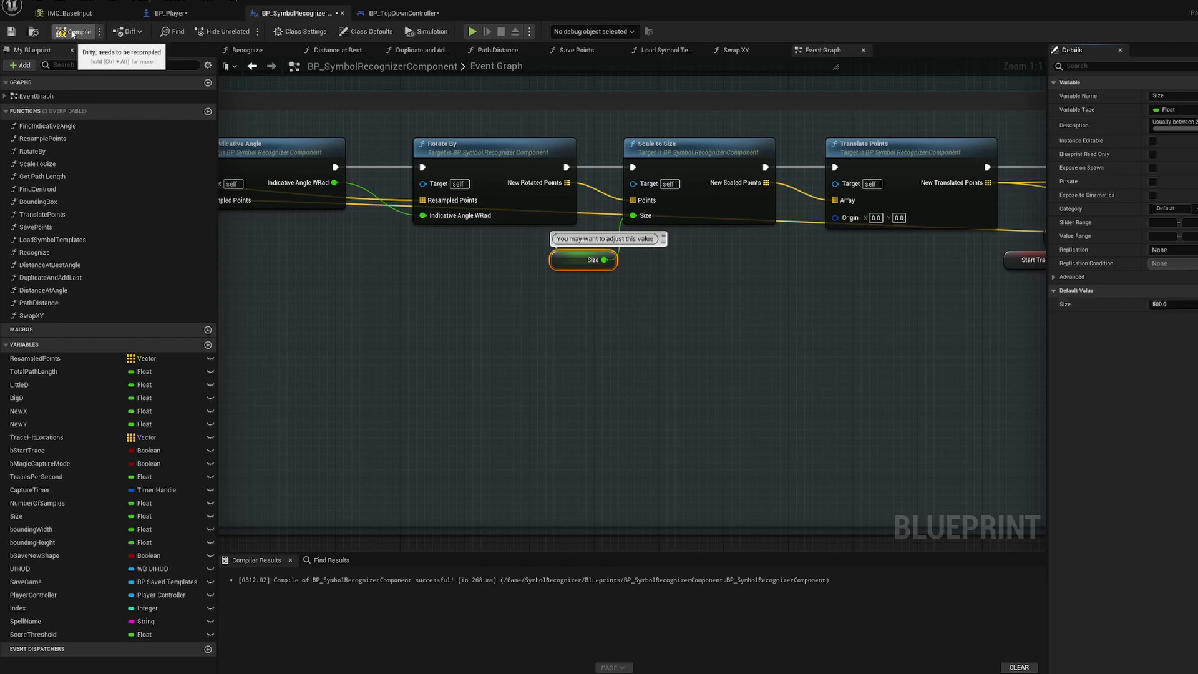
click(73, 31)
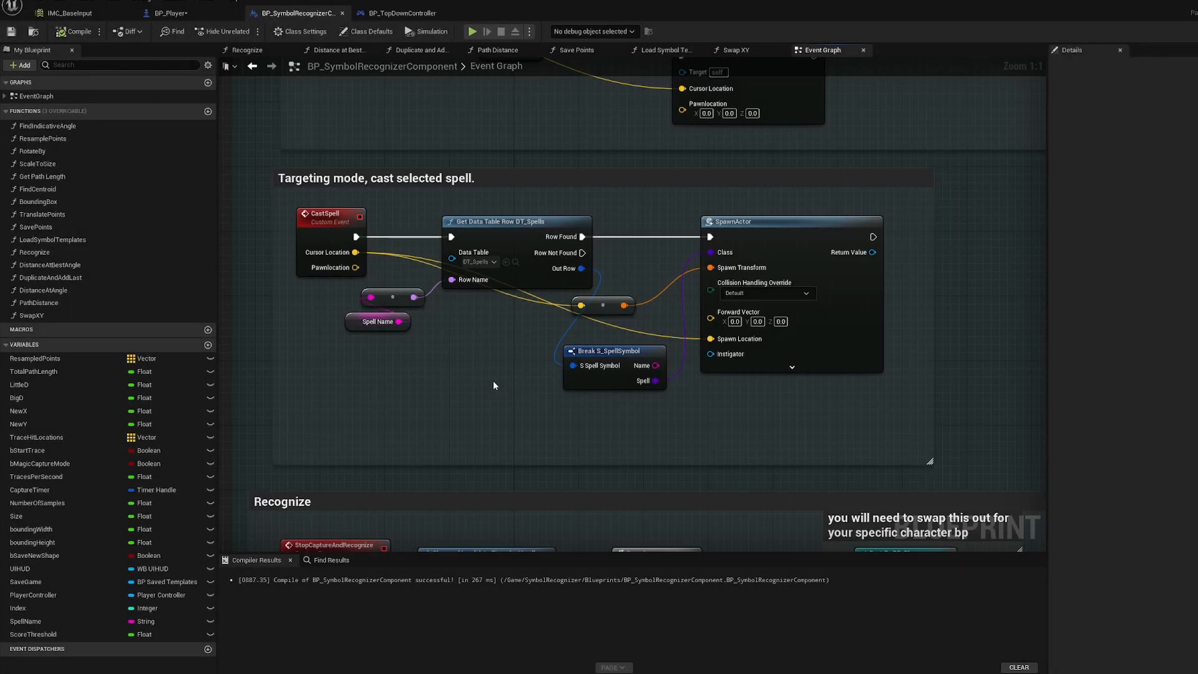
mouse_move(663, 265)
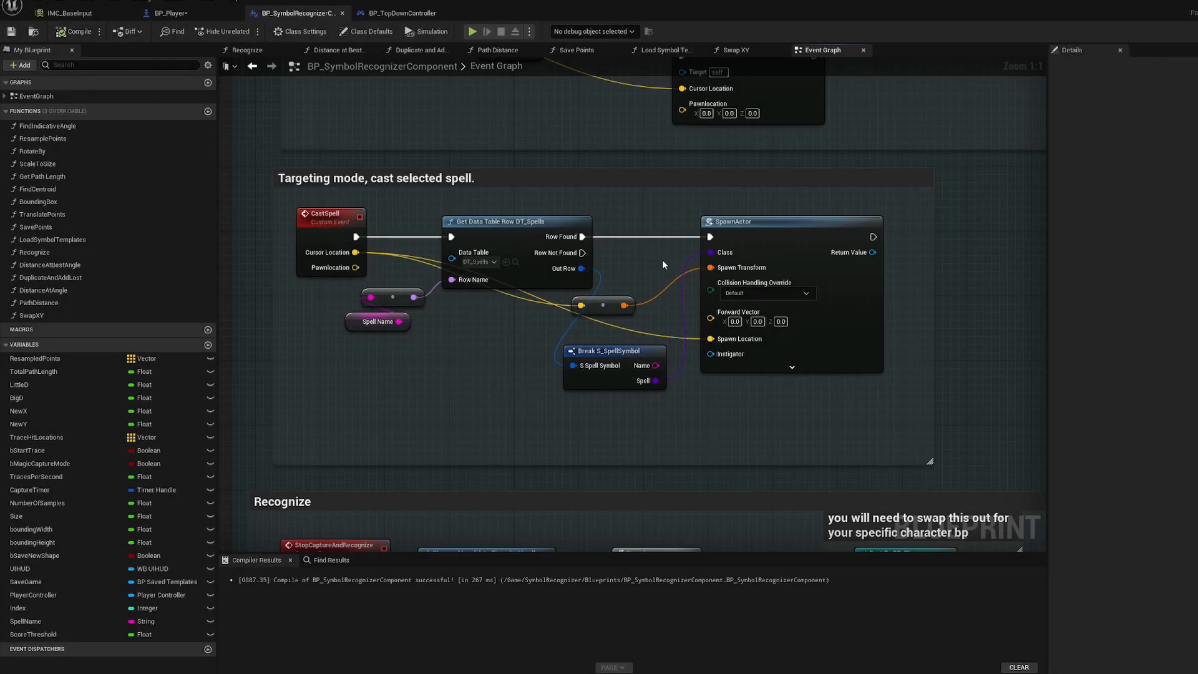
mouse_move(313, 214)
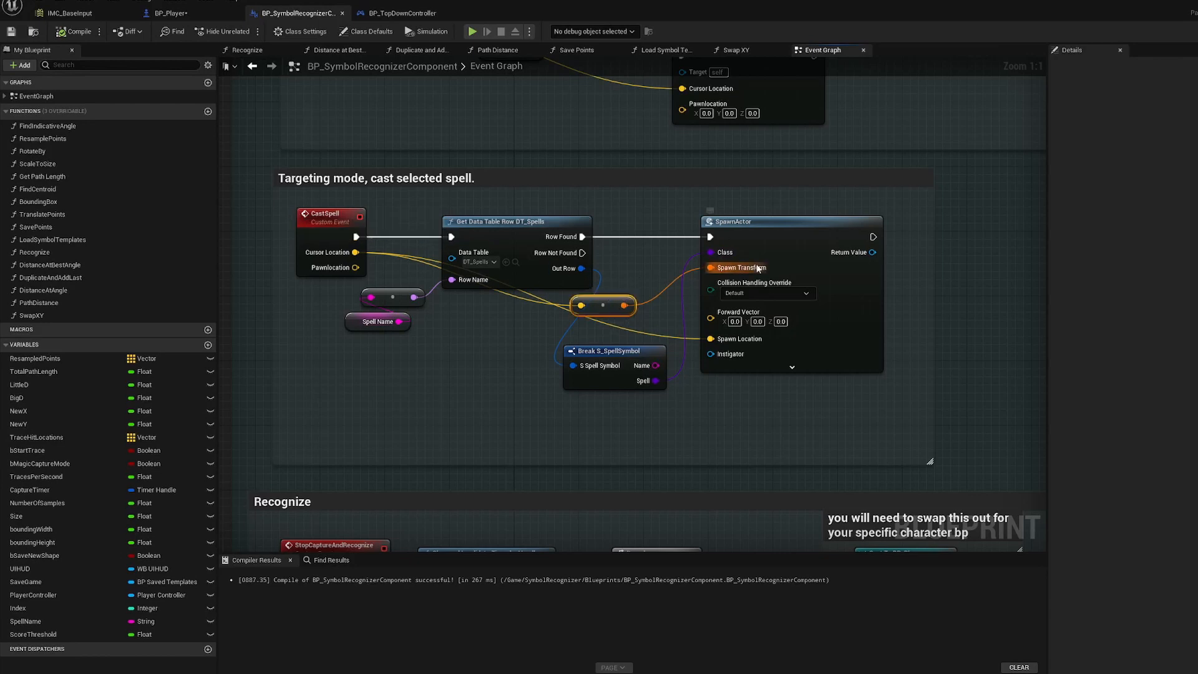
mouse_move(741, 268)
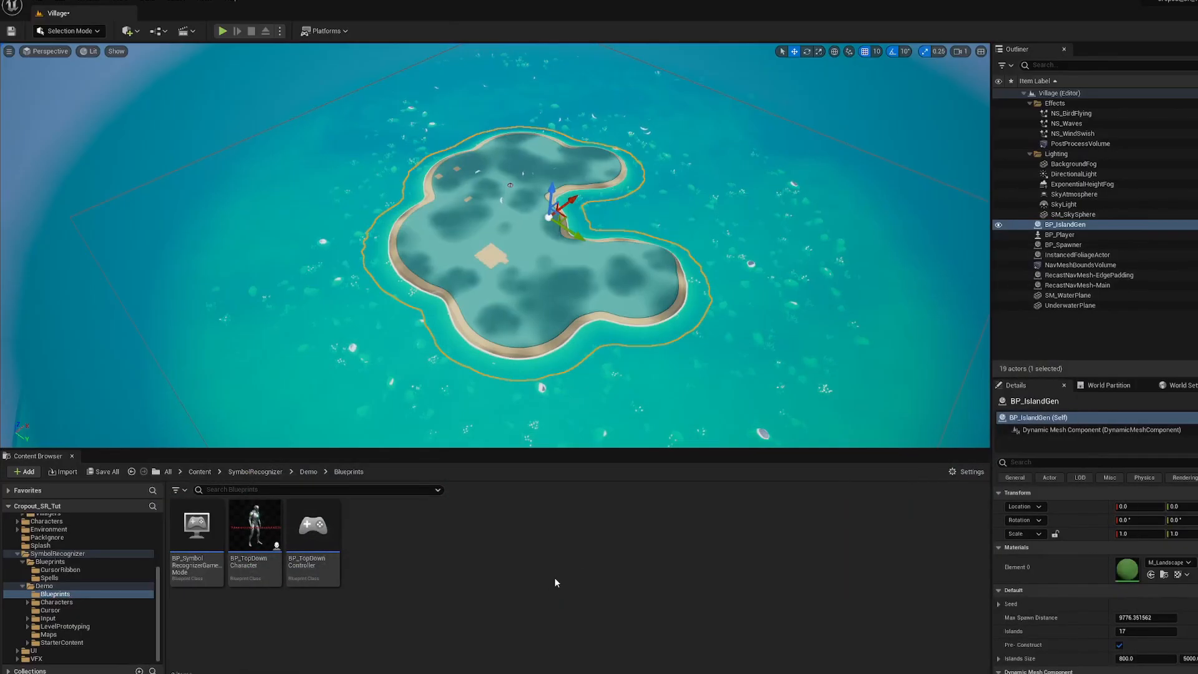
Browse to Blueprints/Spells and select BP_Rain's NS_RainSplash component
click(308, 472)
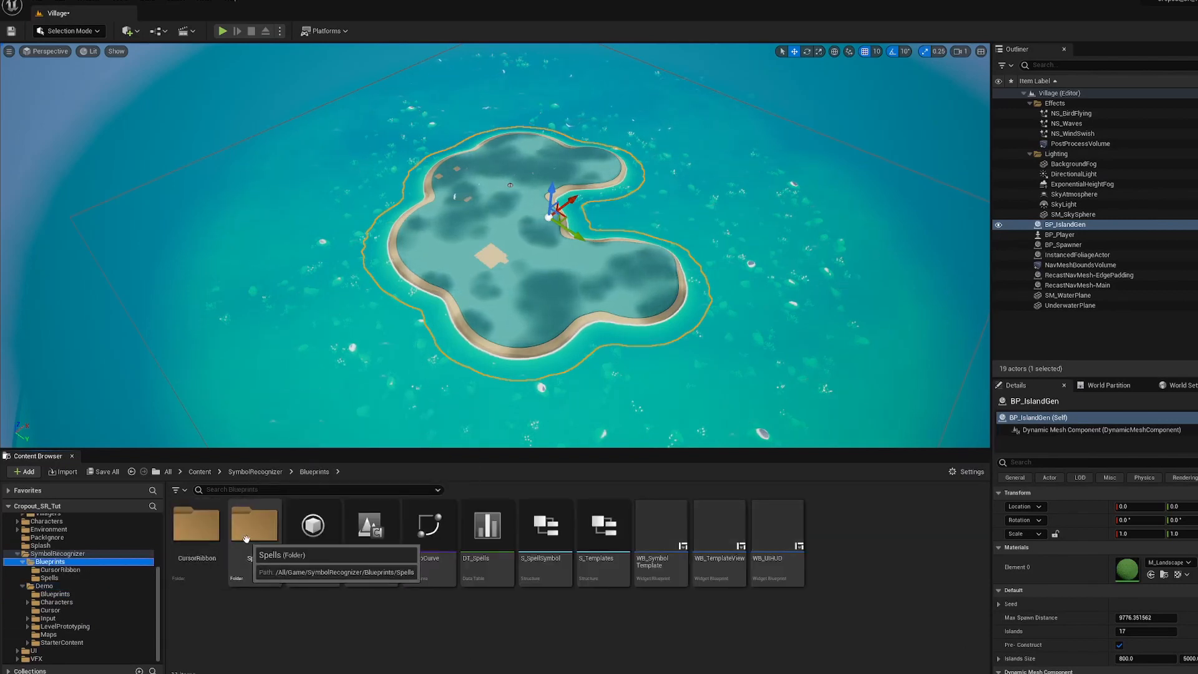
double_click(255, 523)
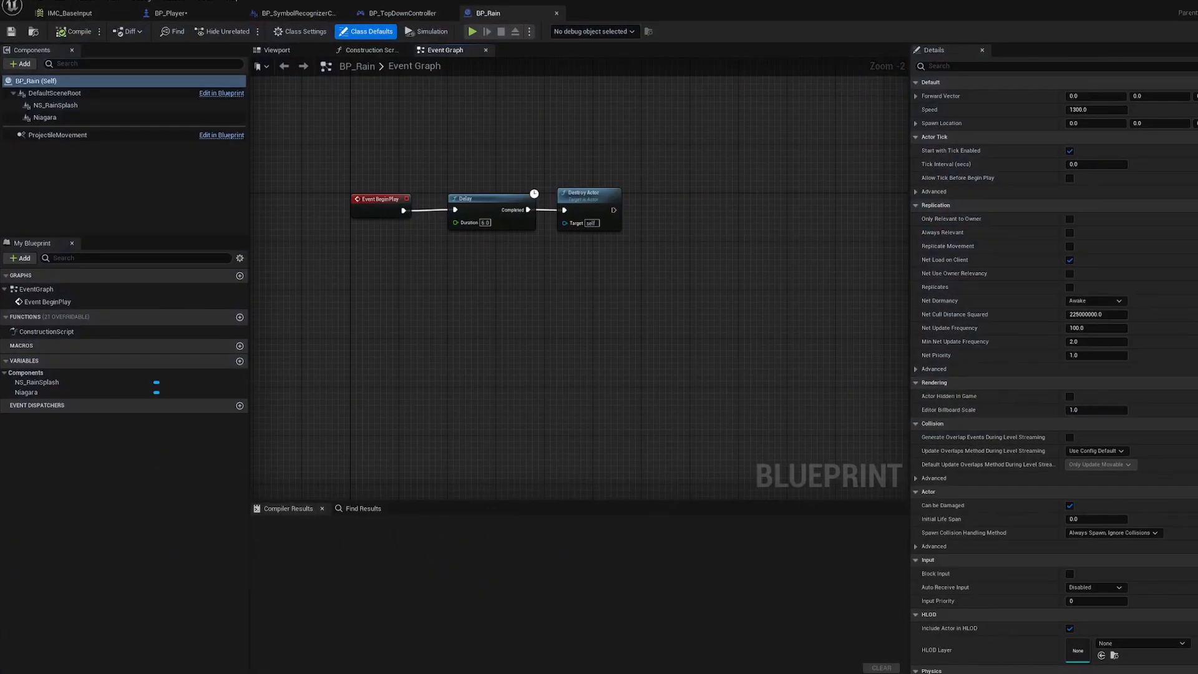
click(54, 105)
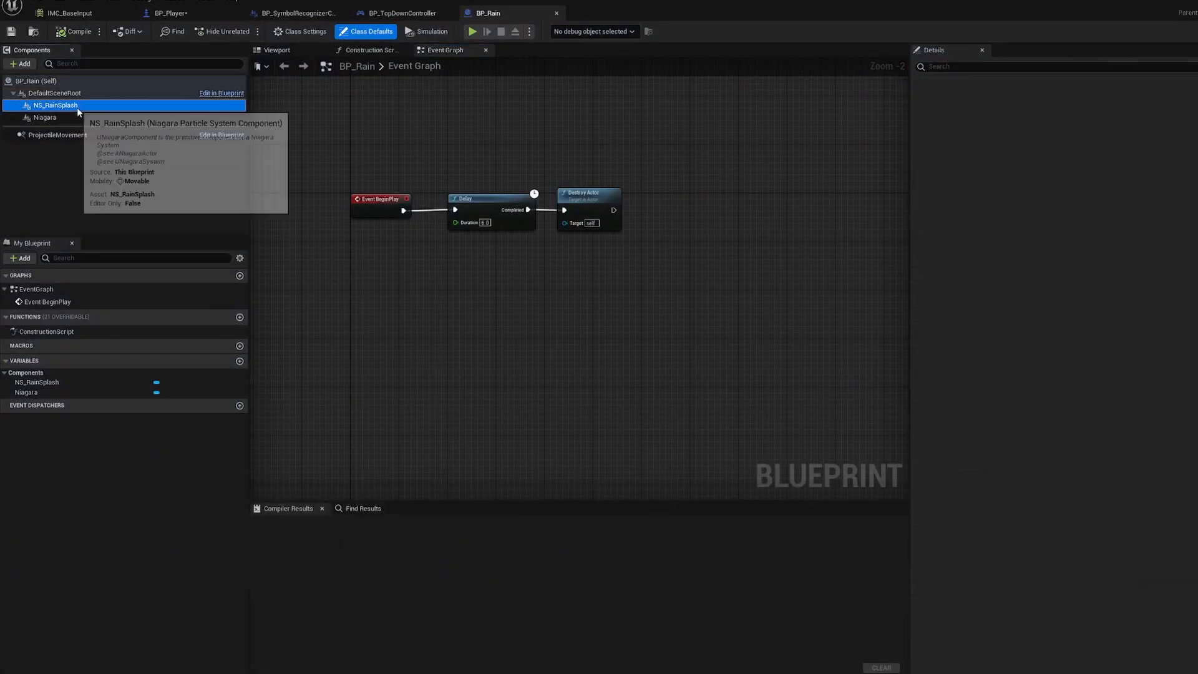
click(54, 105)
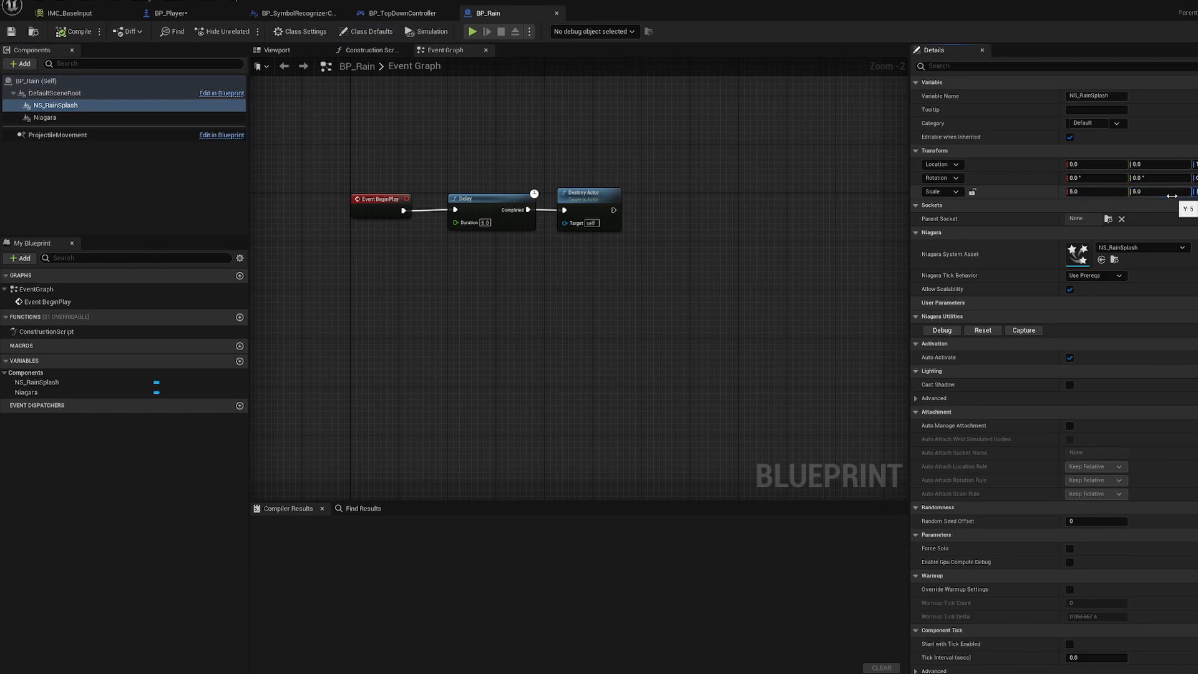
mouse_move(843, 15)
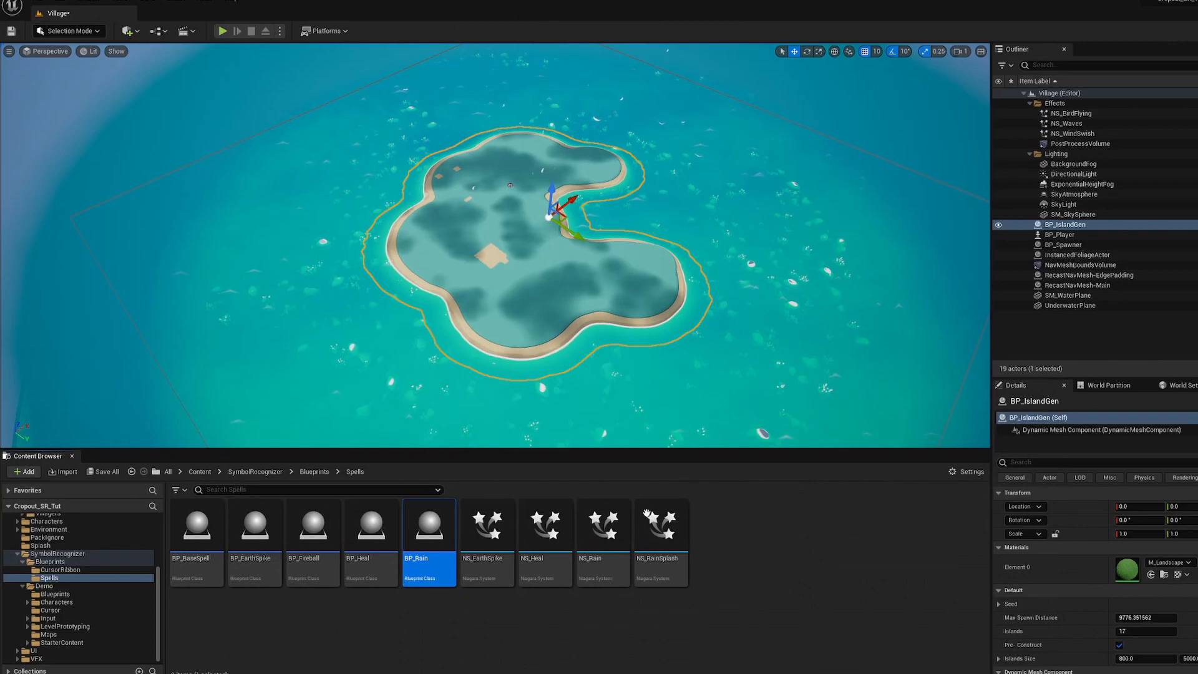
mouse_move(603, 524)
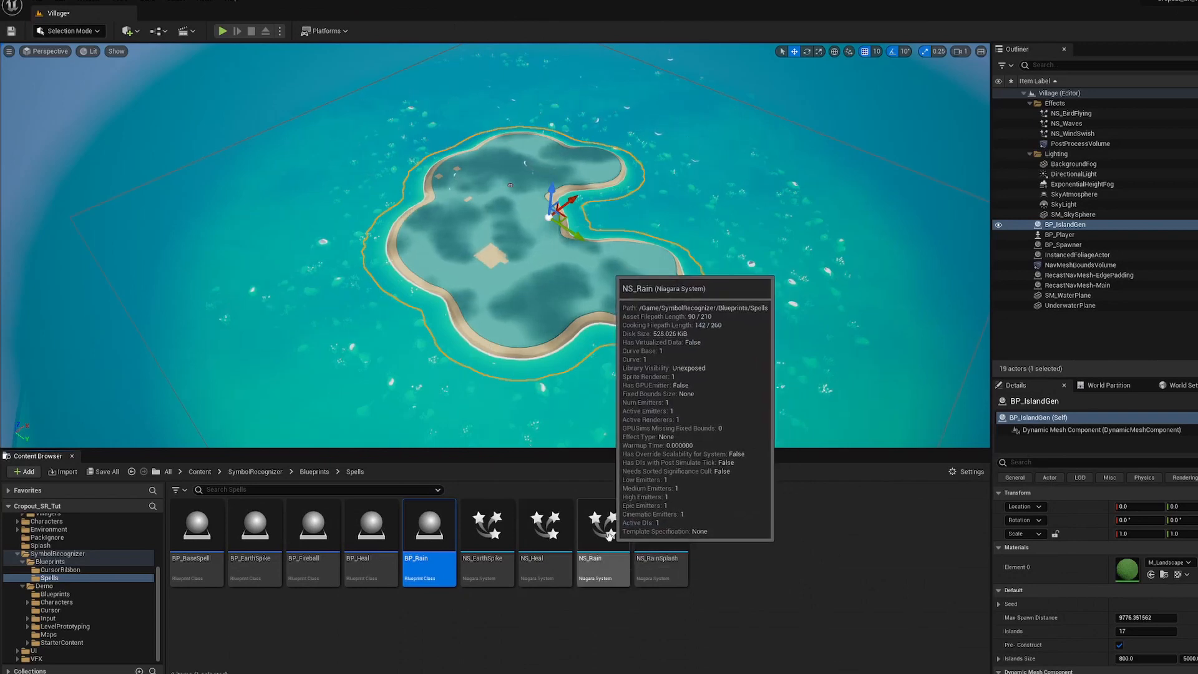
Inspect the NS_Rain particle system's Fountain emitter, then return to the level
double_click(601, 524)
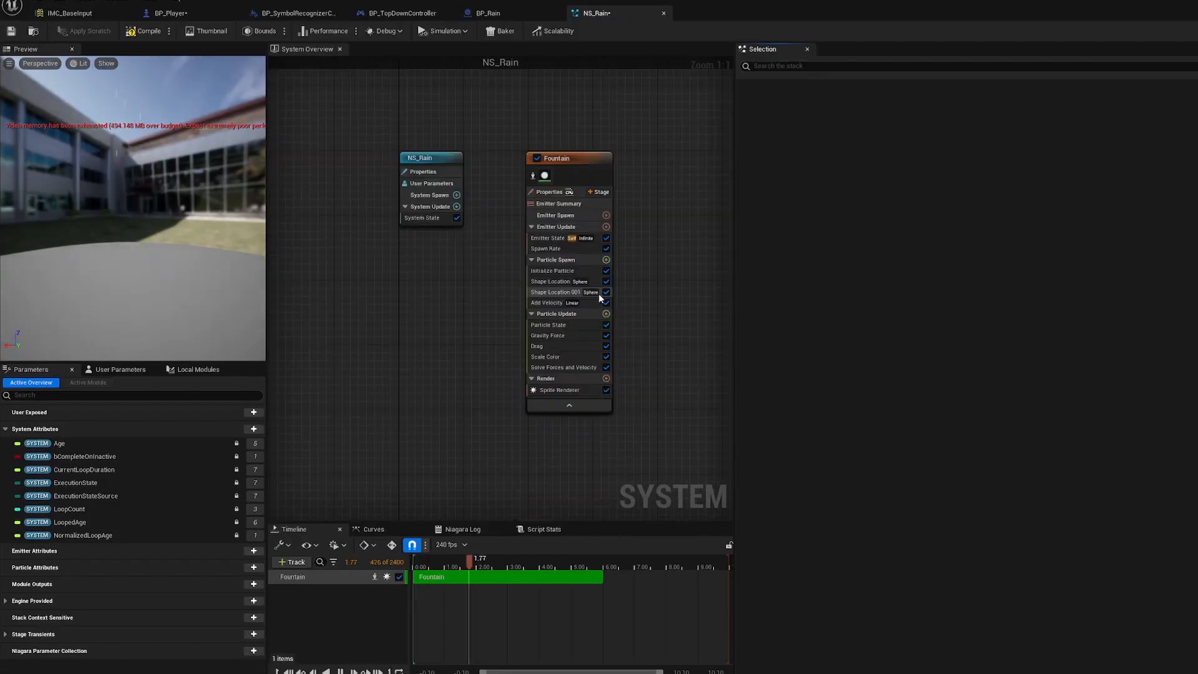
click(568, 157)
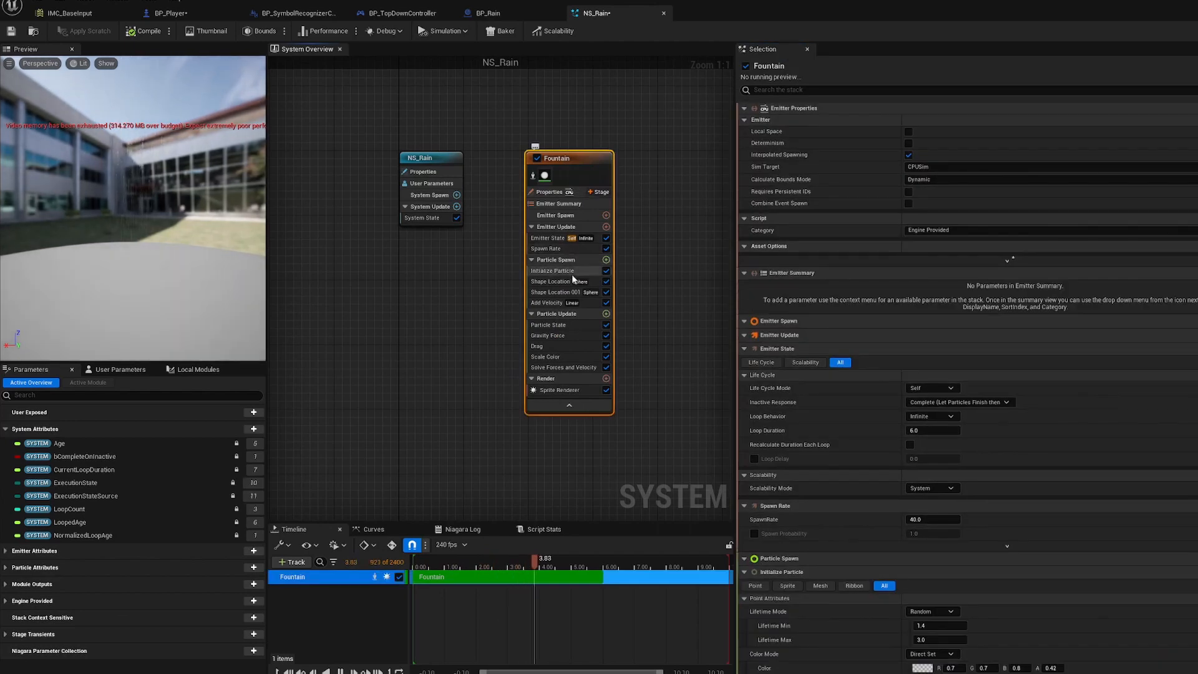
click(550, 281)
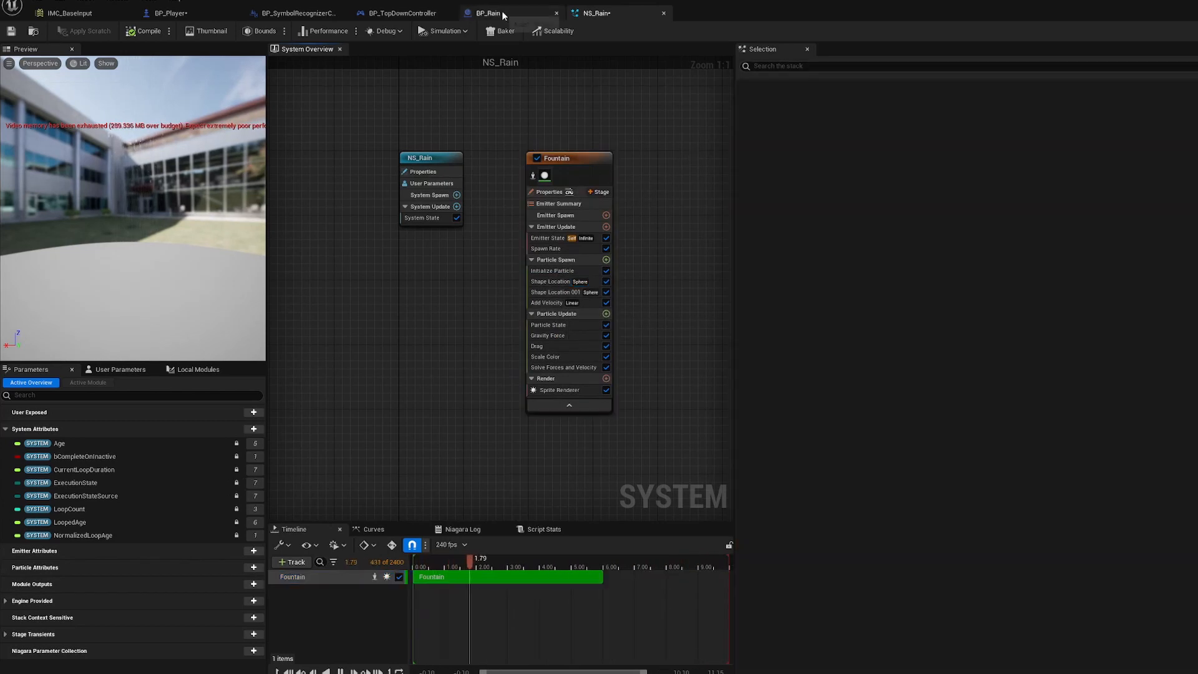
click(493, 13)
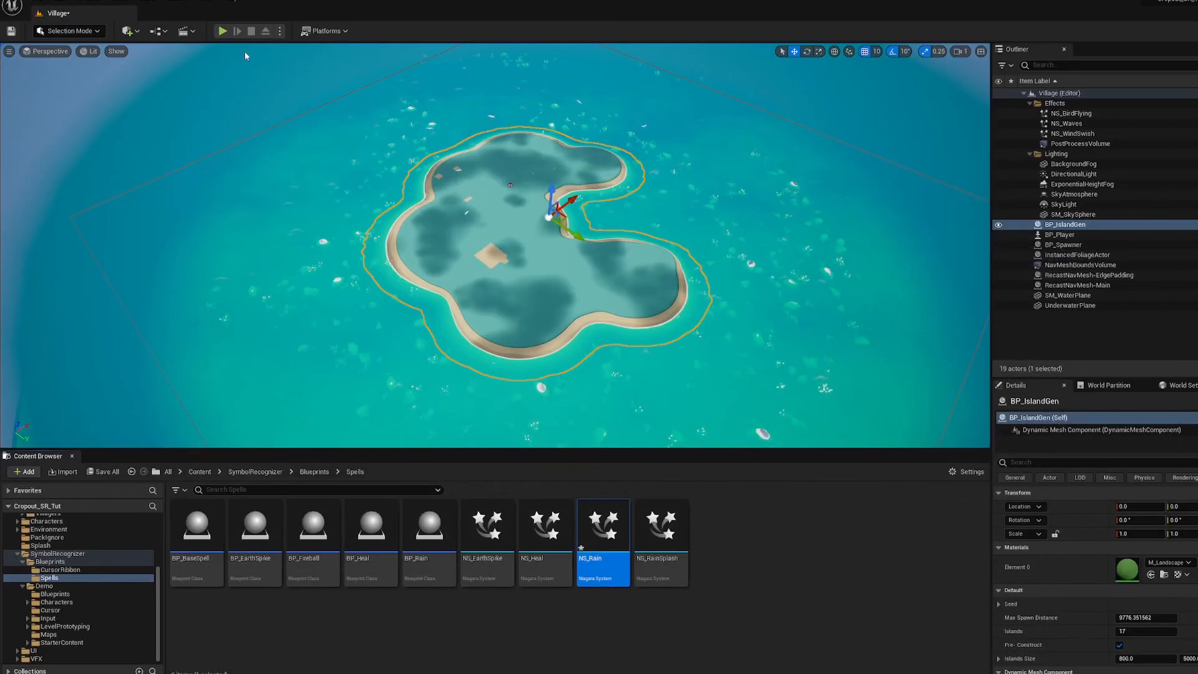
mouse_move(222, 30)
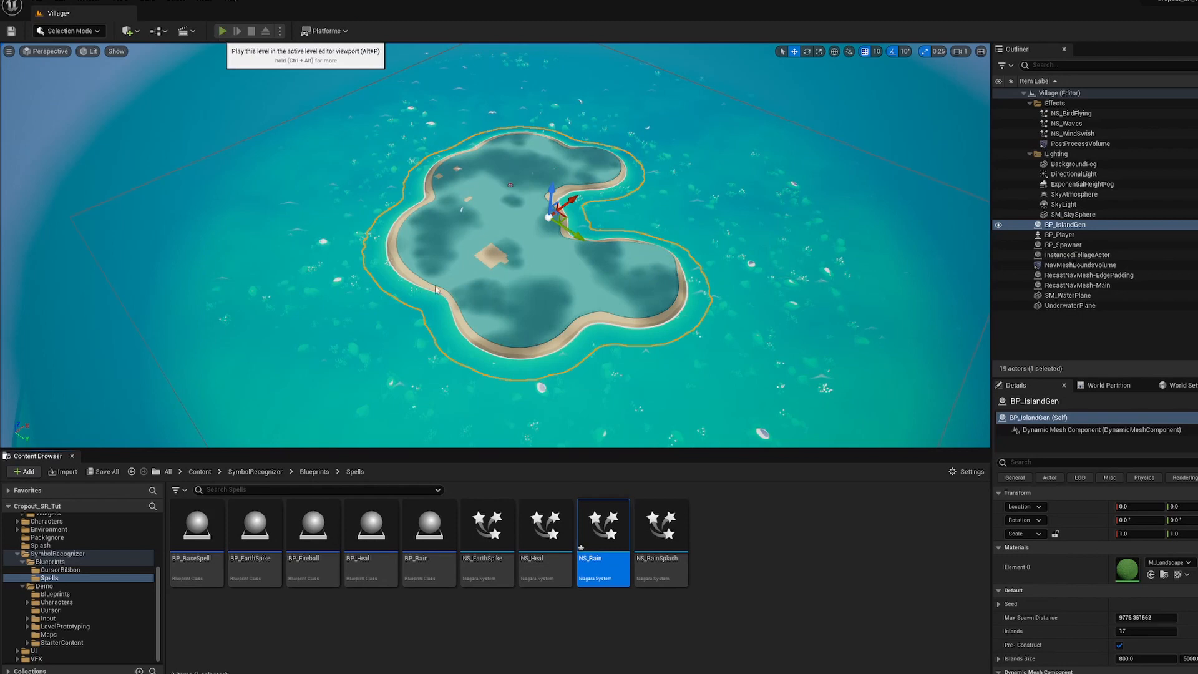
Run and stop a quick village play test, then reopen BP_Rain
click(221, 31)
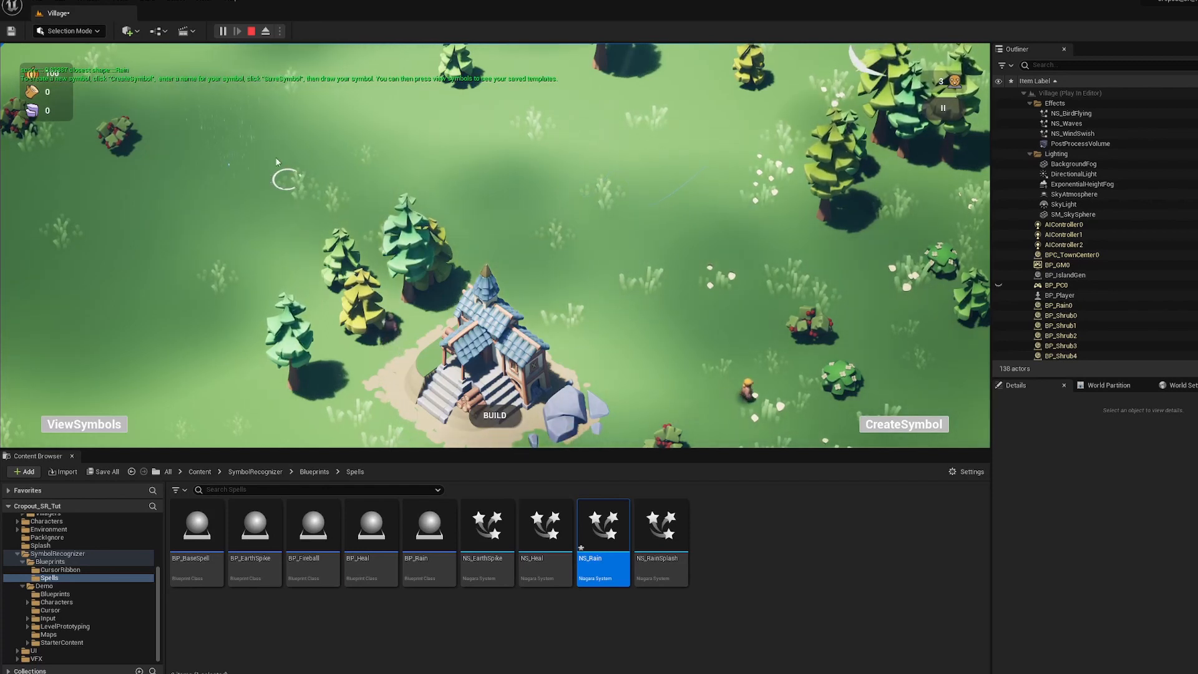
click(265, 31)
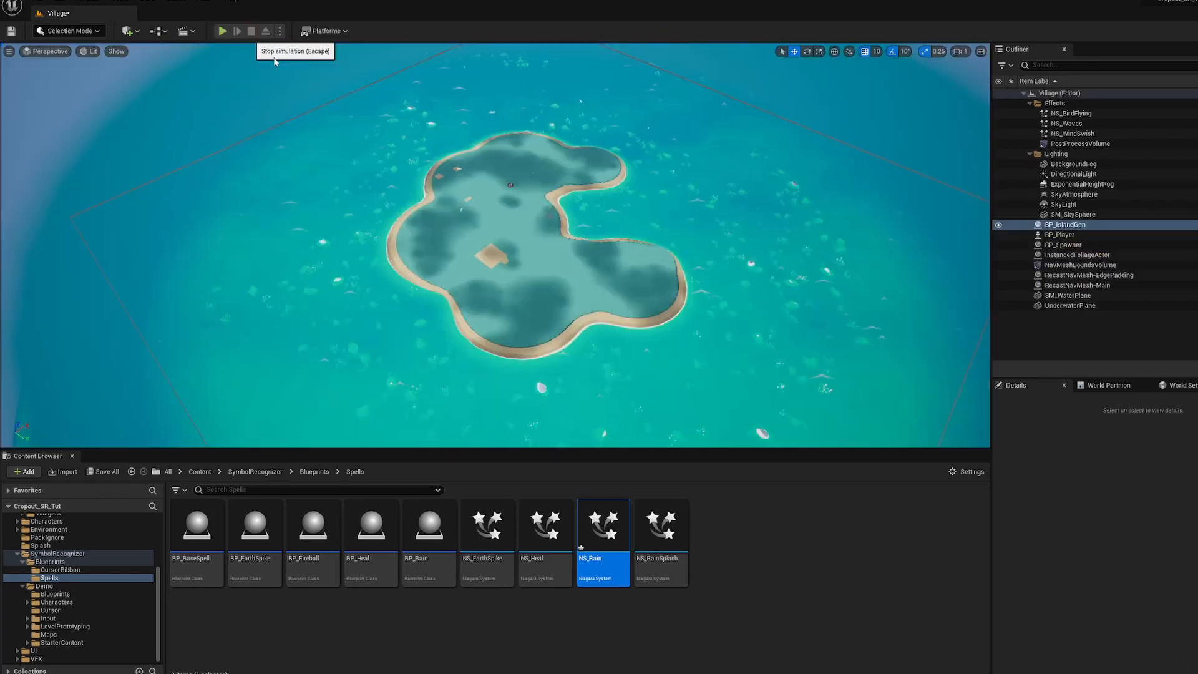
double_click(428, 525)
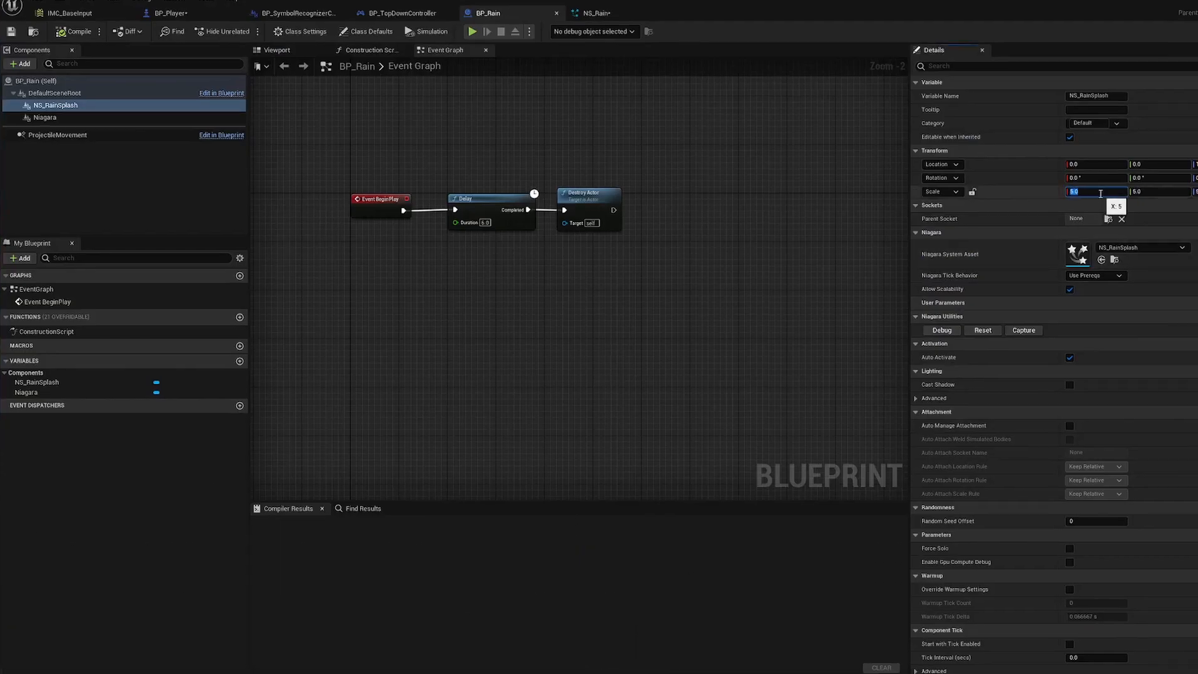
mouse_move(865, 216)
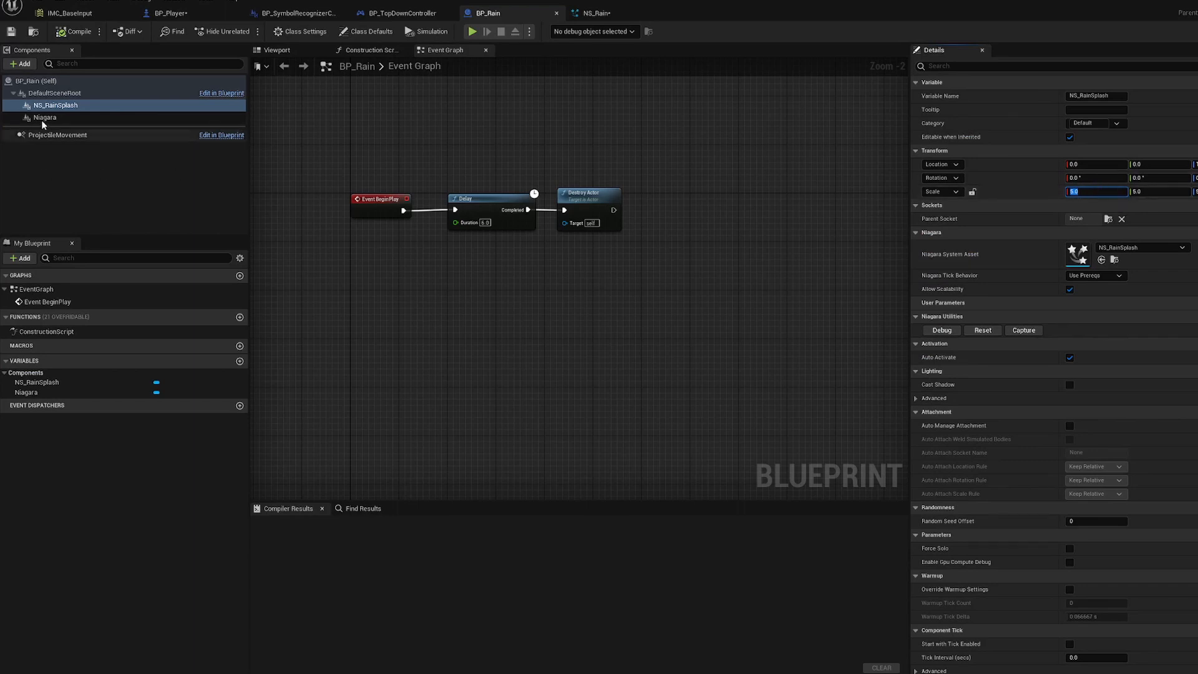
Review BP_Rain's defaults and root component, then draw the wavy rain symbol during play
click(44, 116)
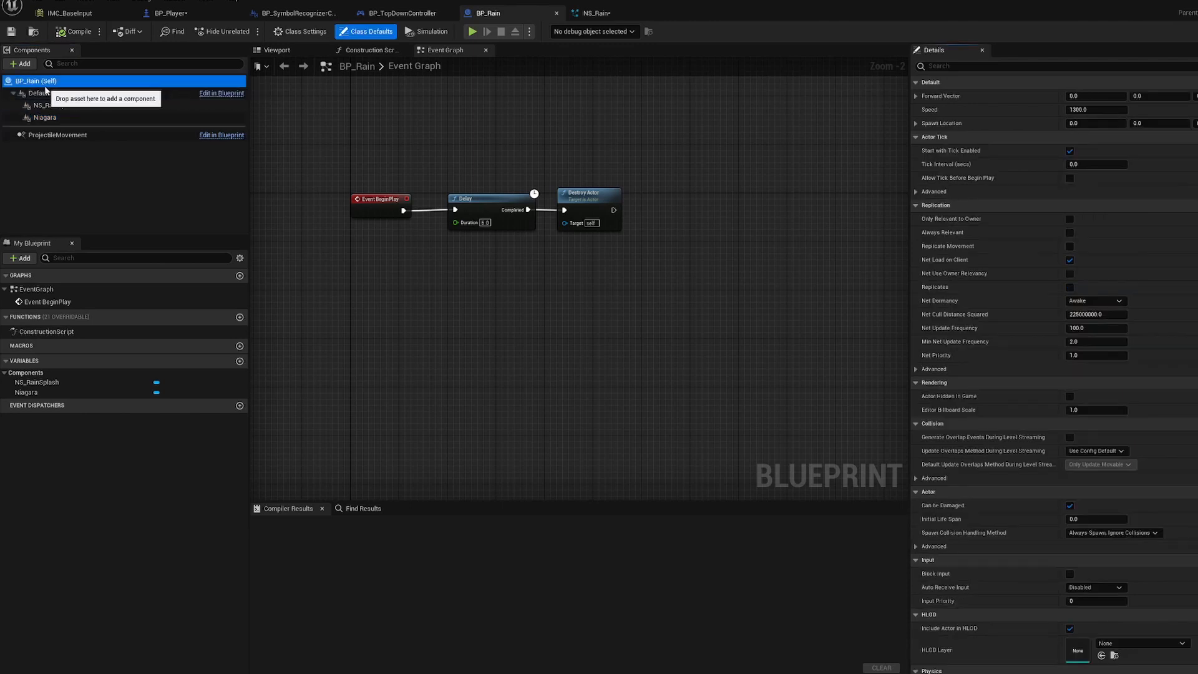
click(54, 92)
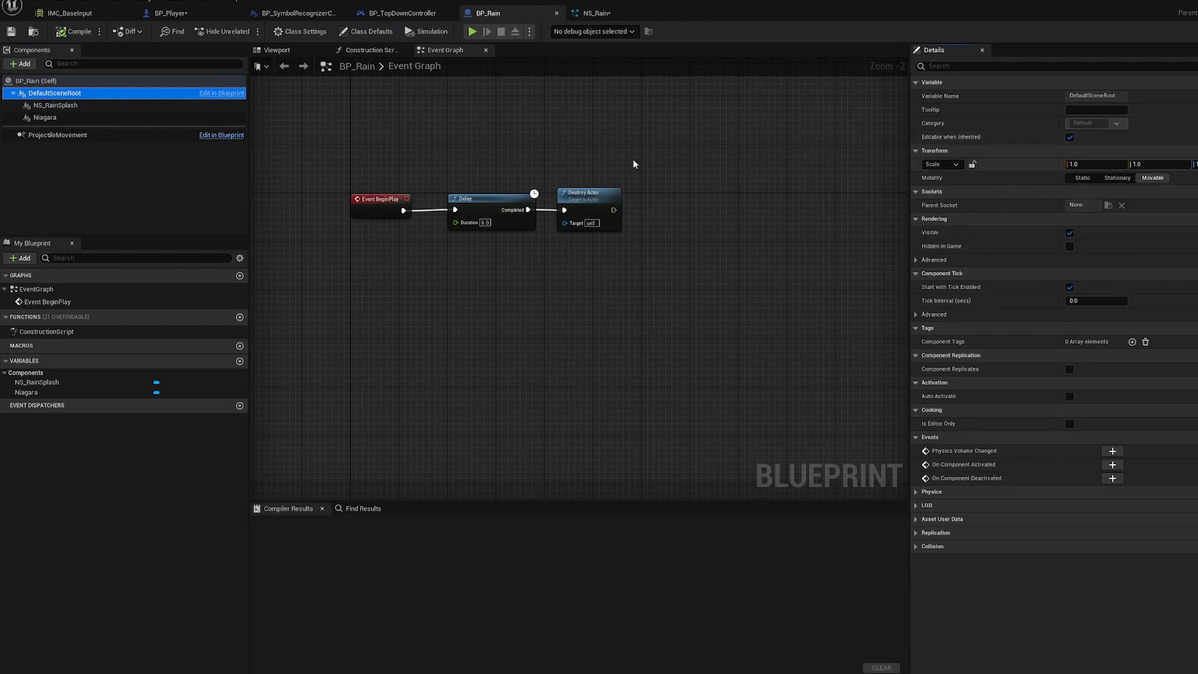
mouse_move(471, 32)
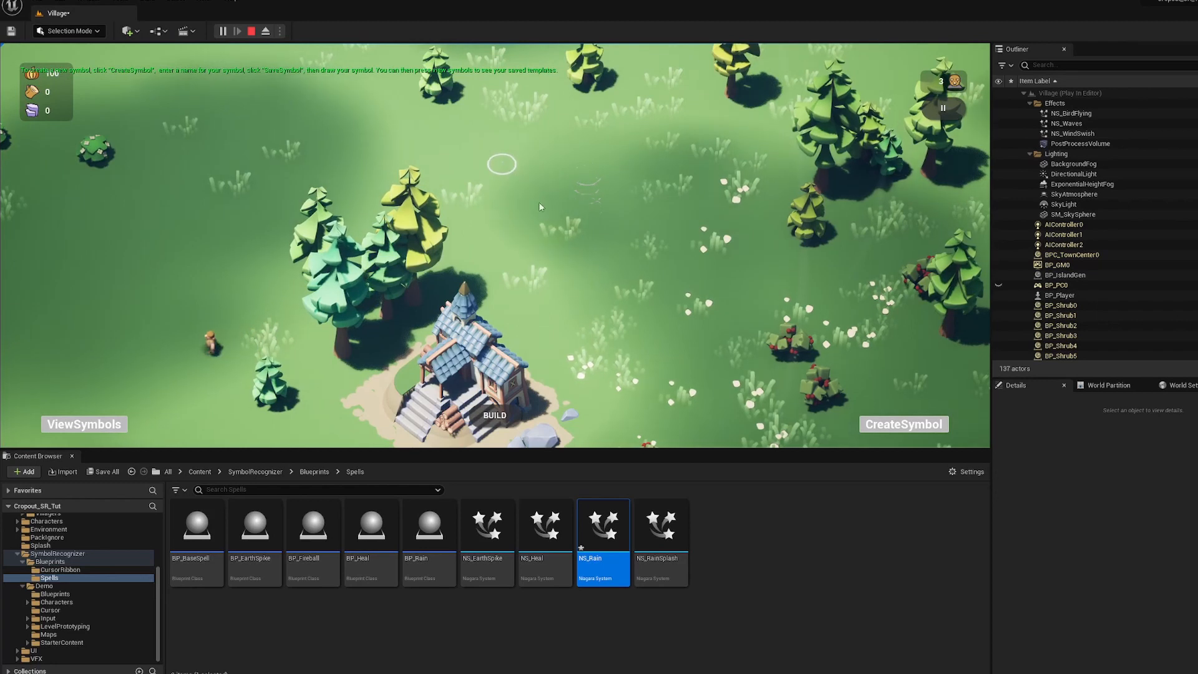
drag(504, 164, 707, 177)
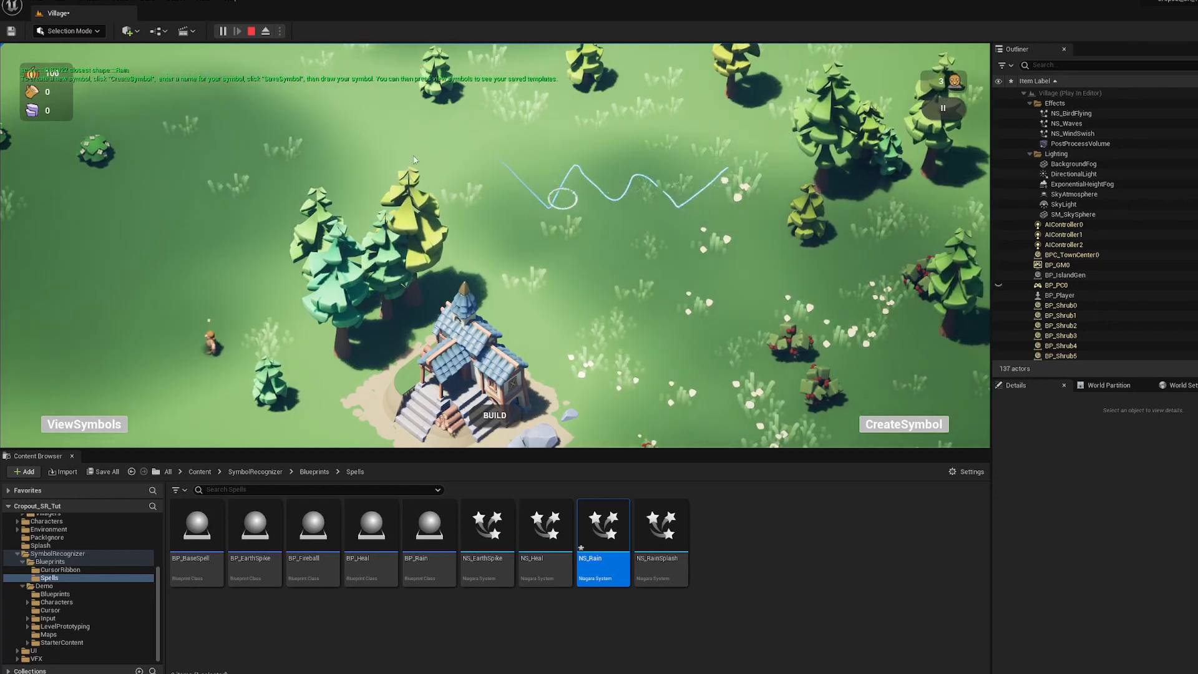
click(293, 130)
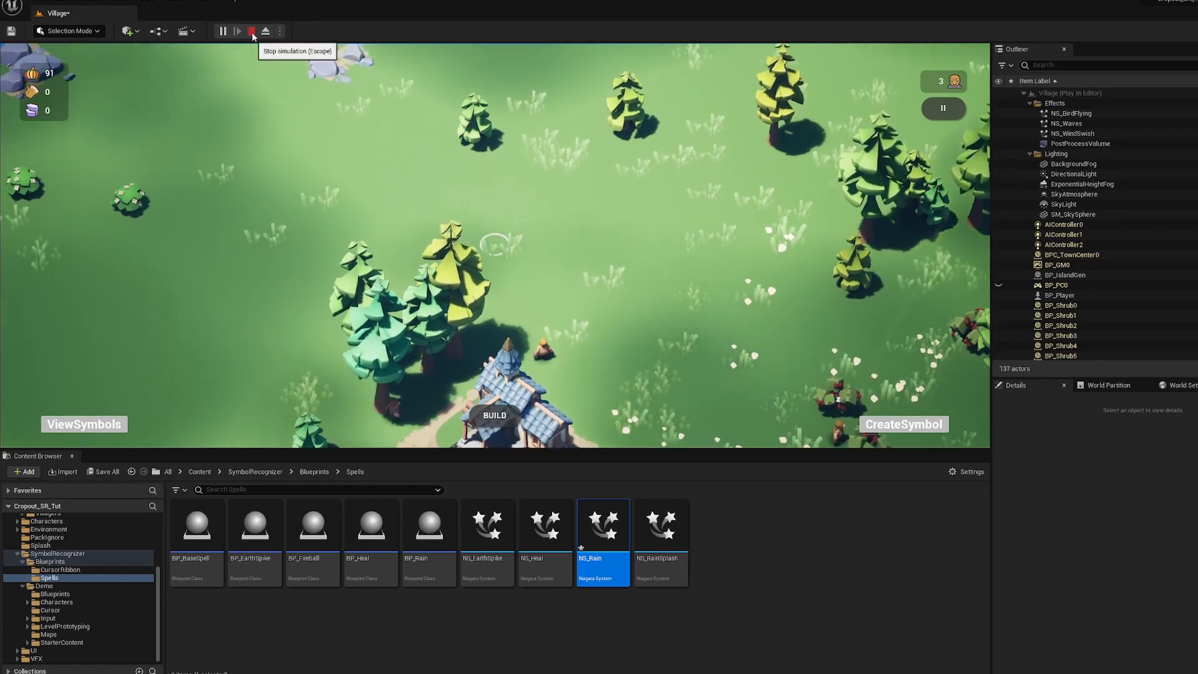
Save a 'Fire' symbol, confirm Rain and Fire are listed, and end play
click(312, 525)
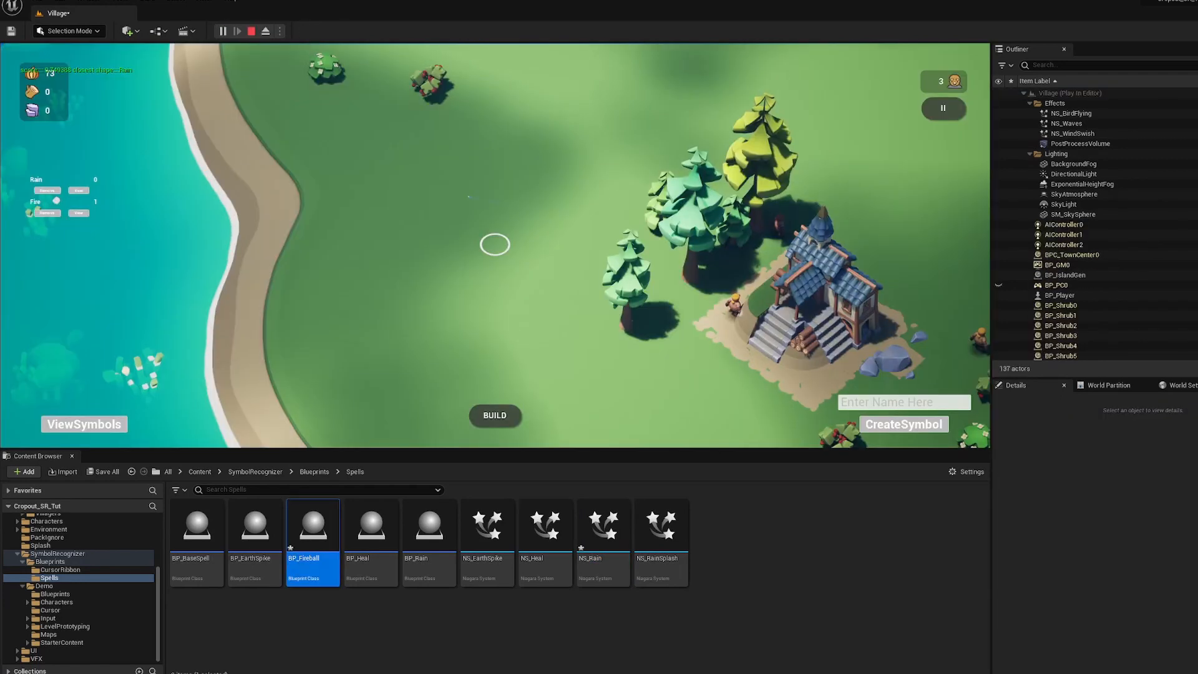
click(904, 402)
text(Fire)
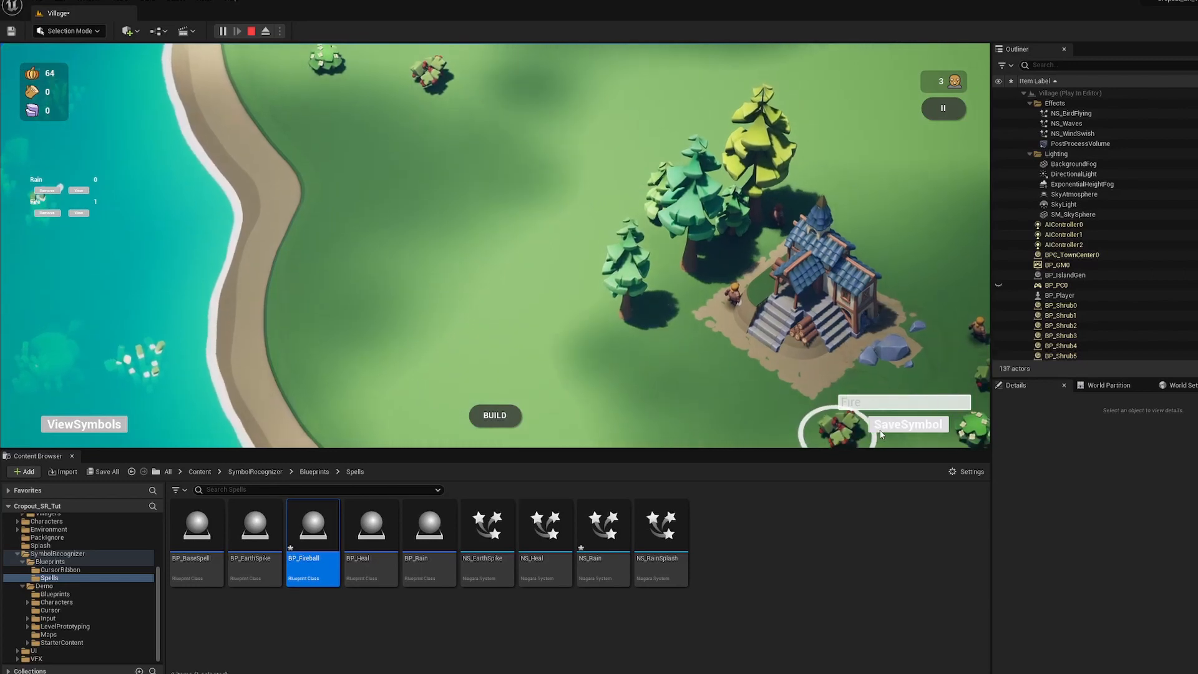
click(907, 425)
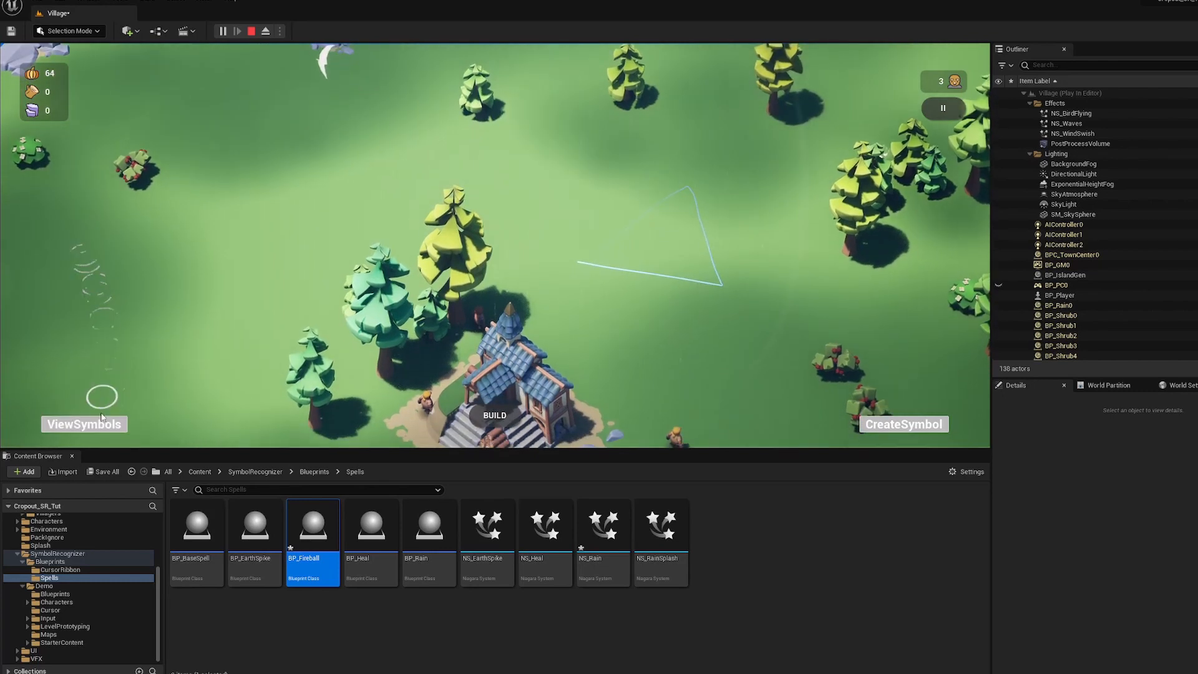
click(83, 424)
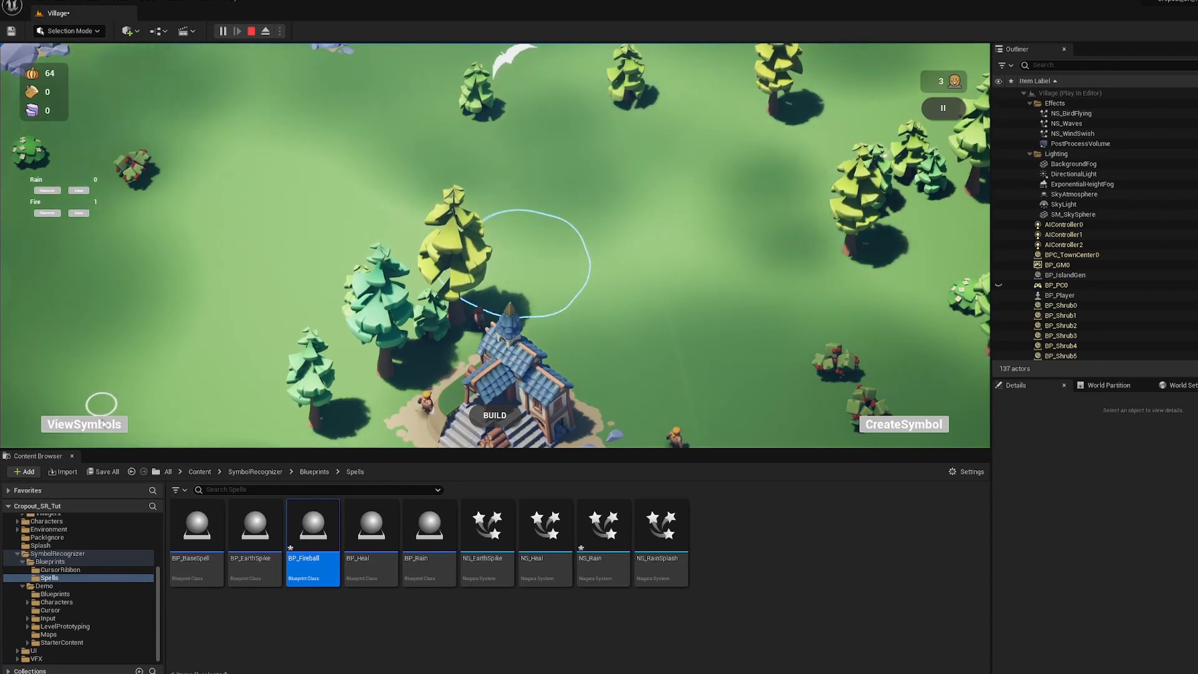
click(250, 30)
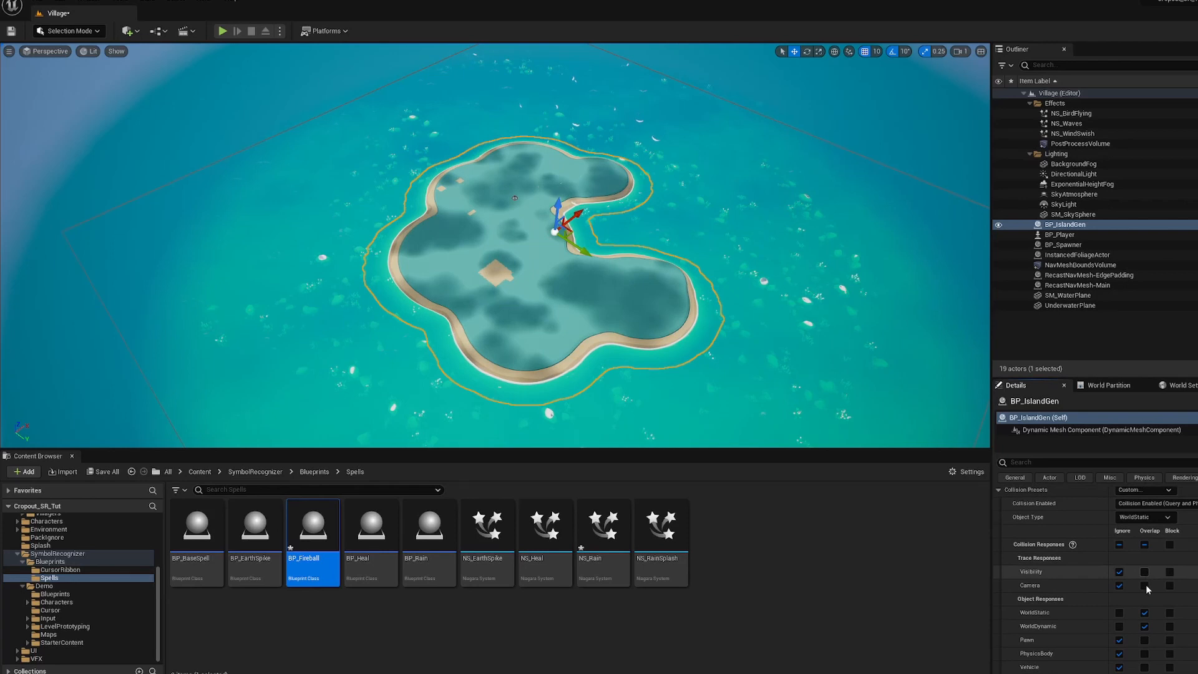
mouse_move(1146, 582)
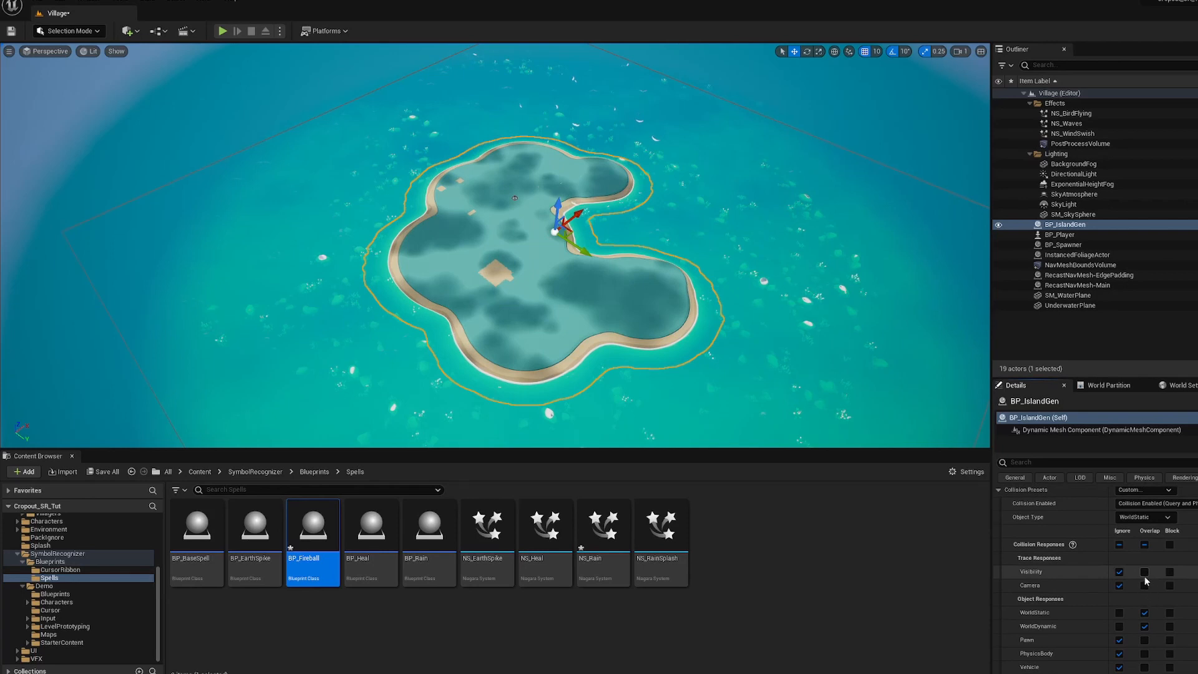
Uncheck Generate Overlap Events on BP_IslandGen, then play-test the fire symbol's fireball
click(313, 471)
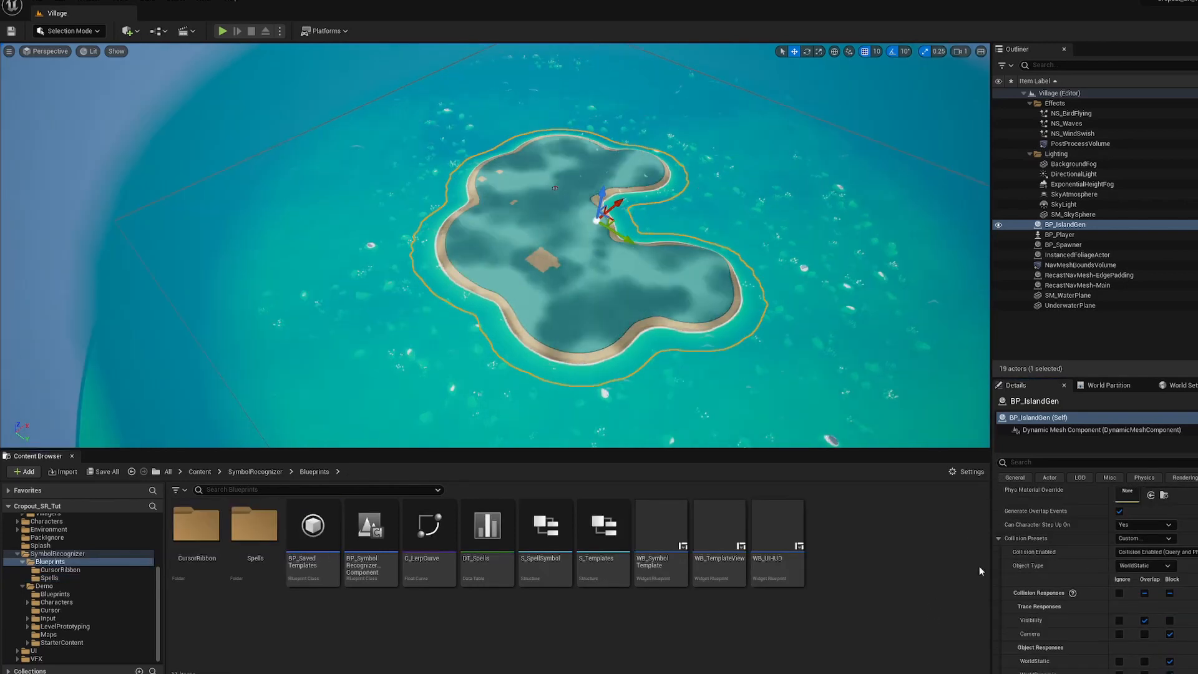
click(1143, 524)
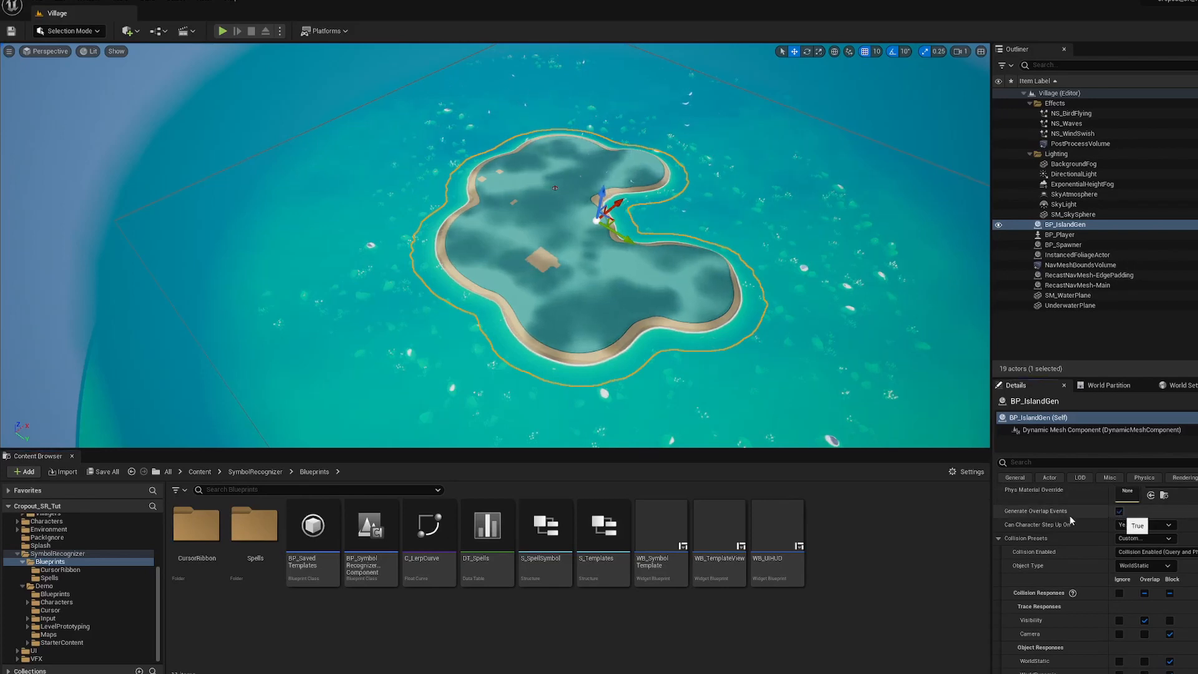
click(1120, 511)
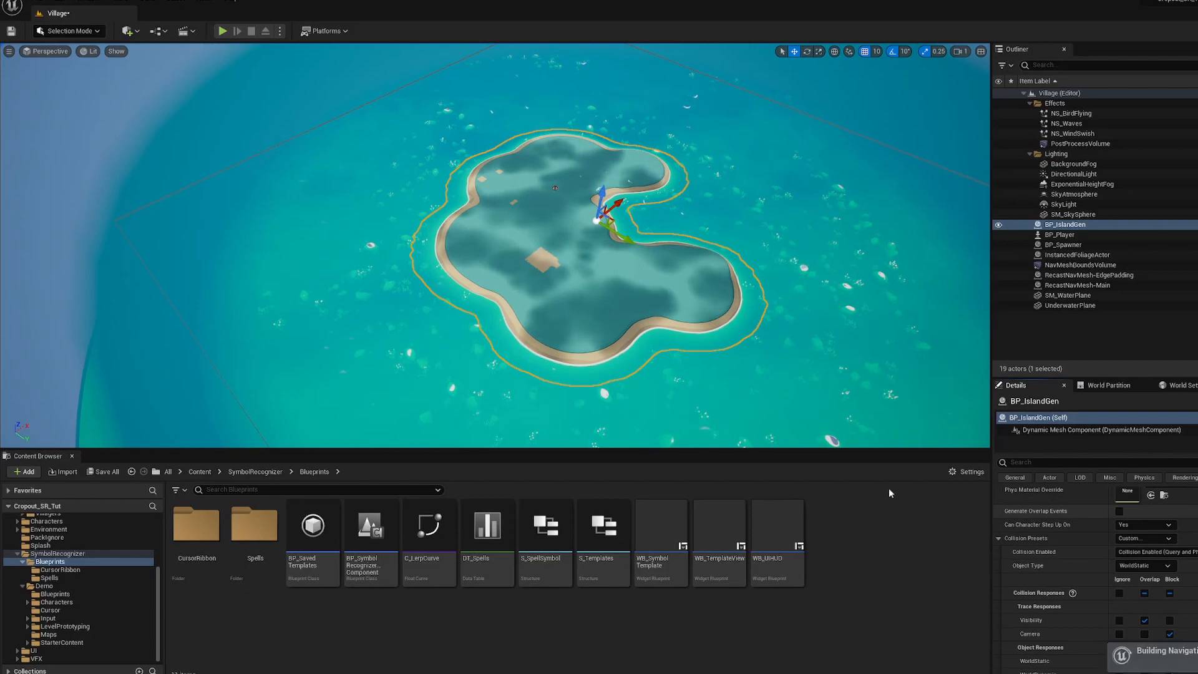
mouse_move(222, 31)
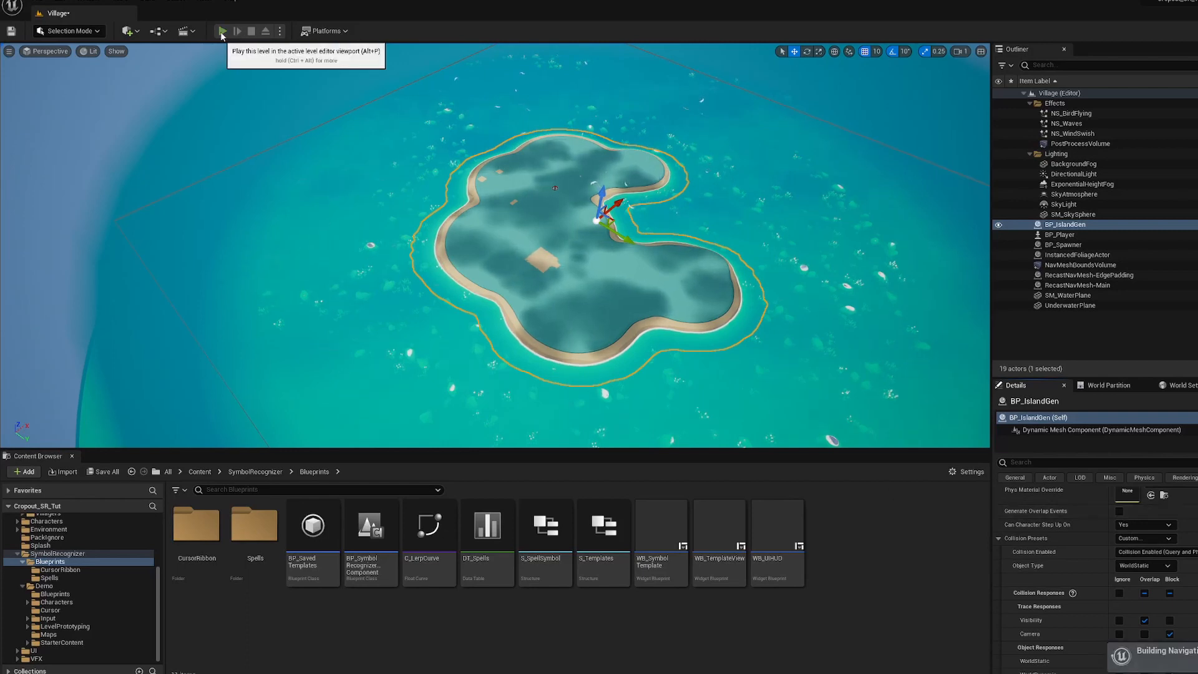
click(222, 31)
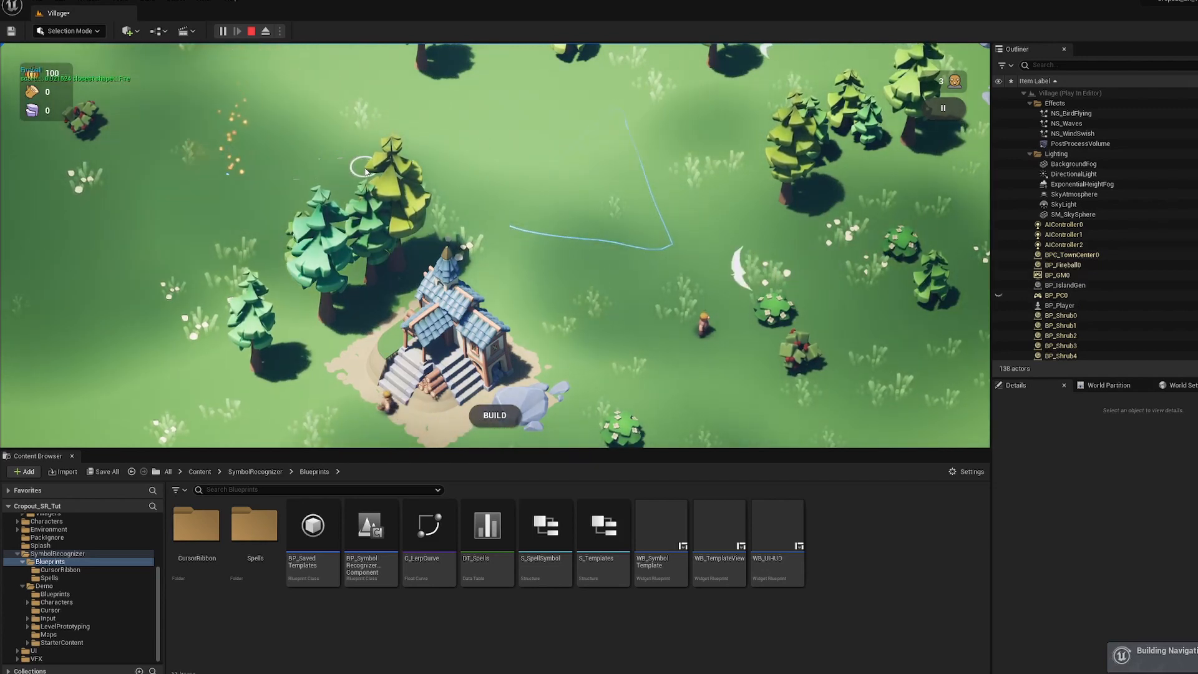
mouse_move(251, 30)
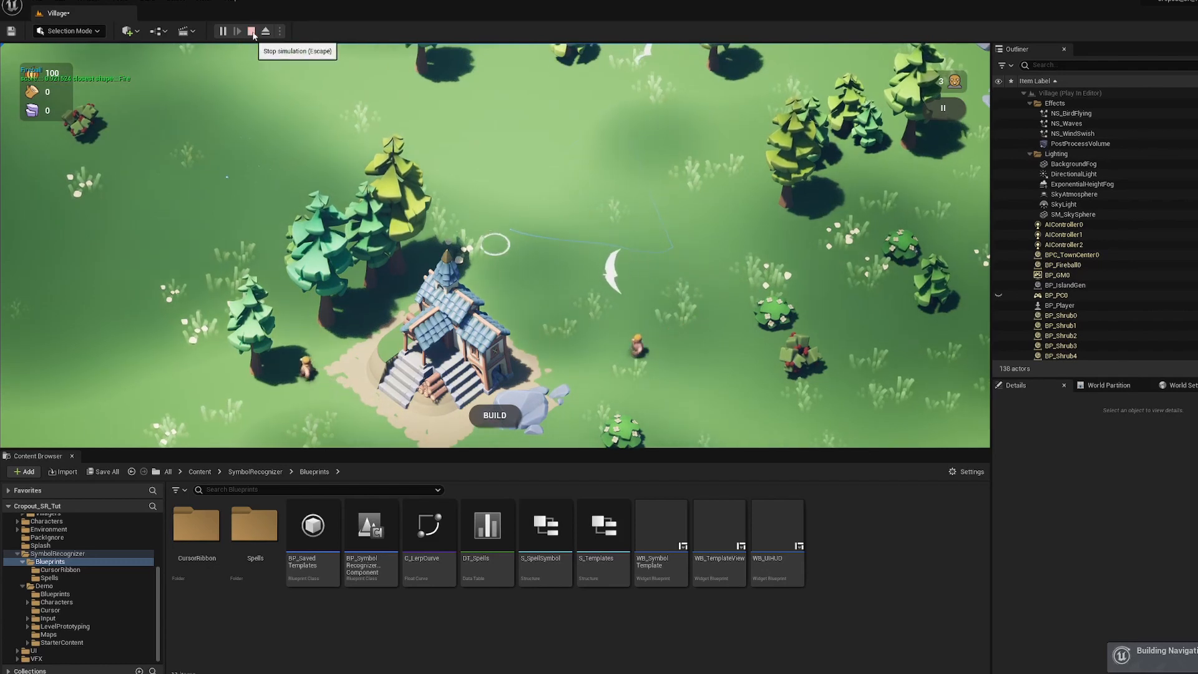
click(251, 31)
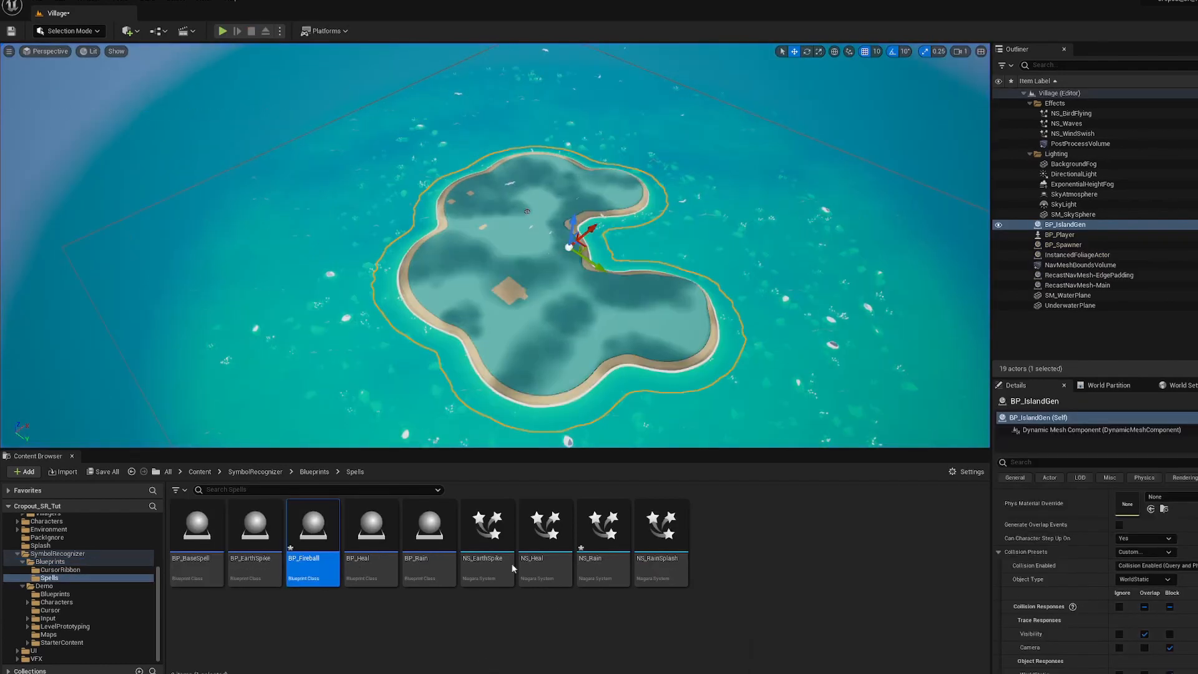
Add a 1.5-second Delay before Spawn Emitter at Location in BP_Fireball and compile
double_click(312, 525)
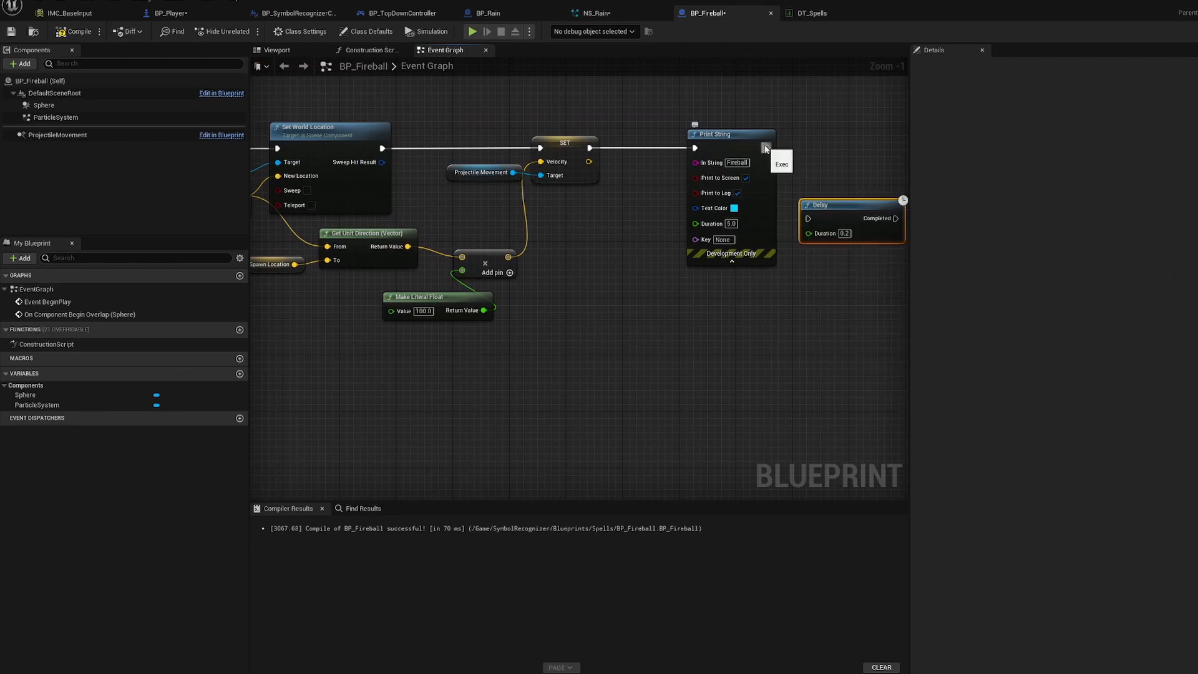
scroll(down, 3)
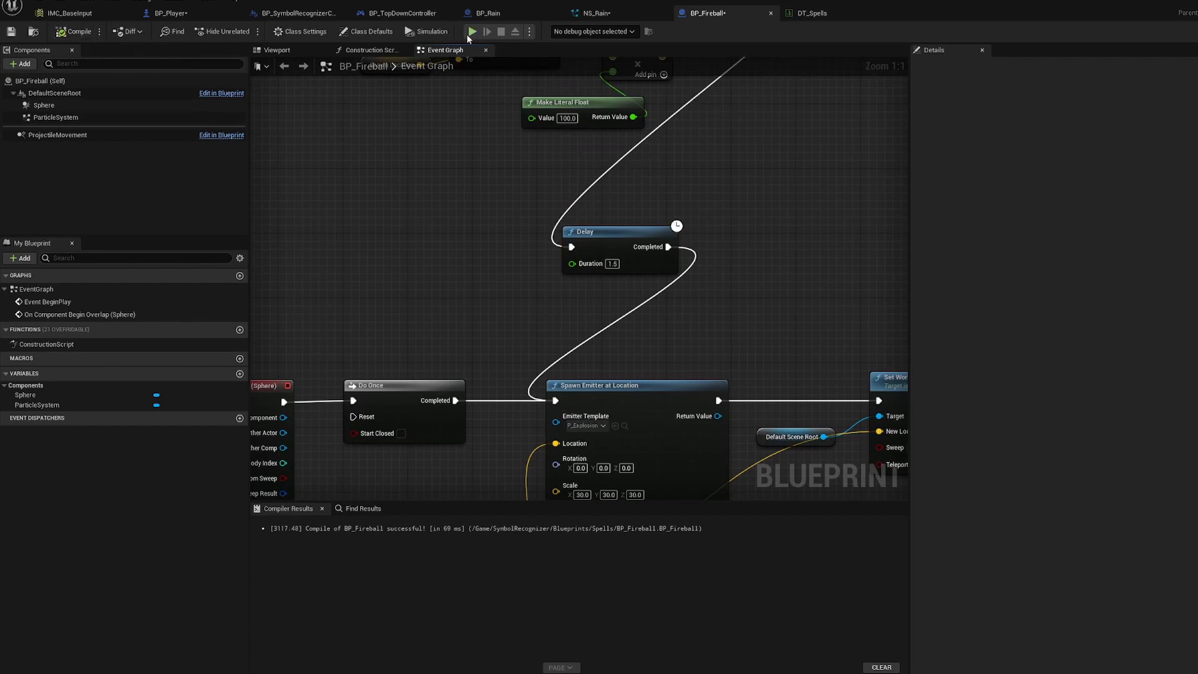
mouse_move(1183, 32)
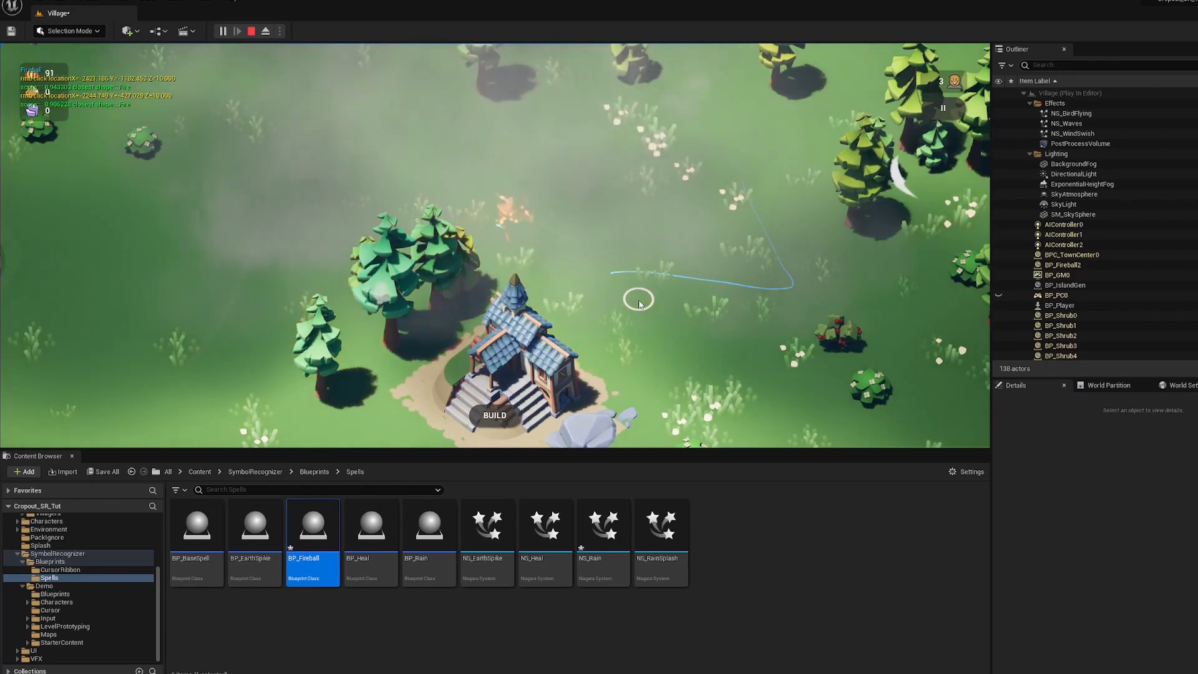
Stop the play session after watching the fire symbol launch the delayed fireball
click(251, 30)
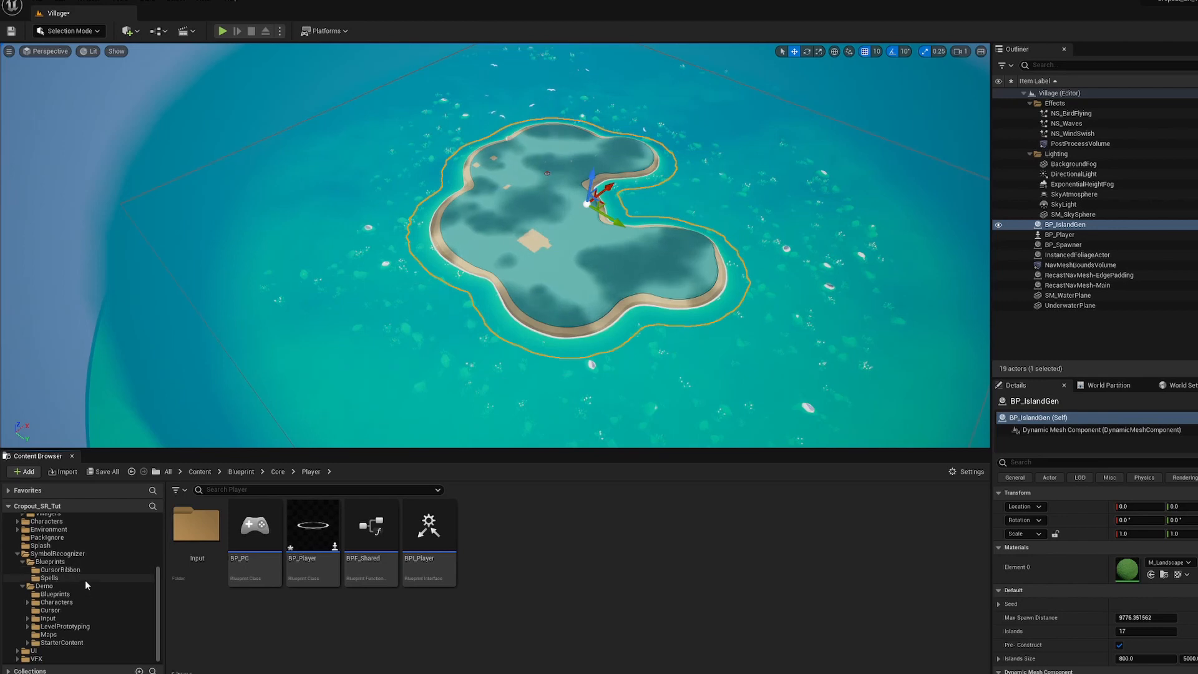
mouse_move(61, 573)
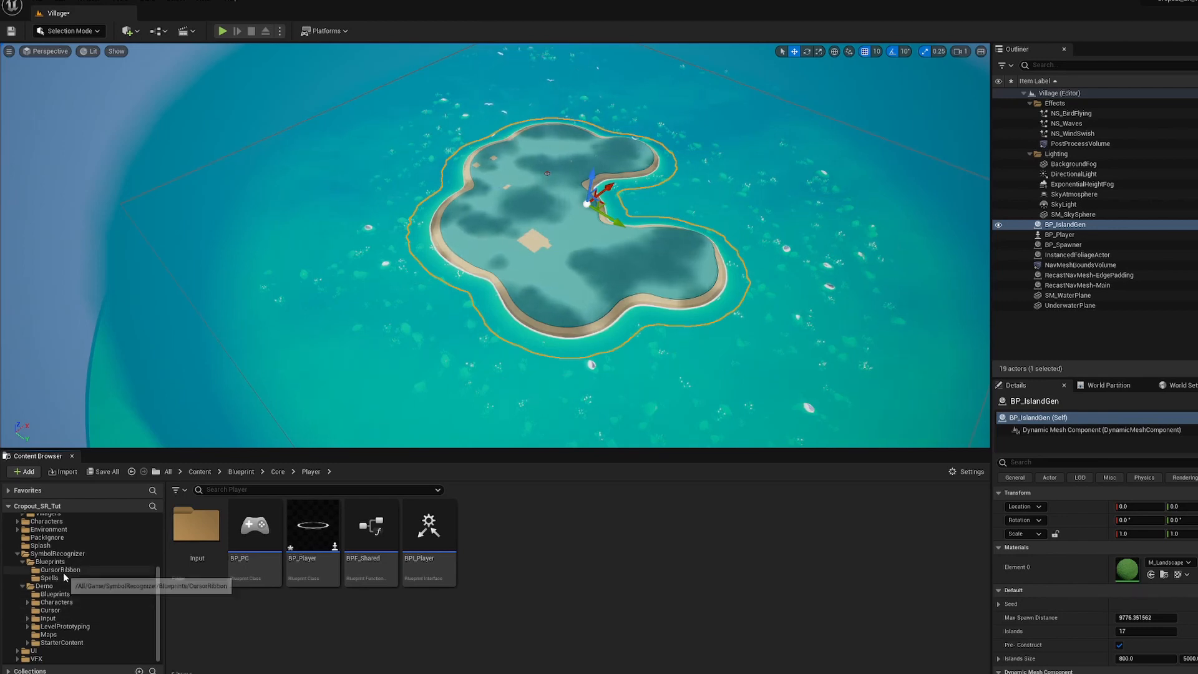
Open the DT_Spells data table from SymbolRecognizer > Blueprints
click(49, 577)
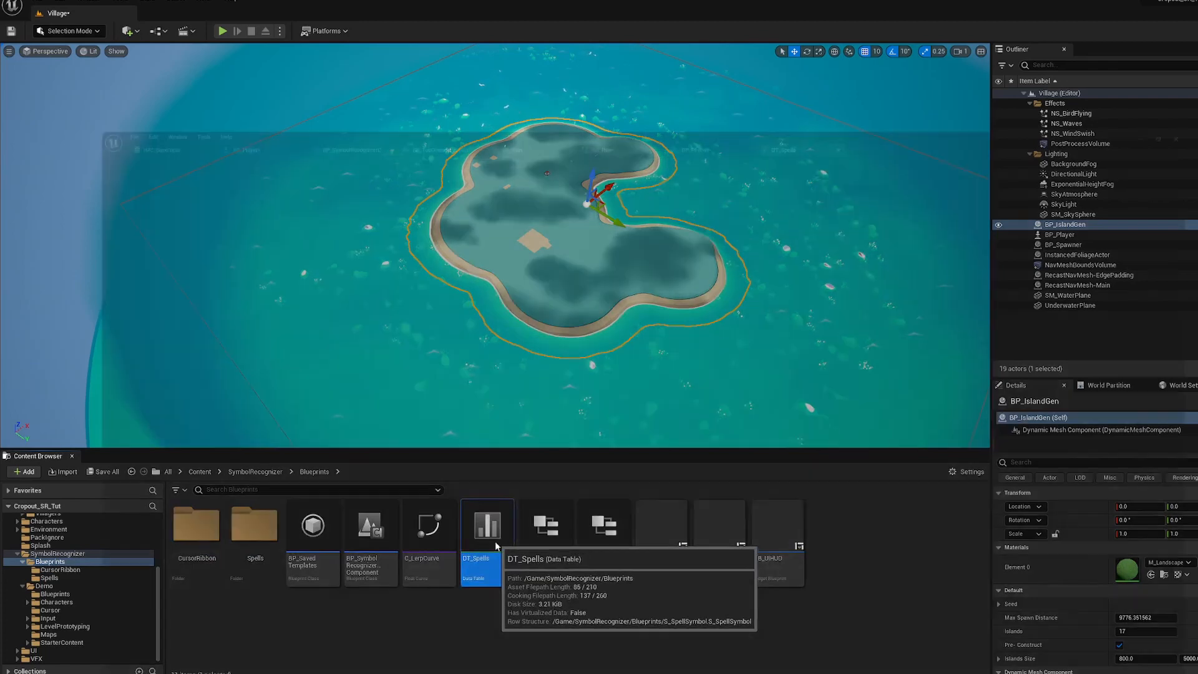
double_click(487, 524)
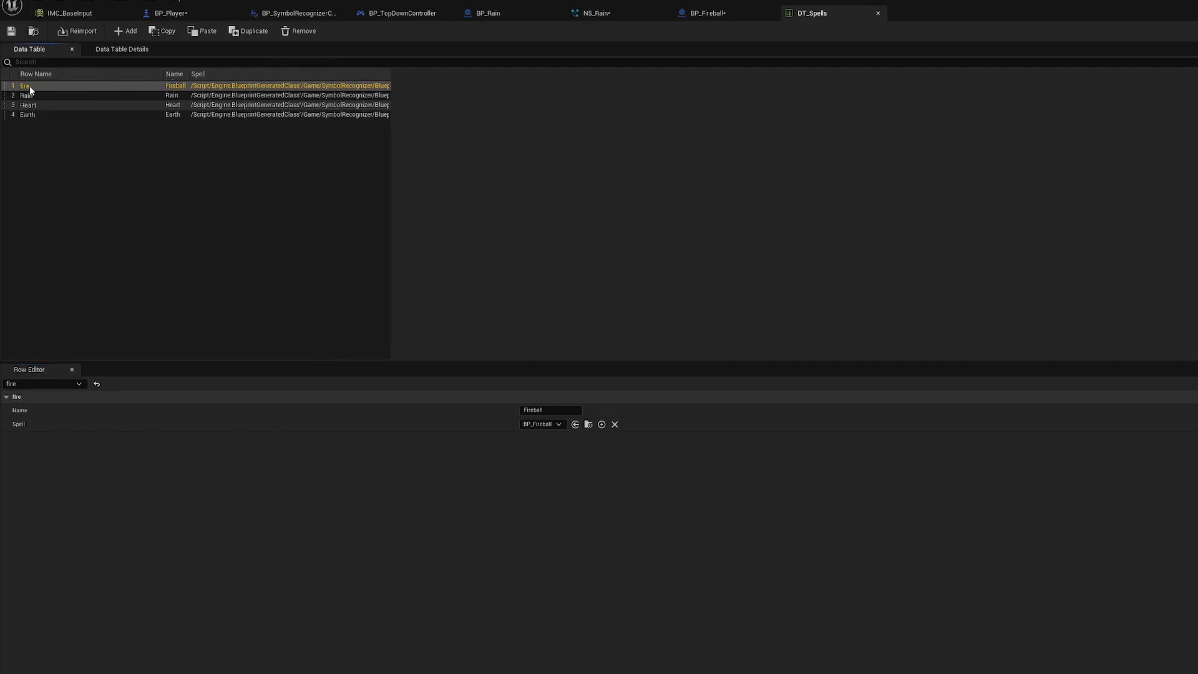
mouse_move(28, 104)
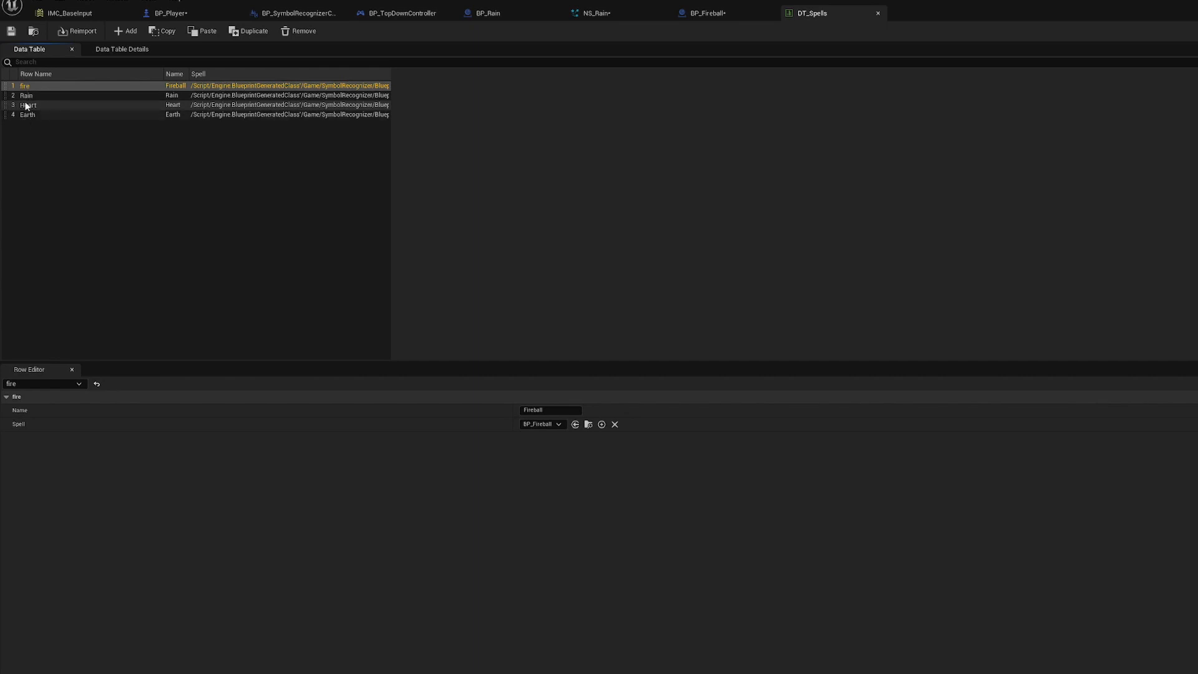
mouse_move(204, 92)
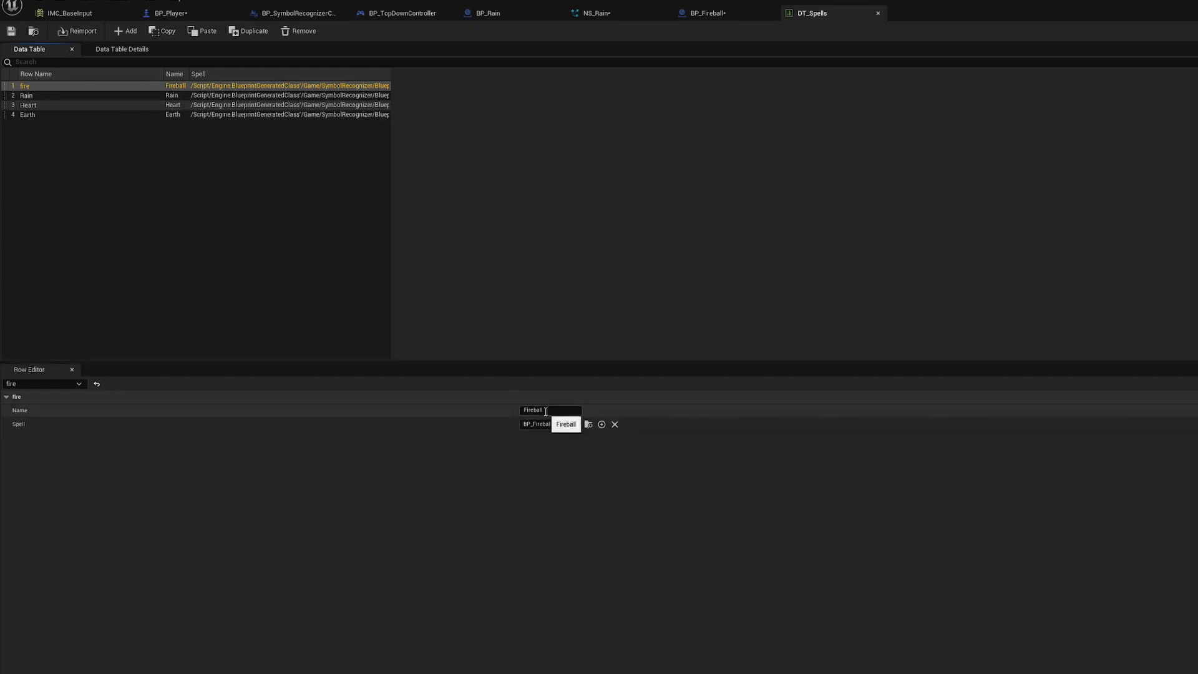
Add a DT_Spells row named Lightning with Name Lightning, checking the fire row's Spell class
click(542, 424)
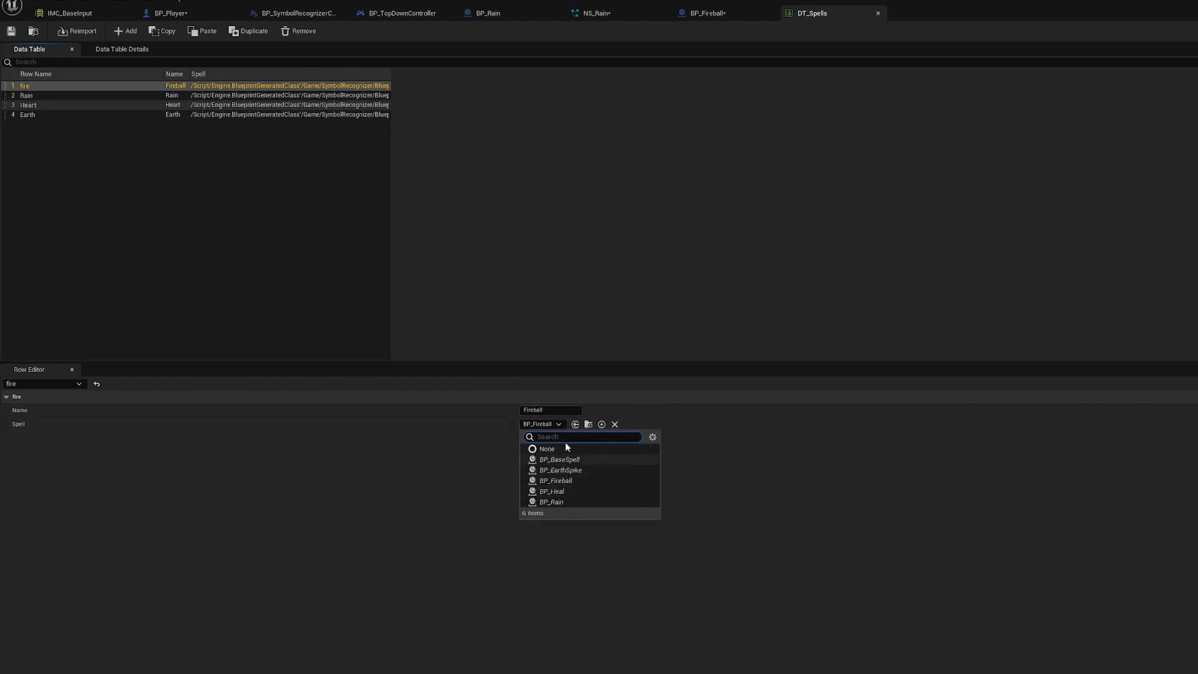
mouse_move(564, 500)
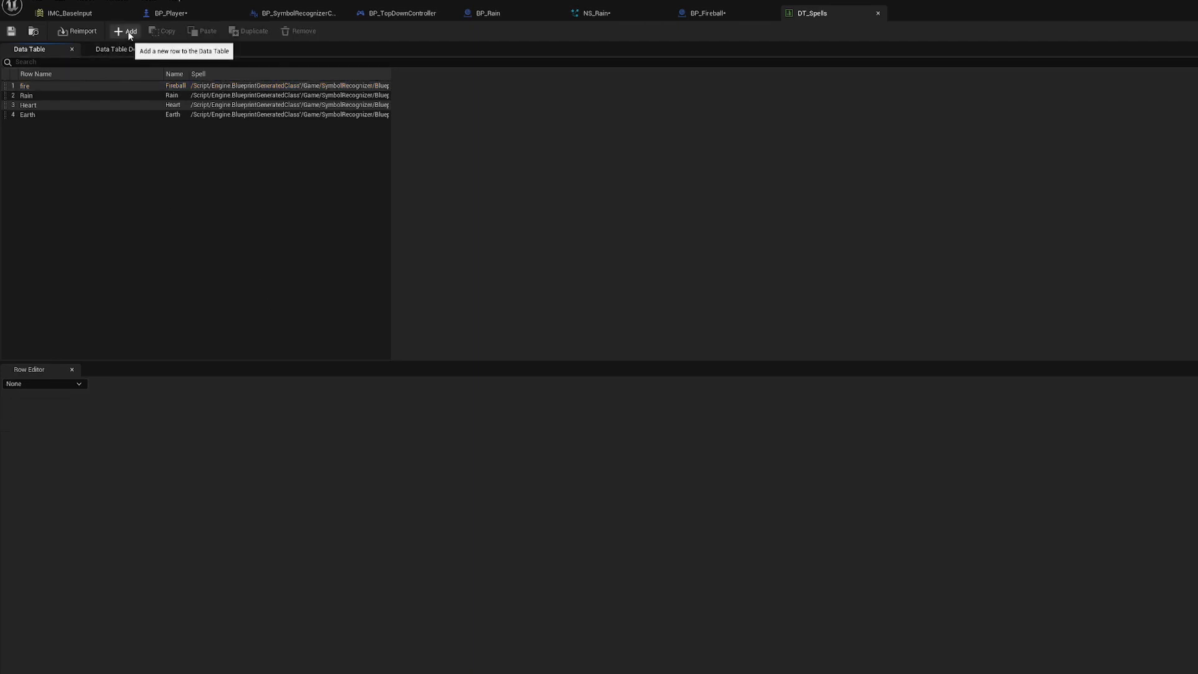
click(126, 31)
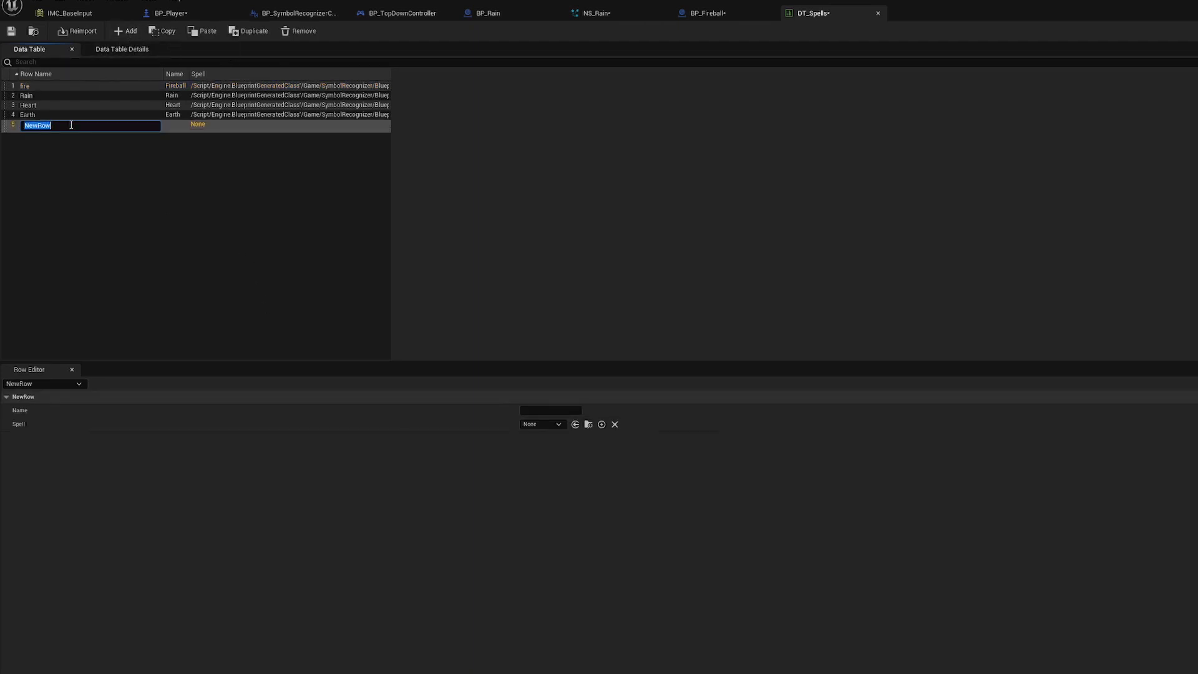
text(Lightning)
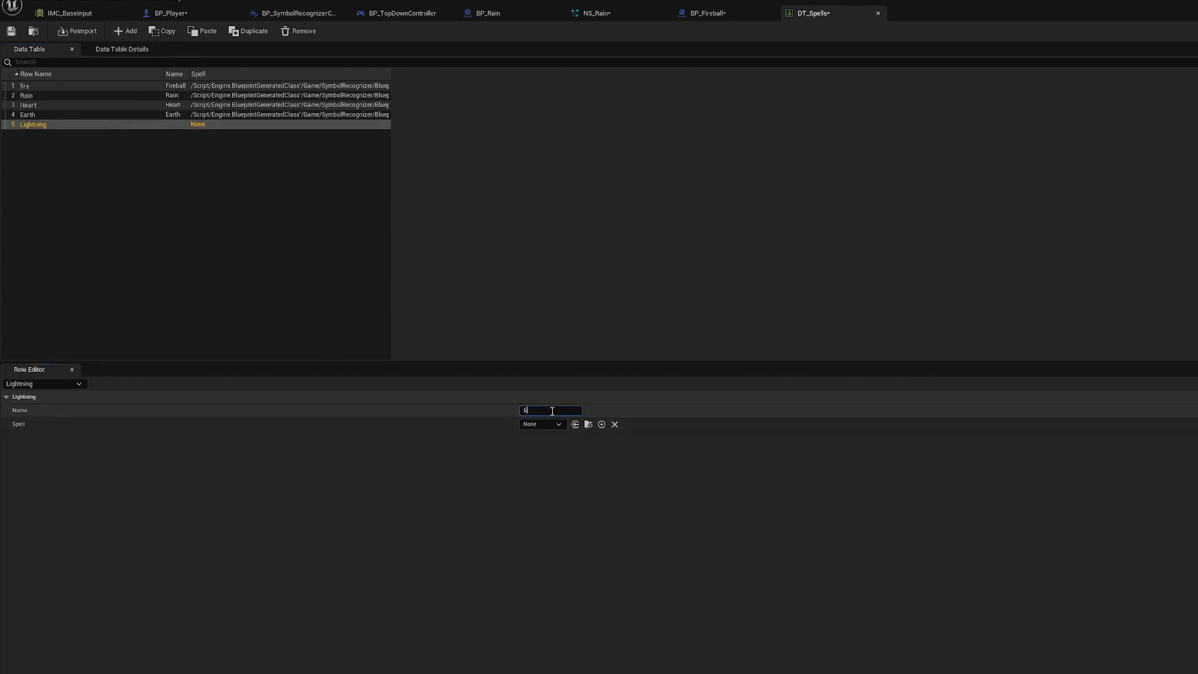
text(Lightning)
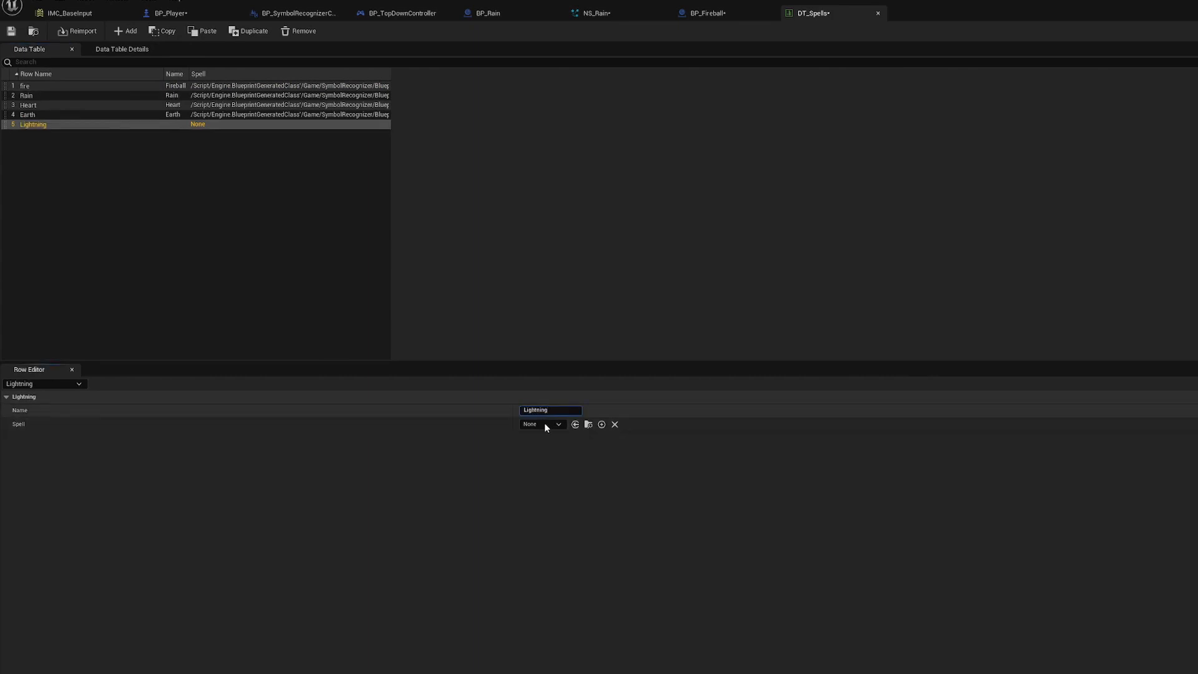
click(541, 424)
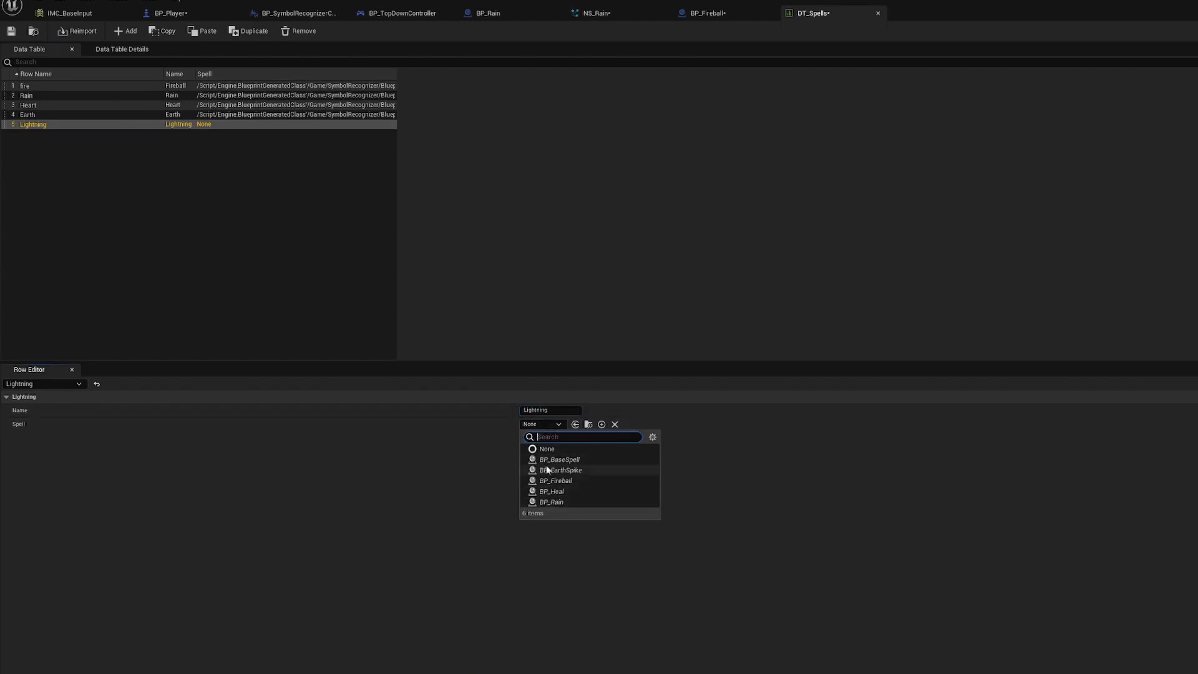
click(70, 13)
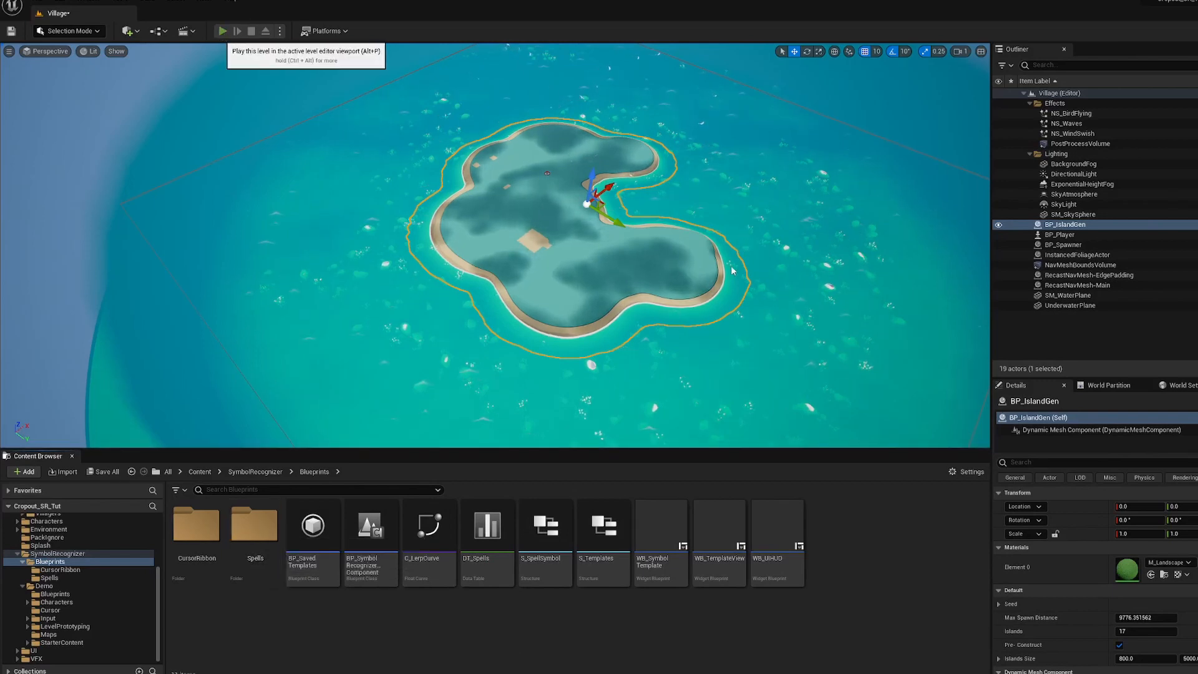
Run a Play In Editor session of the Village level, then stop it
click(222, 30)
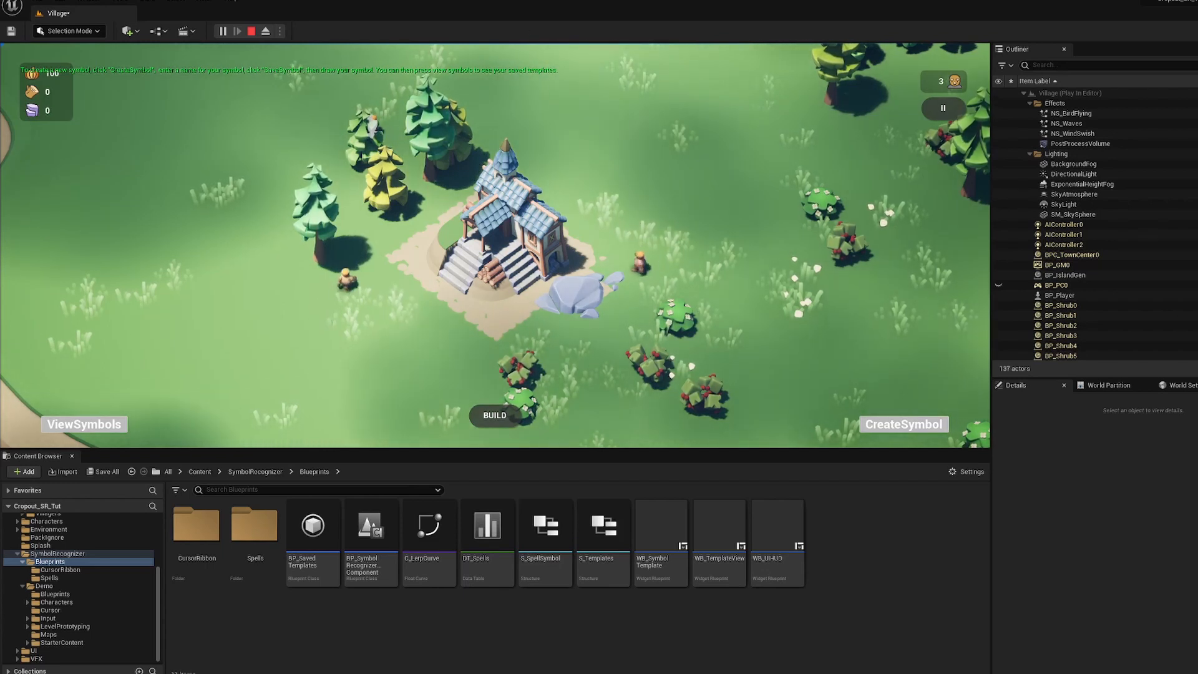
click(265, 30)
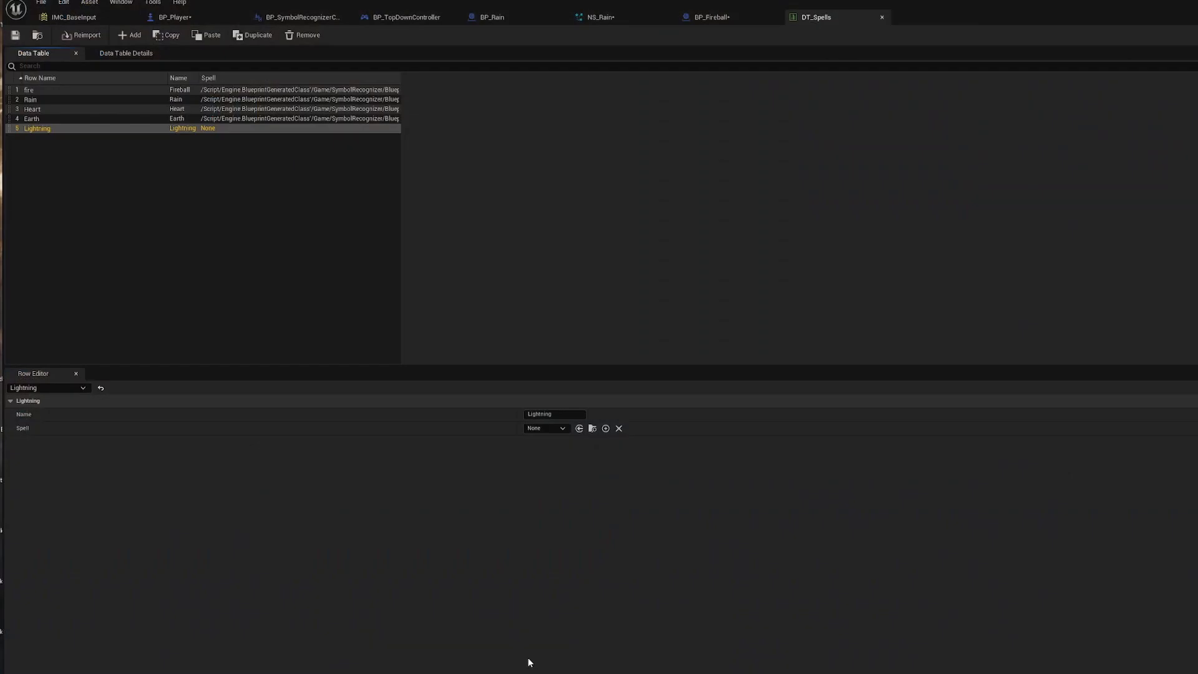
Review the symbol widget nodes in BP_Player's Event Graph and recompile BP_Player
click(170, 13)
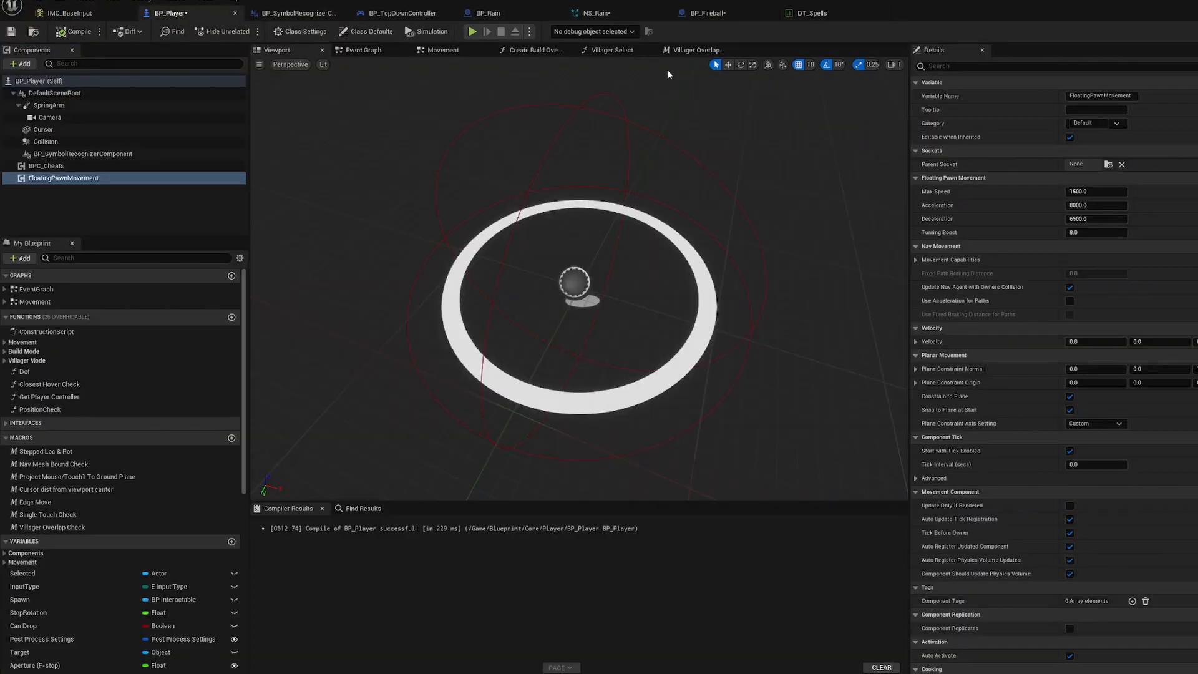
click(362, 50)
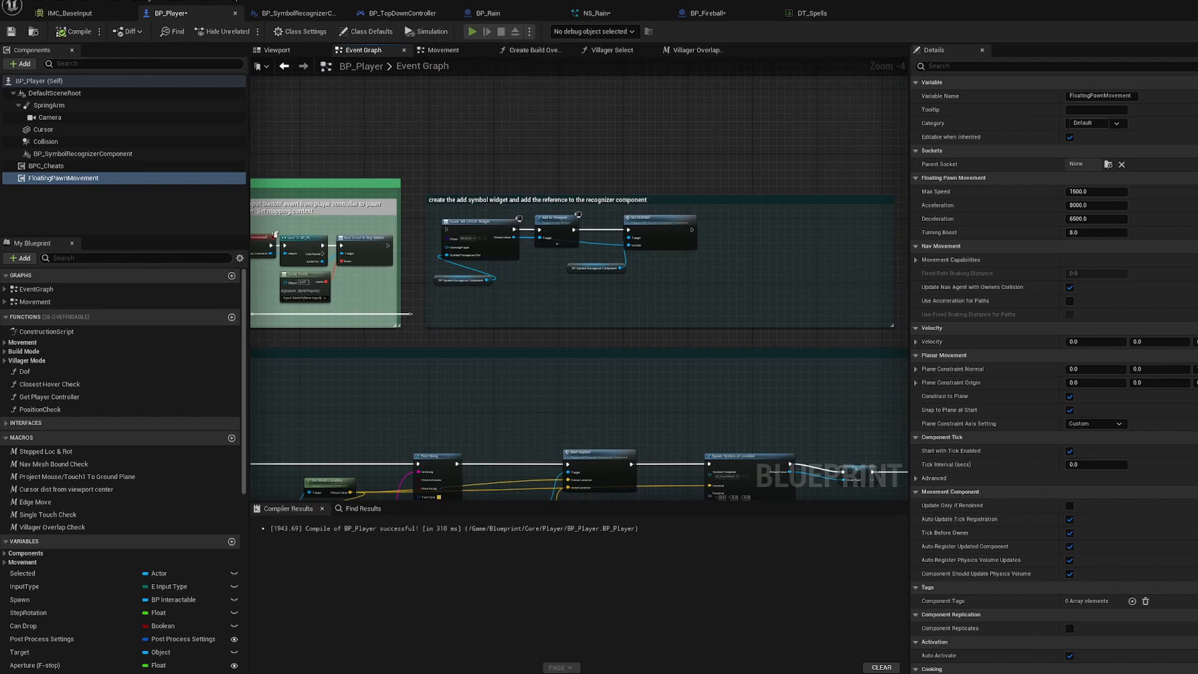
click(472, 31)
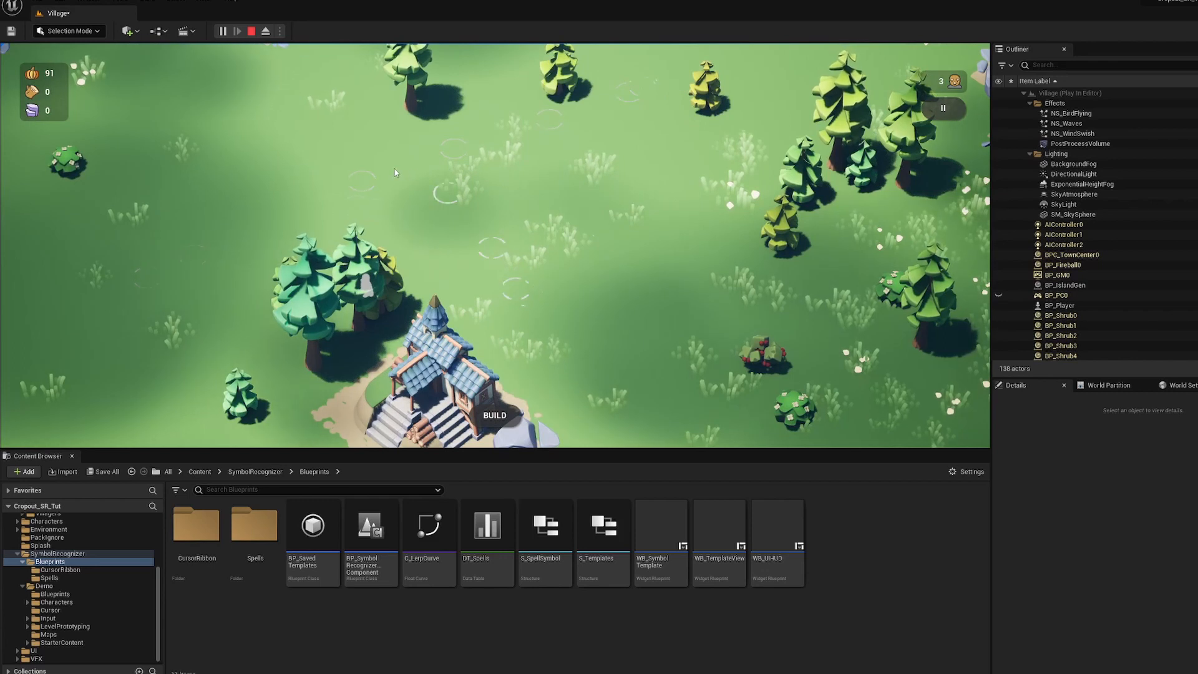
Play-test the village by drawing a symbol, then browse to the Demo Maps folder
click(249, 31)
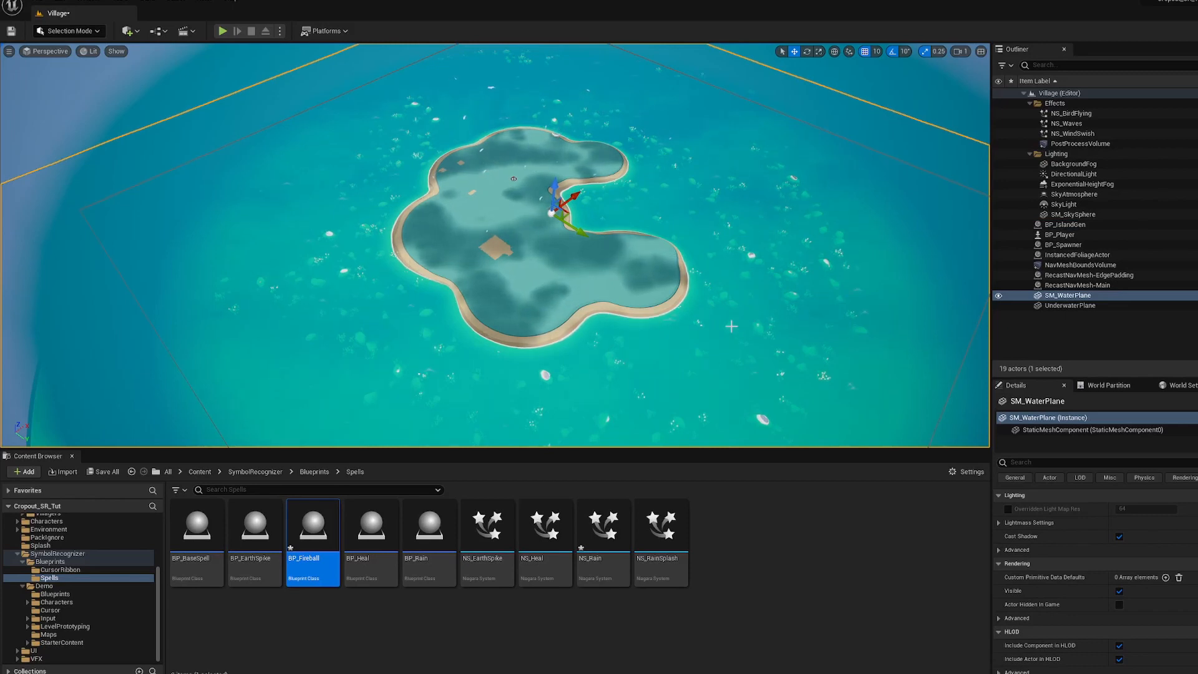
mouse_move(609, 247)
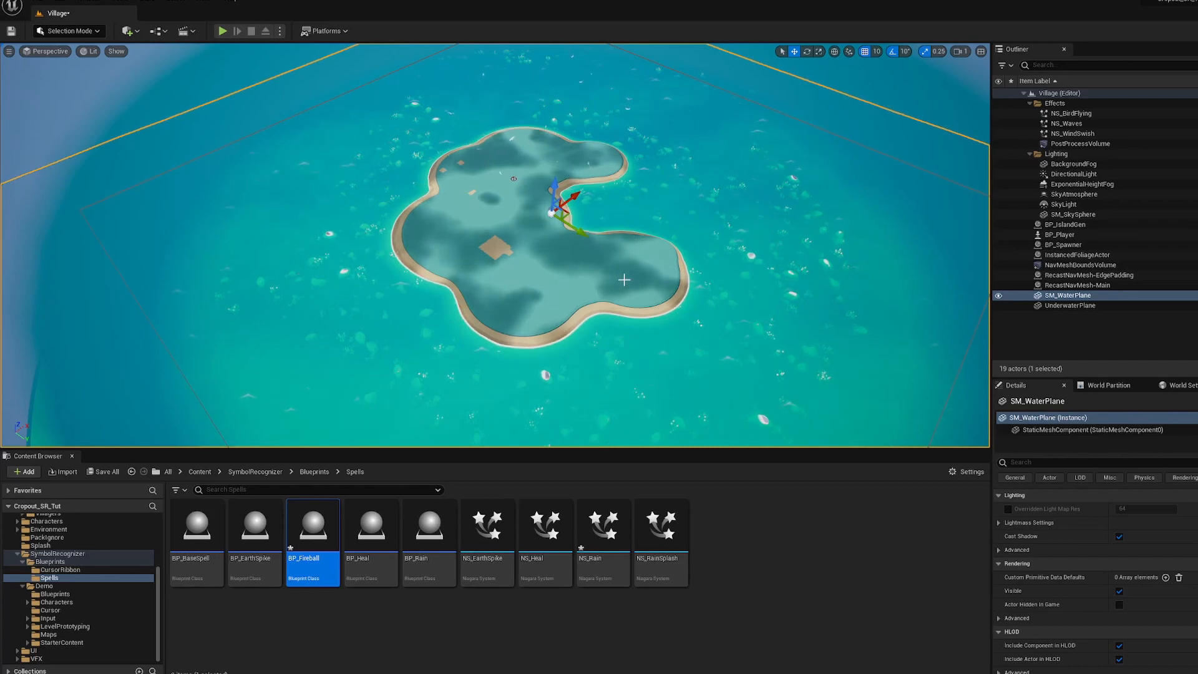
mouse_move(559, 147)
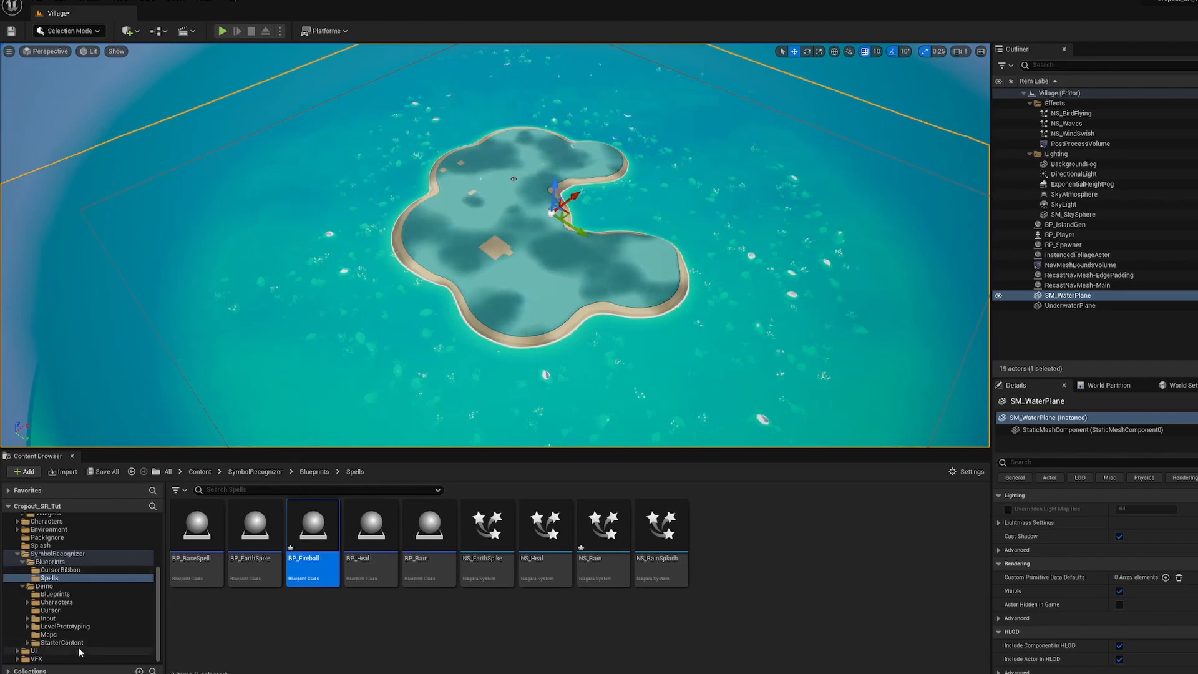
click(43, 586)
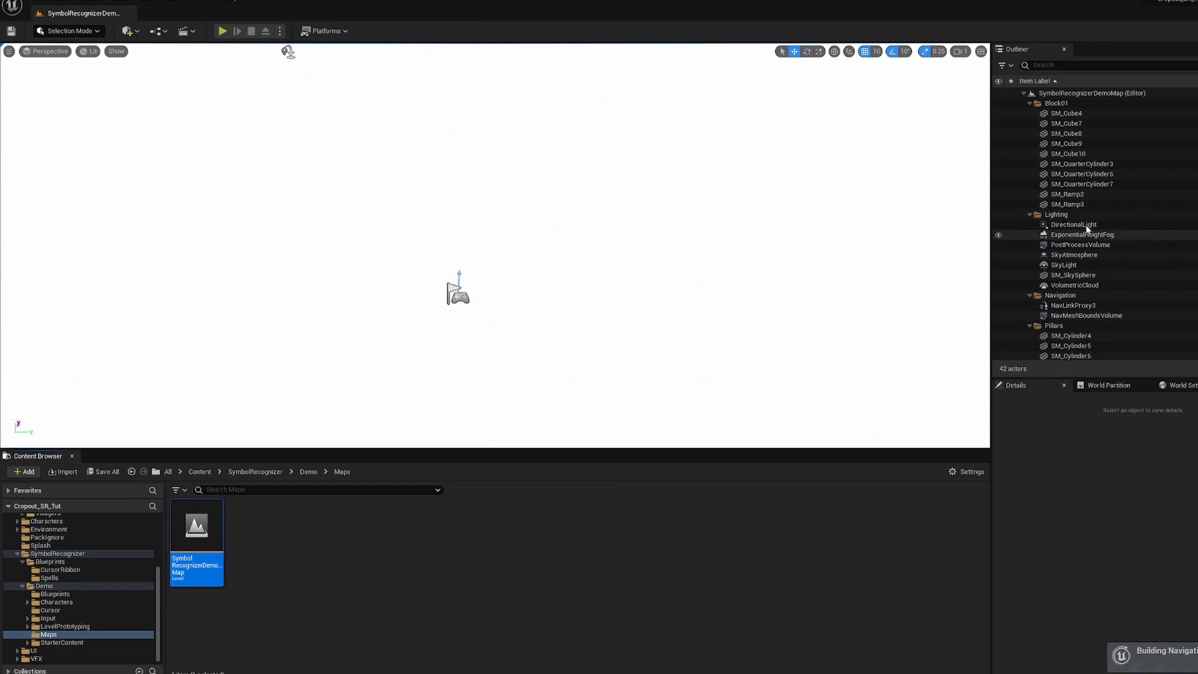
Open SymbolRecognizerDemoMap, select SM_Cube, and run a brief Play In Editor session
click(1080, 244)
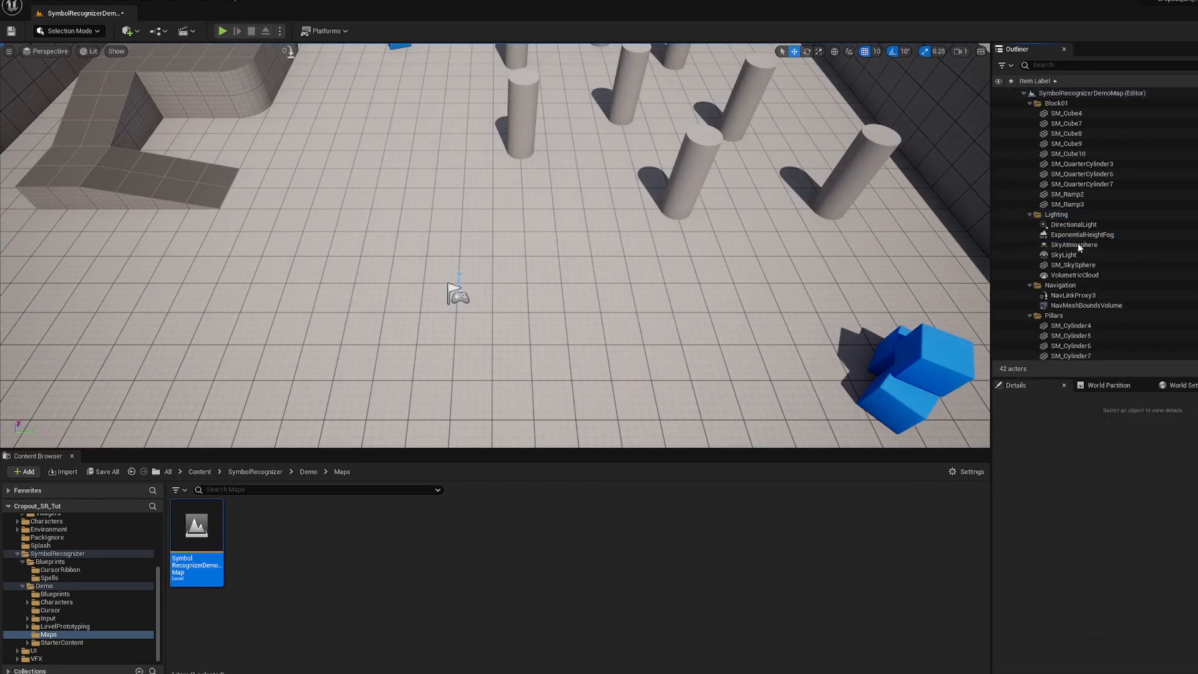
click(1063, 239)
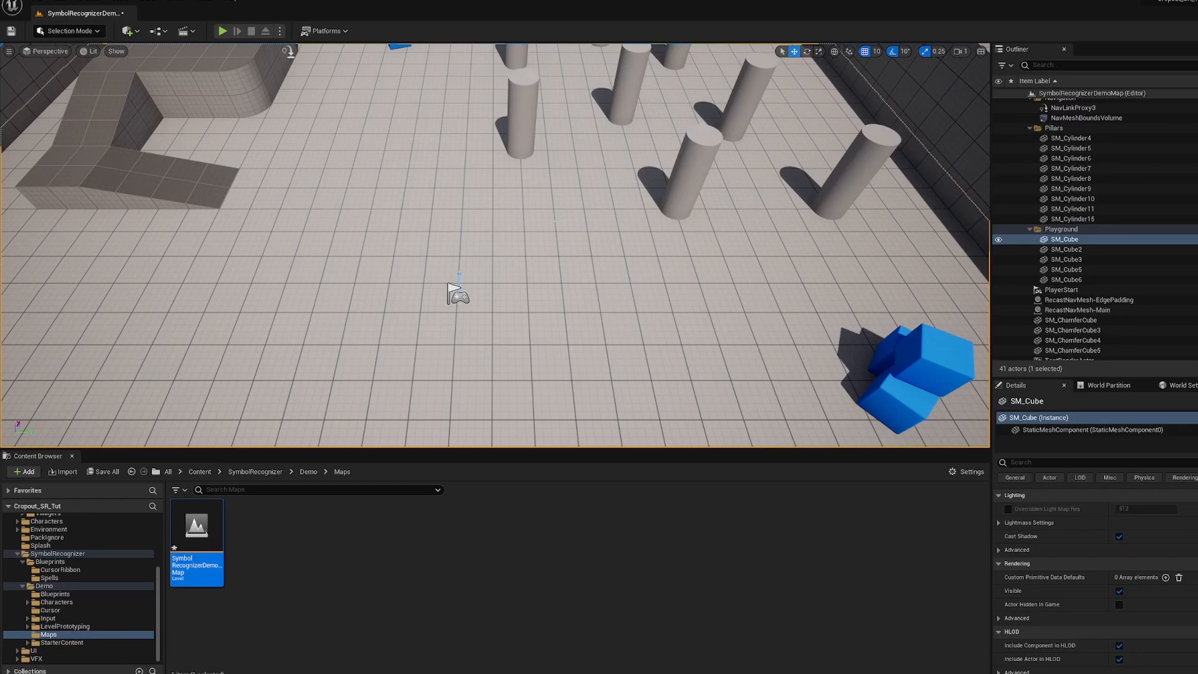
click(221, 31)
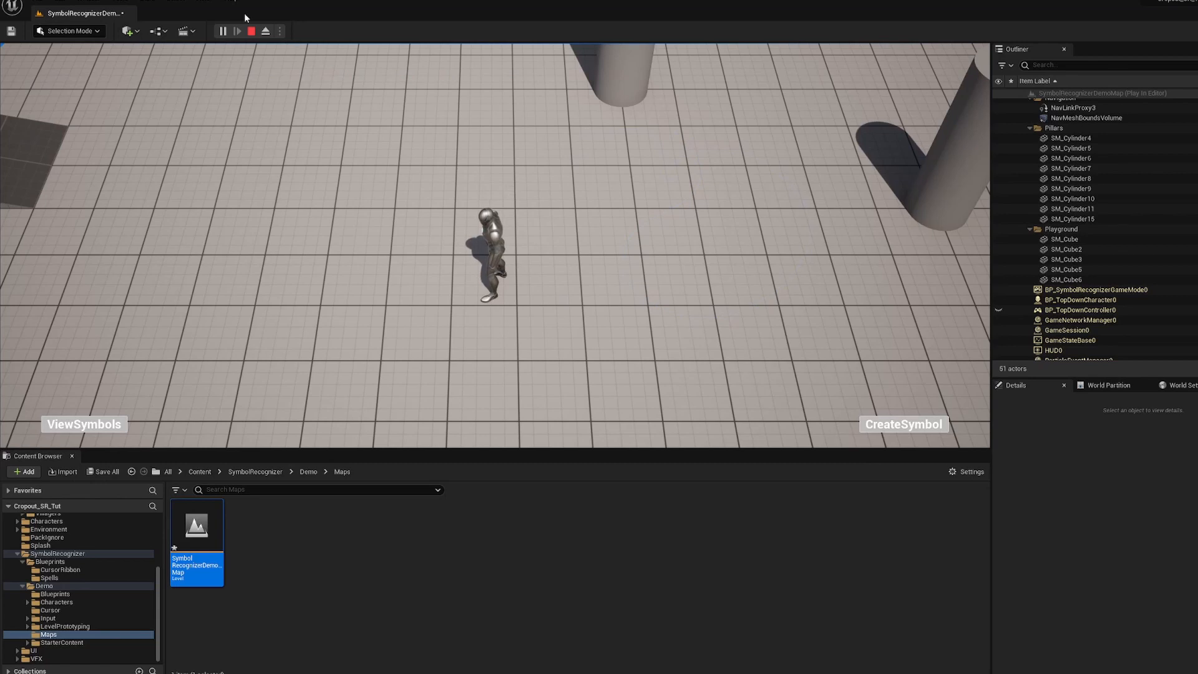
click(251, 32)
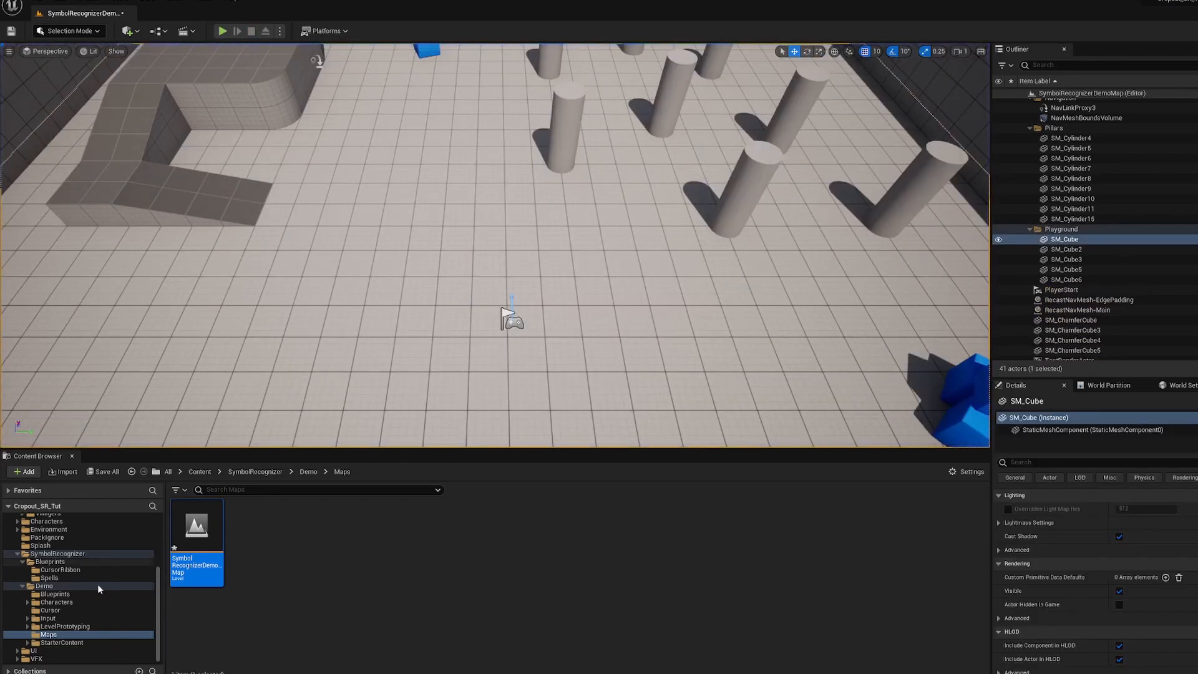